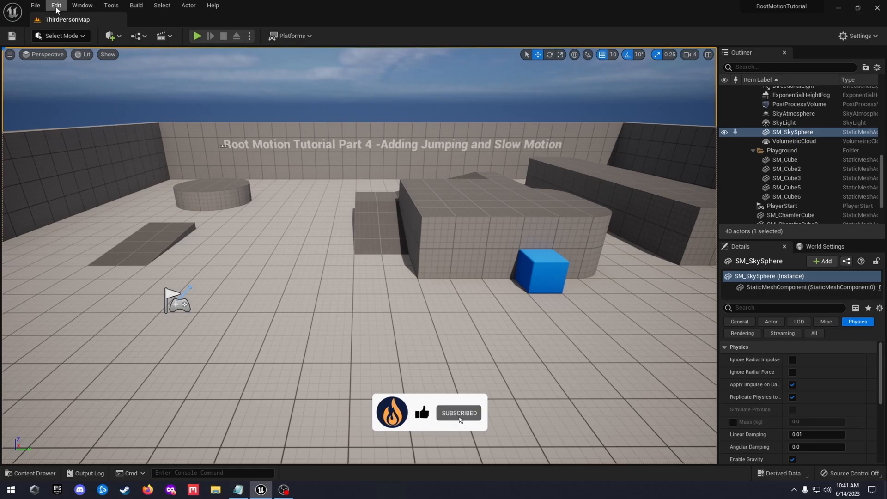
Open Project Settings from the Edit menu.
click(55, 5)
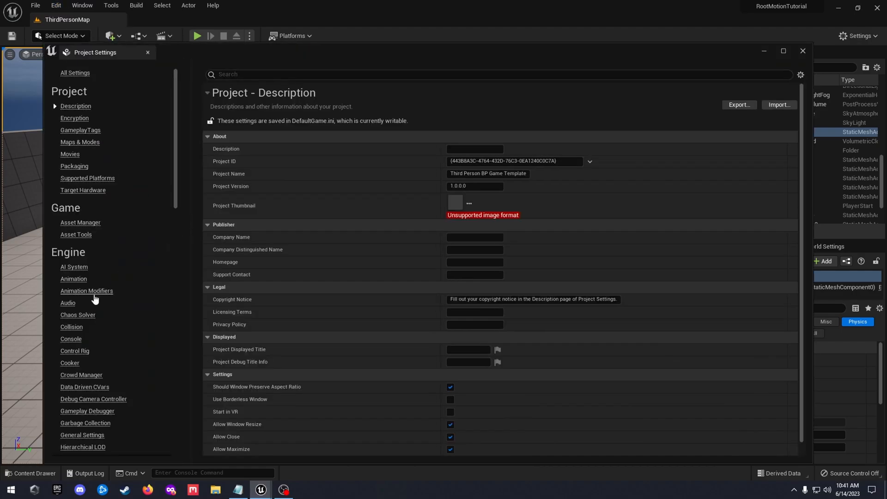
Under Engine > Input, review the Jump action's key bindings, then close Project Settings.
click(68, 369)
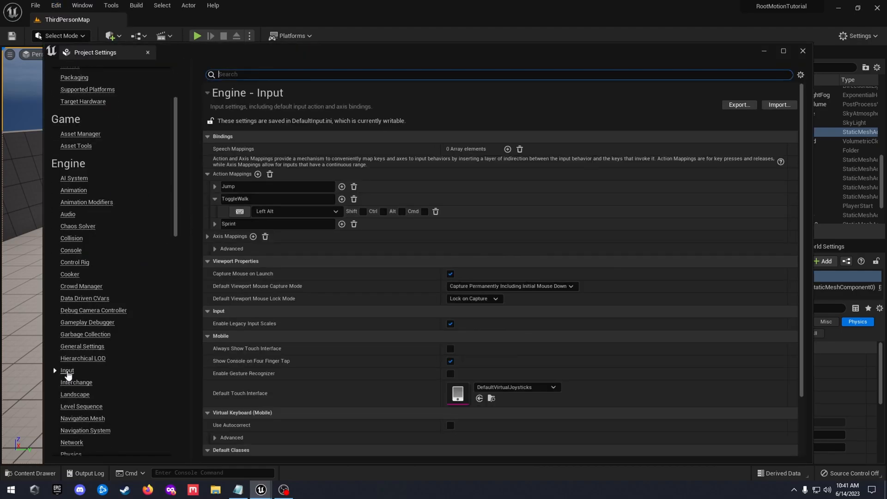
click(215, 198)
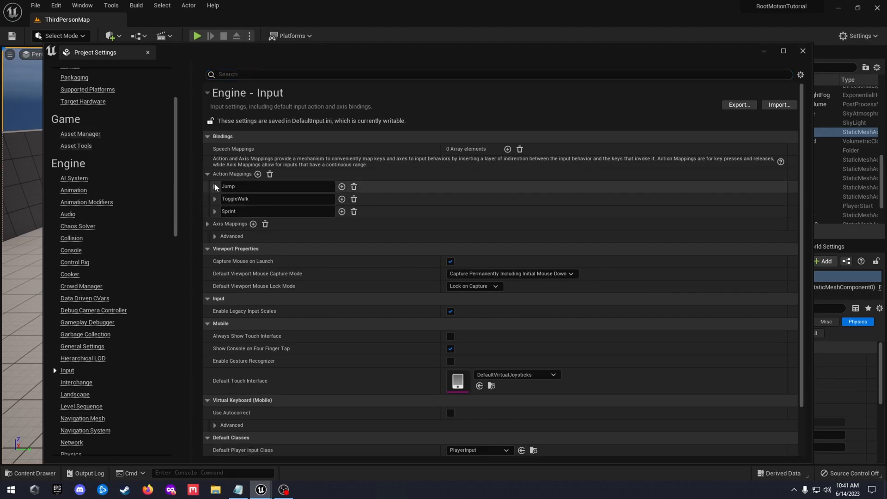
click(215, 186)
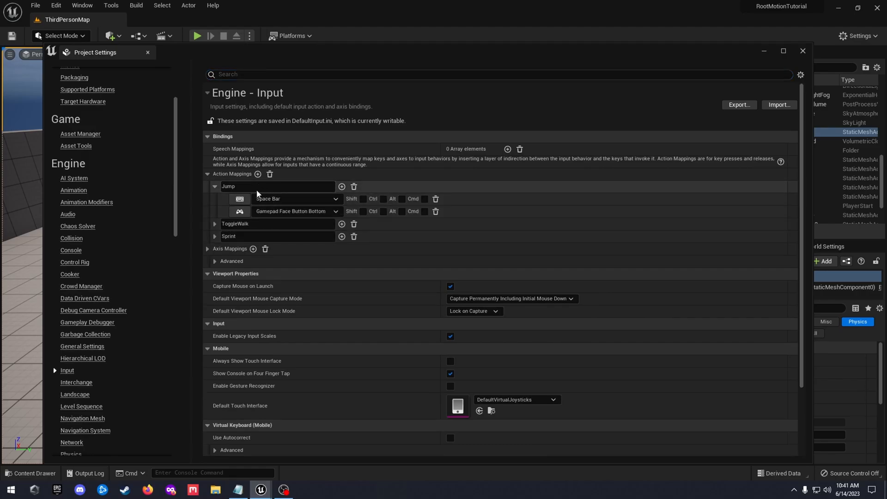
click(214, 186)
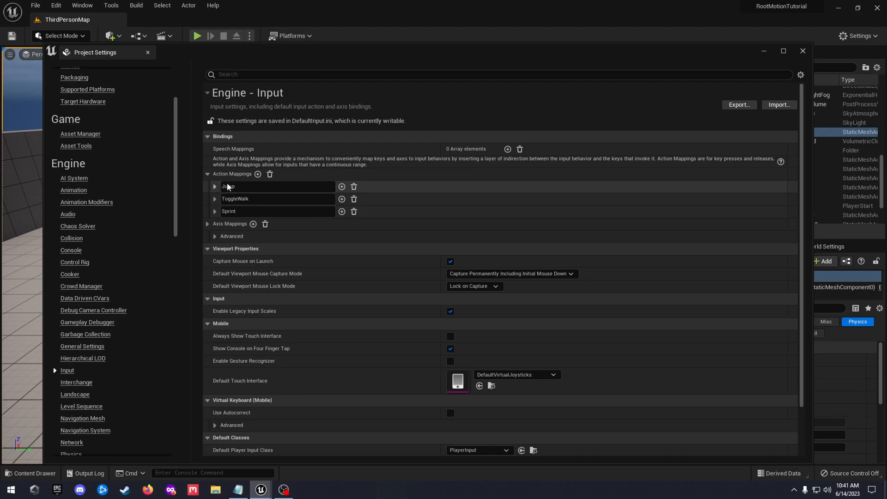
mouse_move(220, 189)
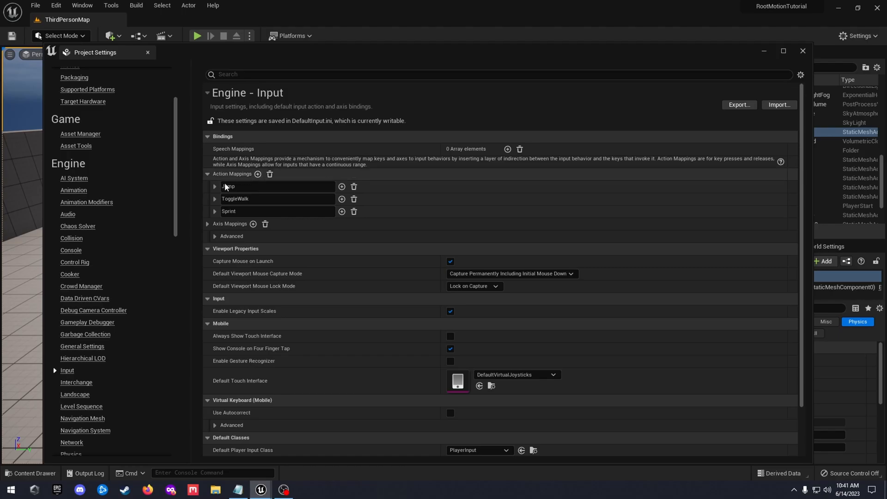
click(214, 186)
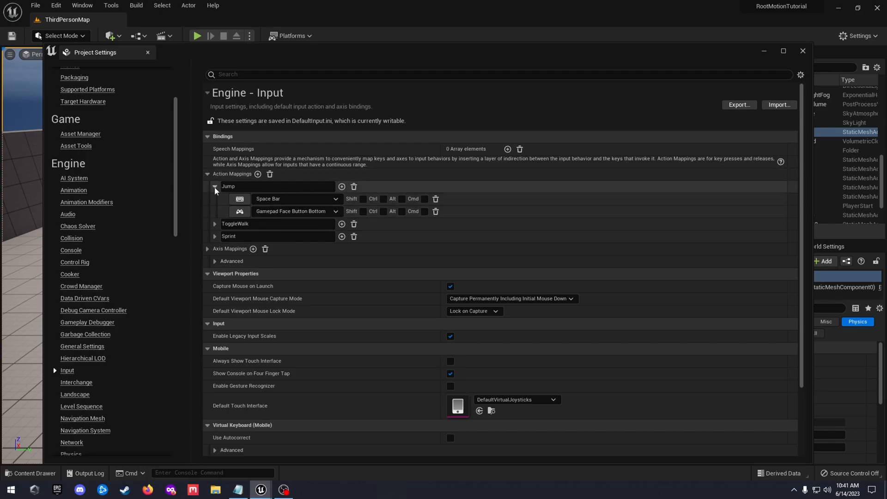
click(214, 186)
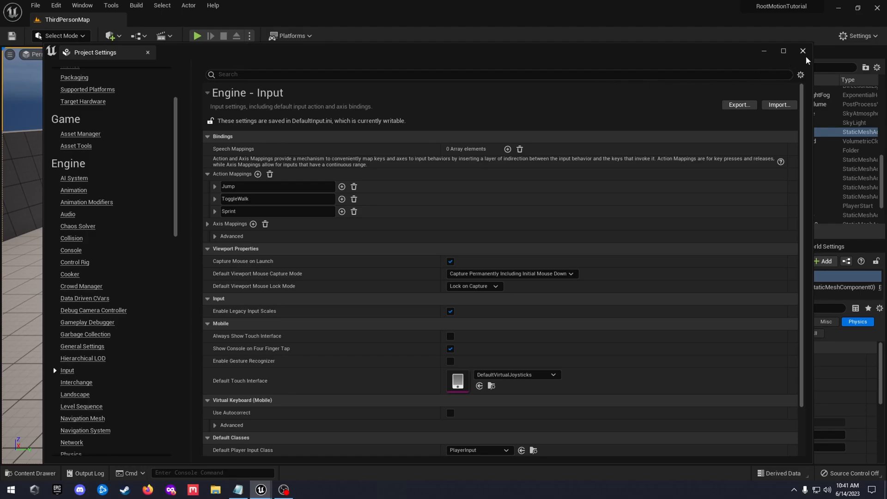
click(802, 50)
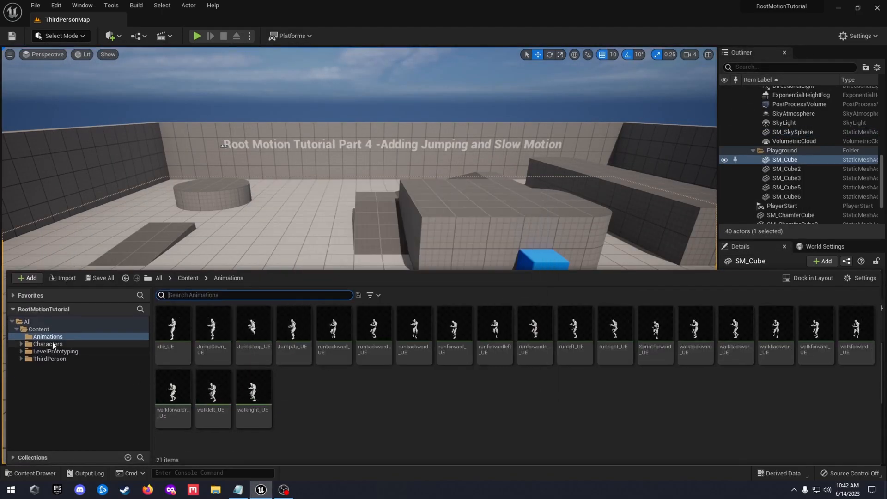
Open BP_ThirdPersonCharacter from ThirdPerson > Blueprints and scroll its Event Graph to the Jump Input nodes.
click(49, 358)
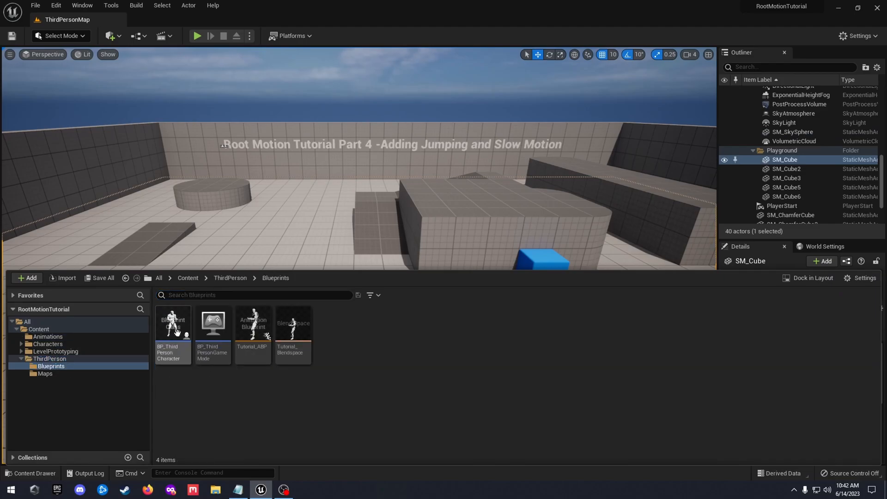
click(173, 322)
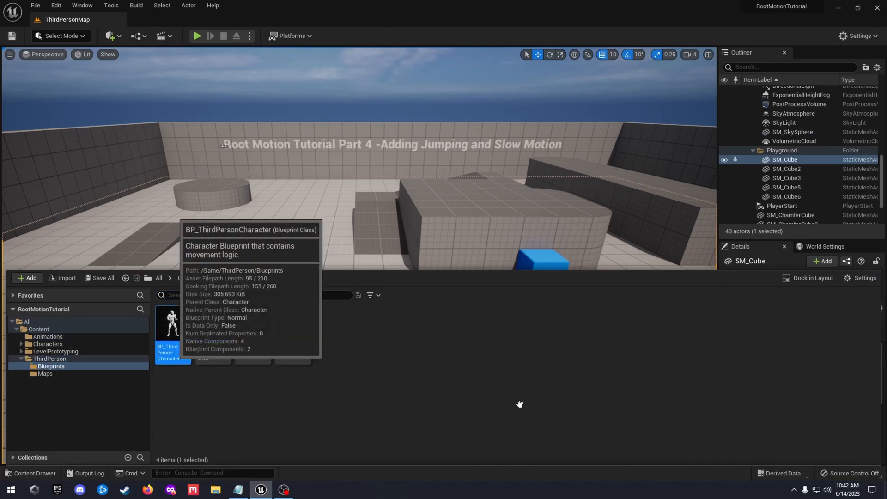
double_click(171, 323)
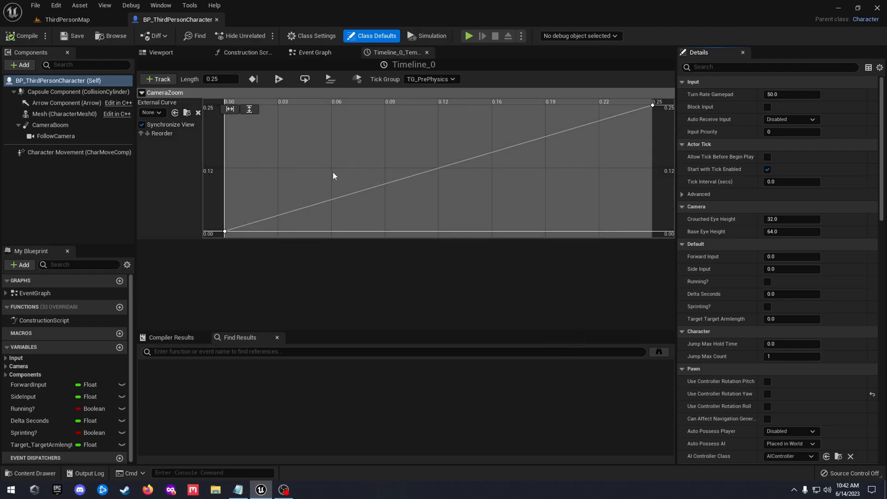
click(313, 52)
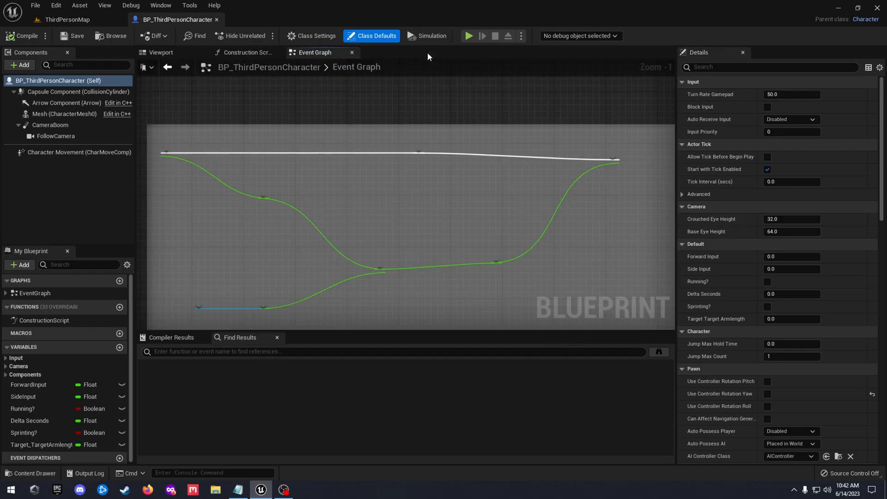
scroll(down, 3)
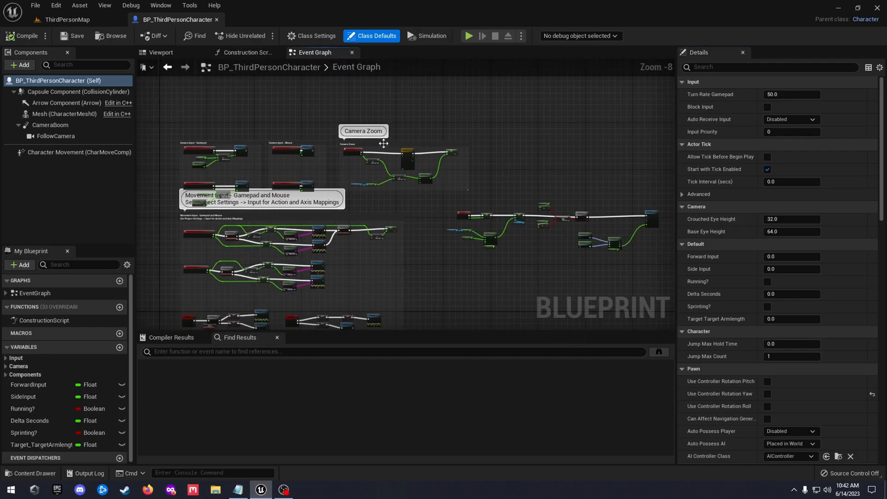
scroll(down, 3)
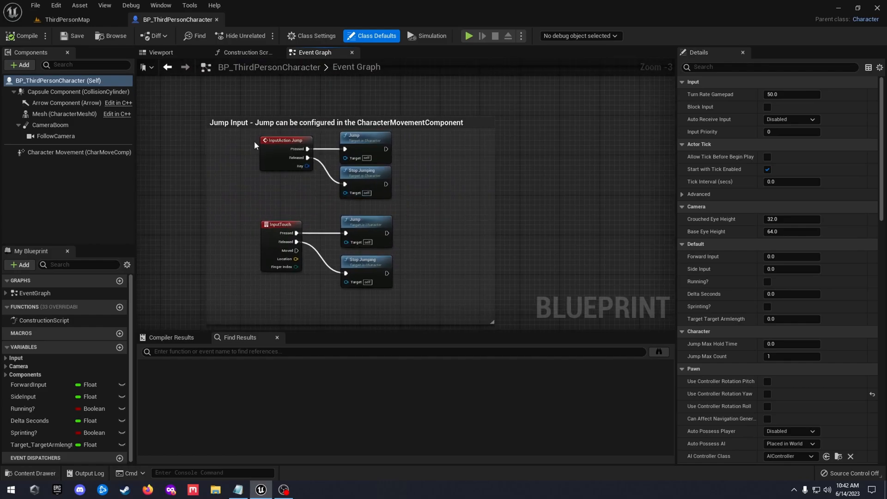
mouse_move(550, 191)
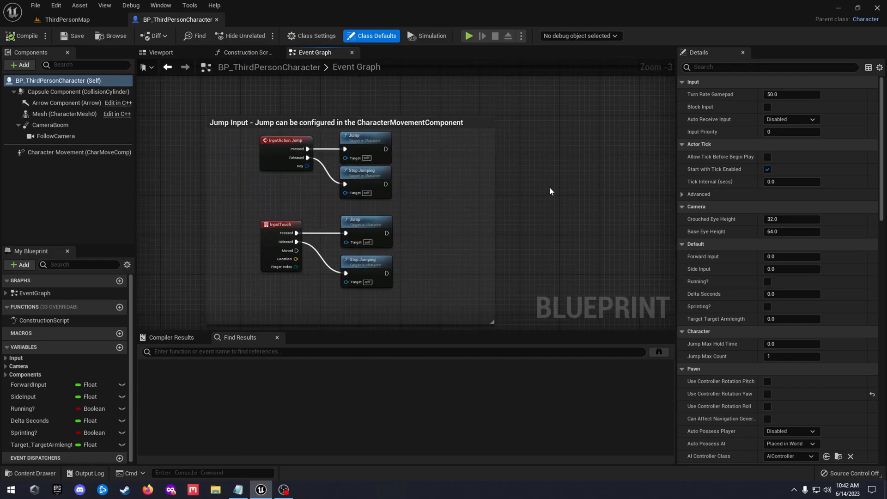
Delete the InputTouch Jump/Stop Jumping nodes and compile BP_ThirdPersonCharacter.
click(281, 225)
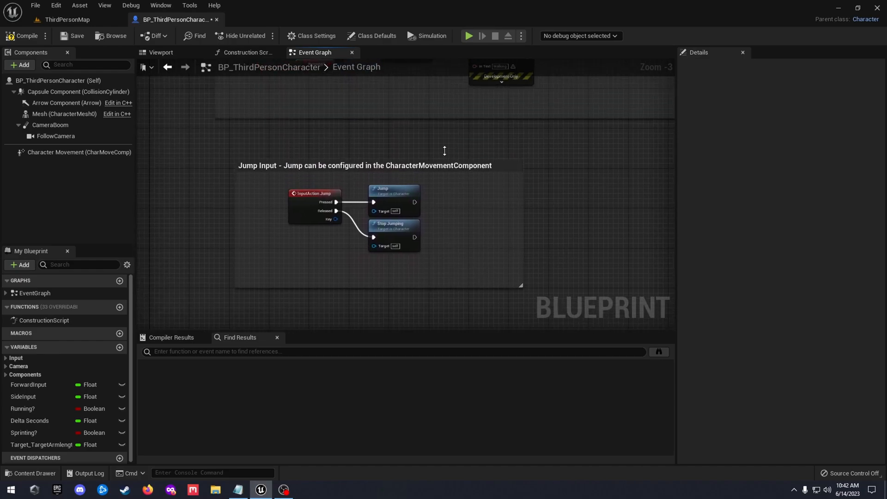
mouse_move(405, 281)
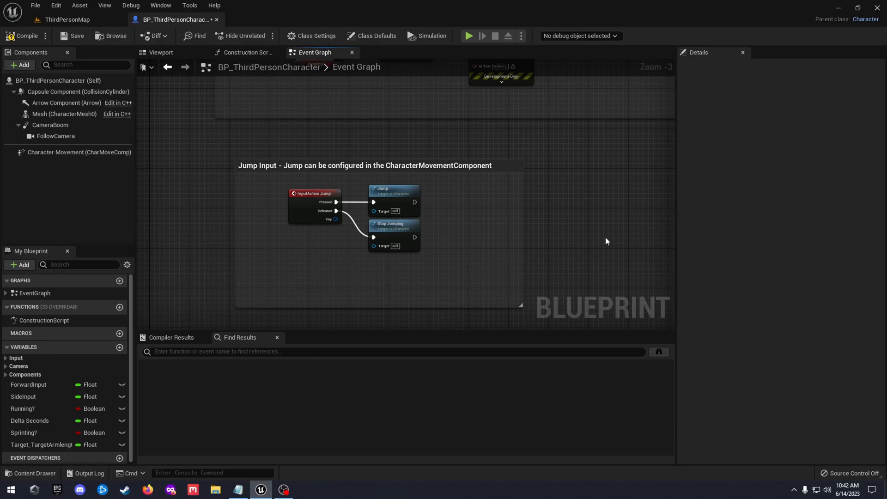
mouse_move(609, 235)
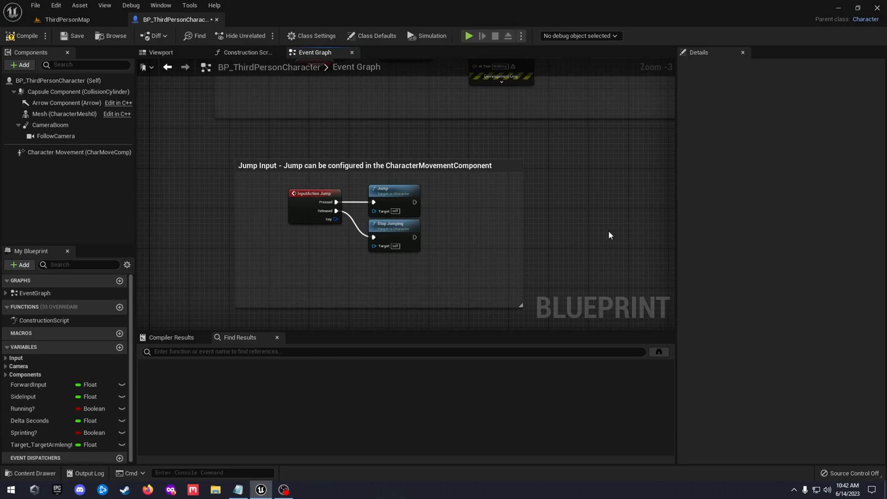
mouse_move(560, 253)
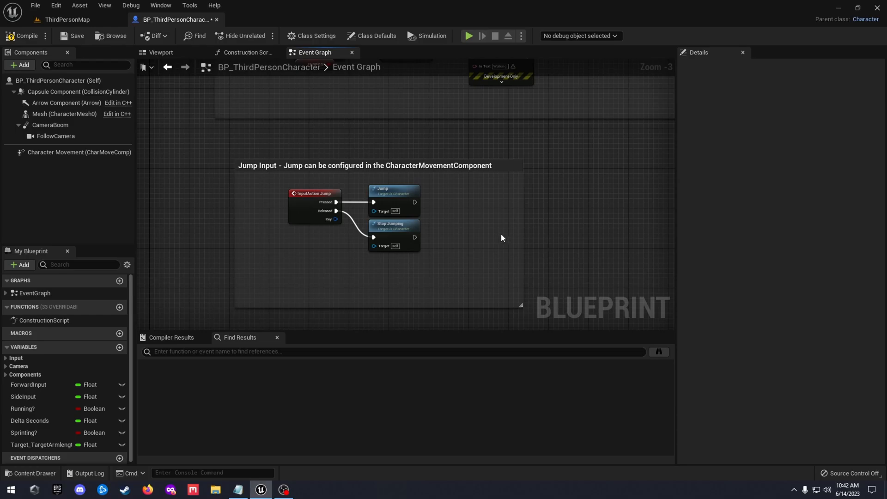
mouse_move(498, 236)
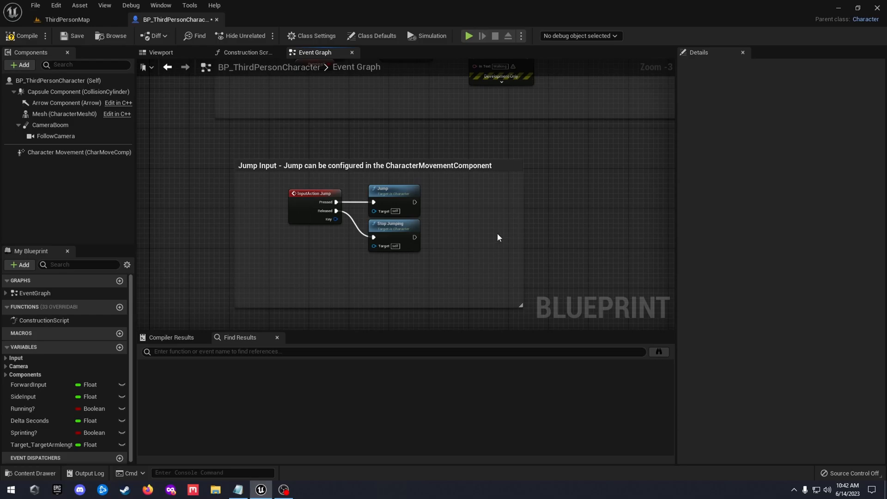
mouse_move(246, 118)
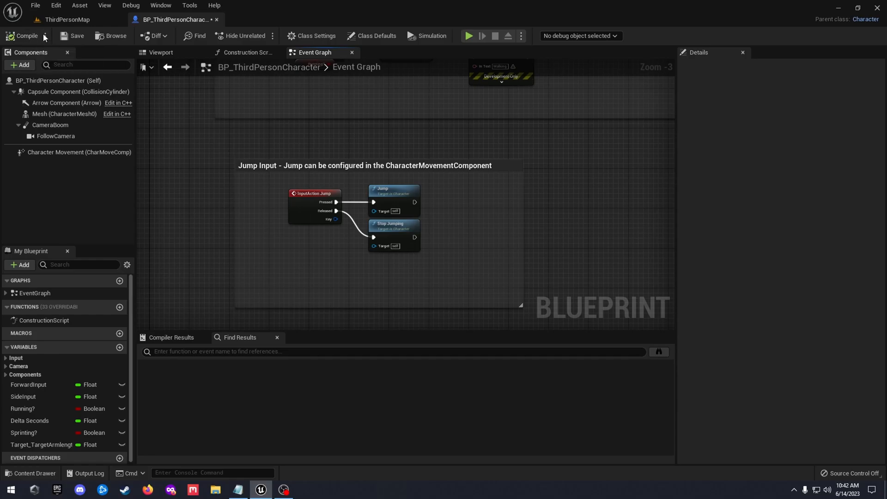
click(32, 472)
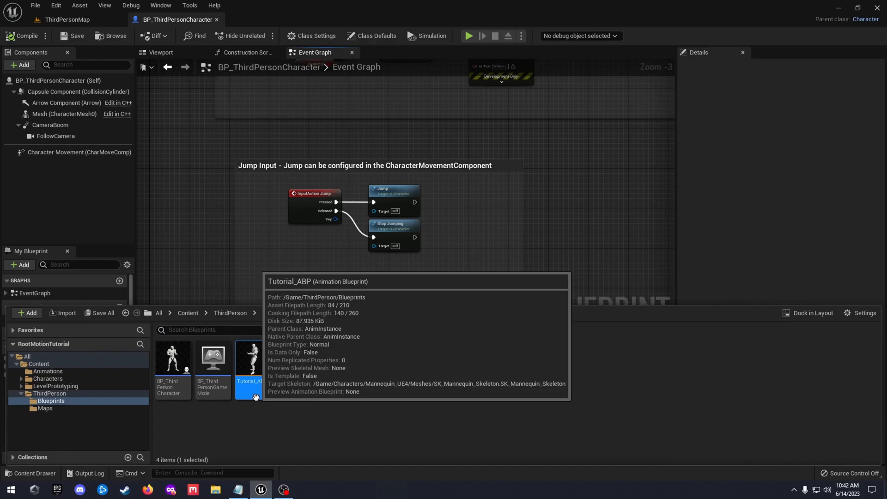
Open Tutorial_ABP and chain Try Get Pawn Owner into Get Movement Component.
double_click(247, 357)
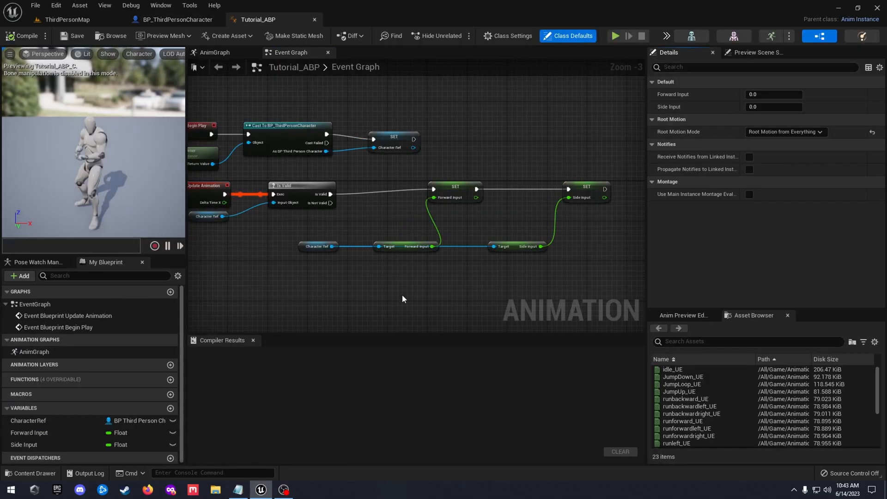
scroll(down, 3)
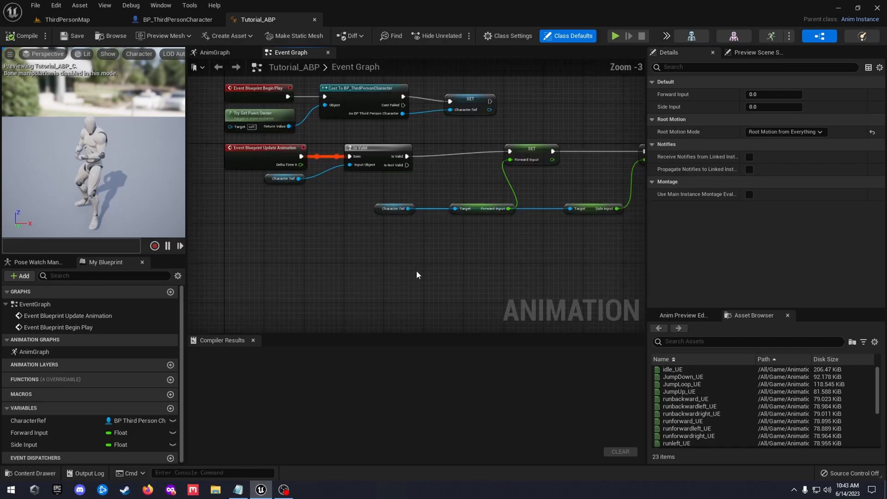
scroll(down, 3)
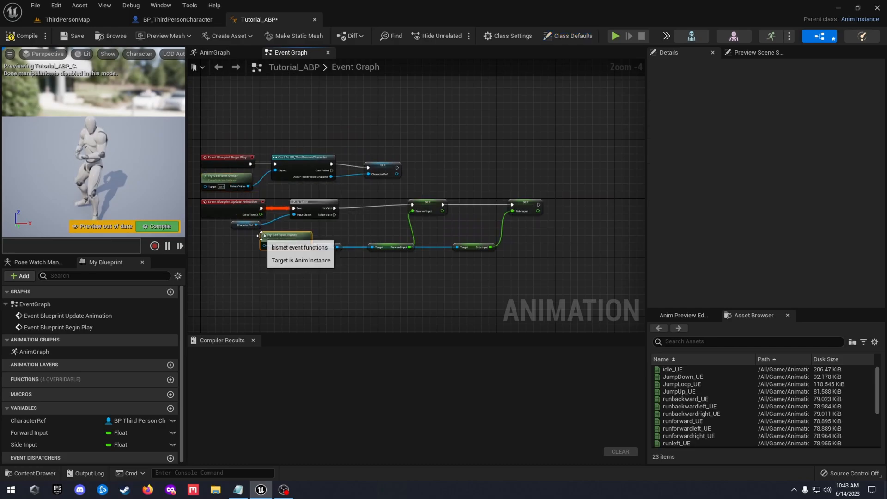
drag(283, 236, 277, 270)
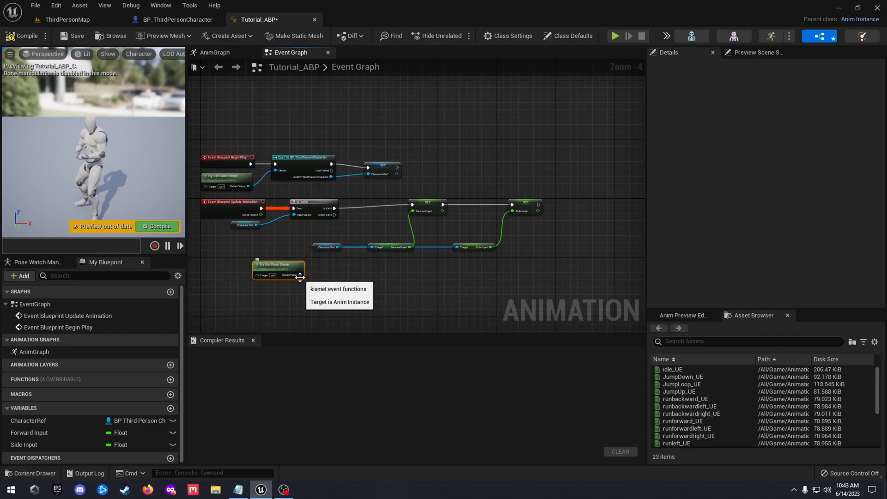
drag(303, 275, 339, 278)
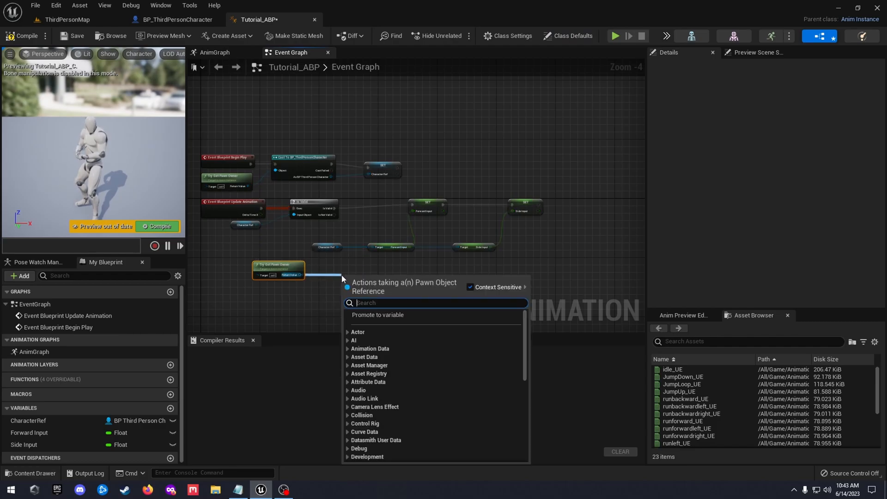
text(get mov)
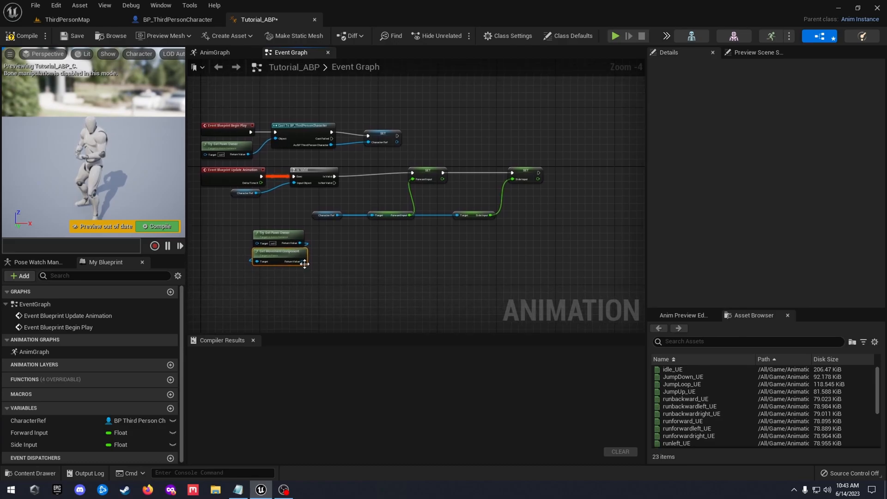
Add an Is Falling node wired from the movement component's Return Value.
drag(305, 261, 332, 266)
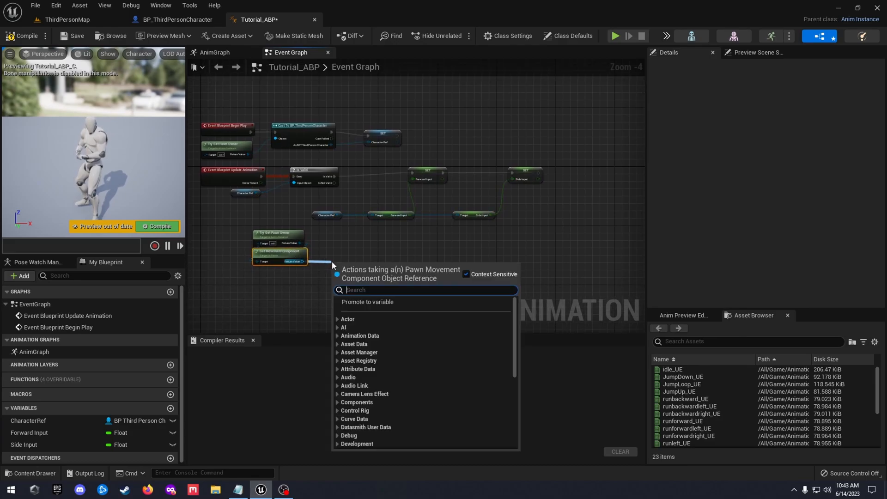
text(is falling)
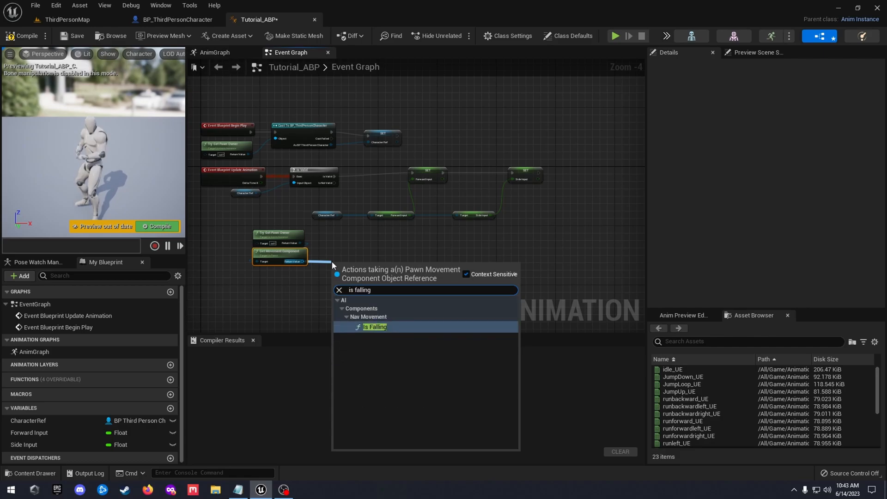
click(375, 327)
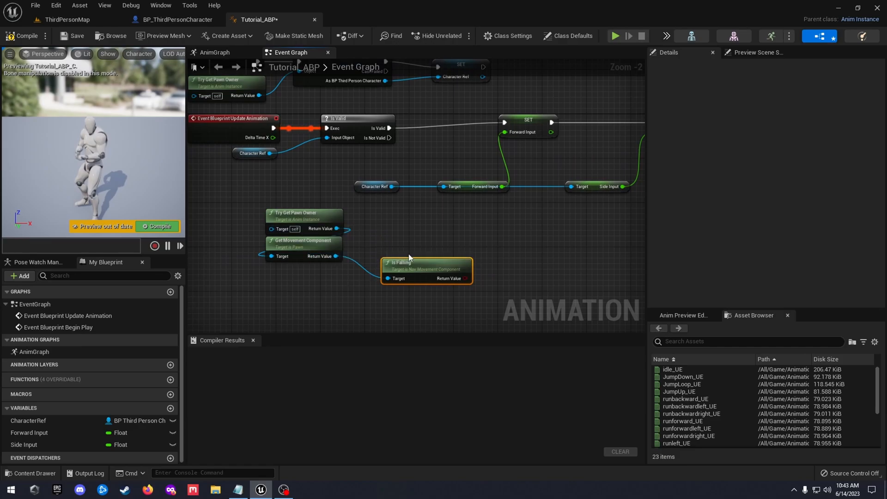
mouse_move(433, 255)
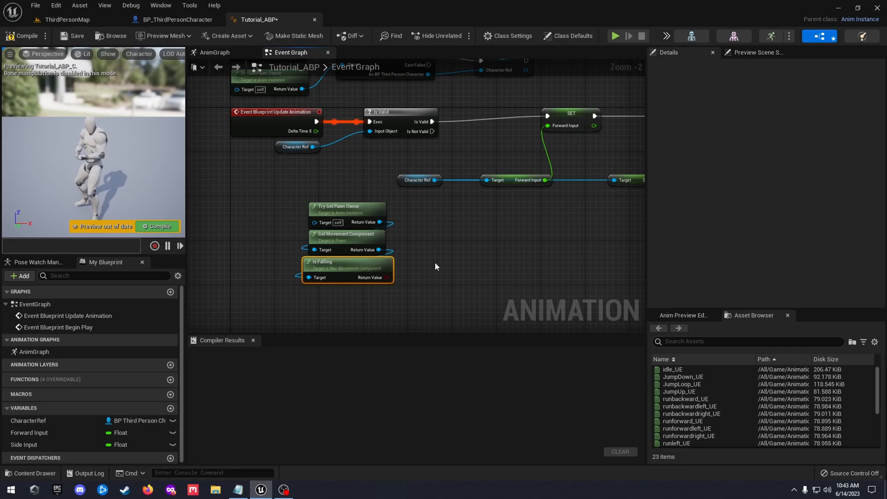
Promote Is Falling's Return Value to a new Boolean variable named IsInAir?
drag(436, 267, 426, 259)
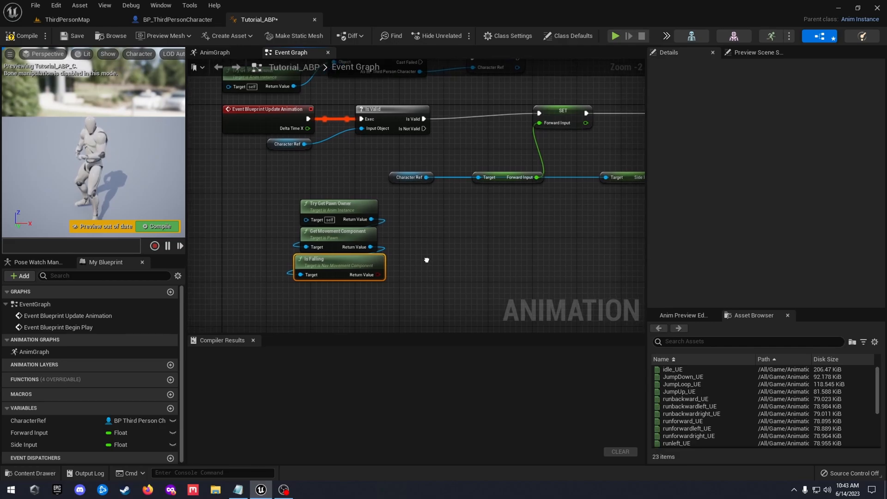
right_click(374, 275)
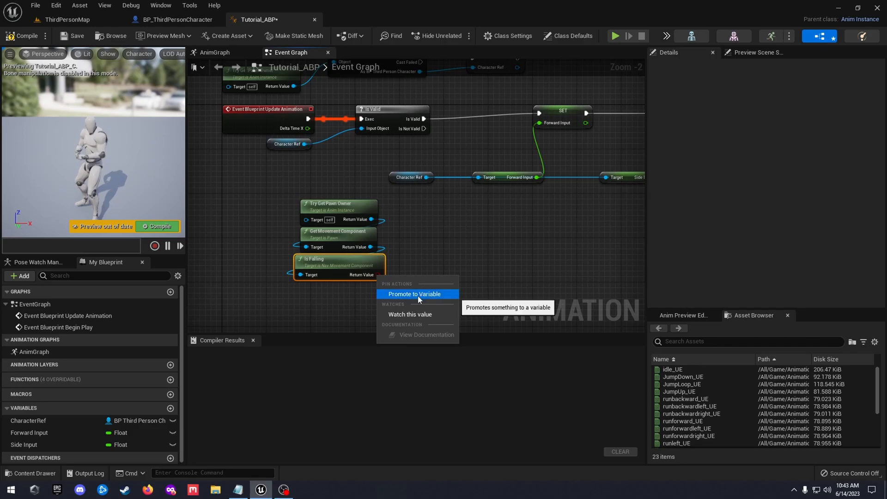
click(414, 293)
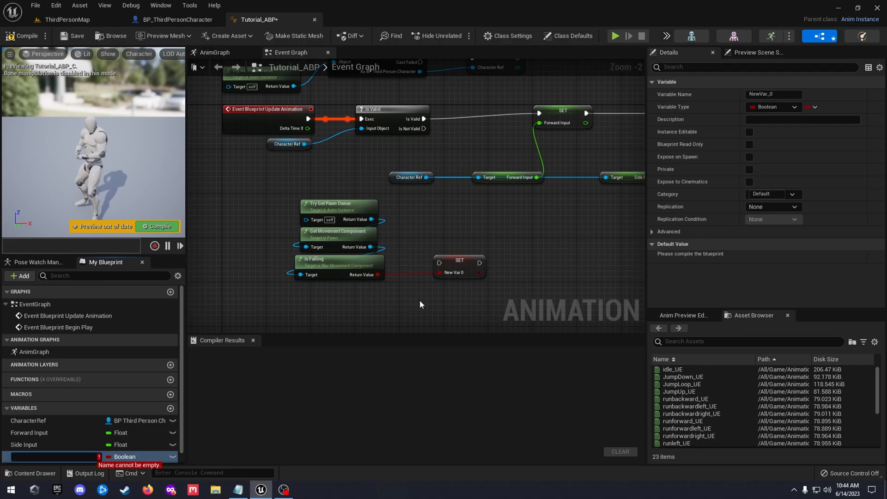
text(IsInA)
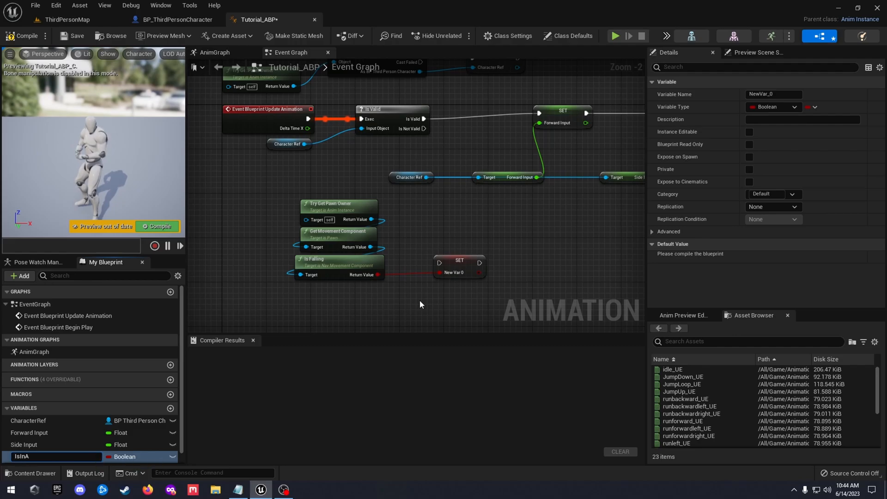
text(IsInAir?)
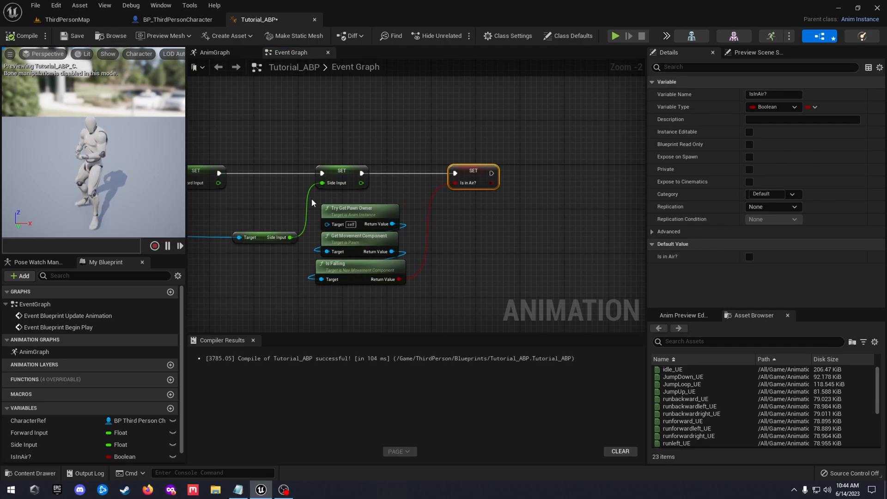
mouse_move(350, 144)
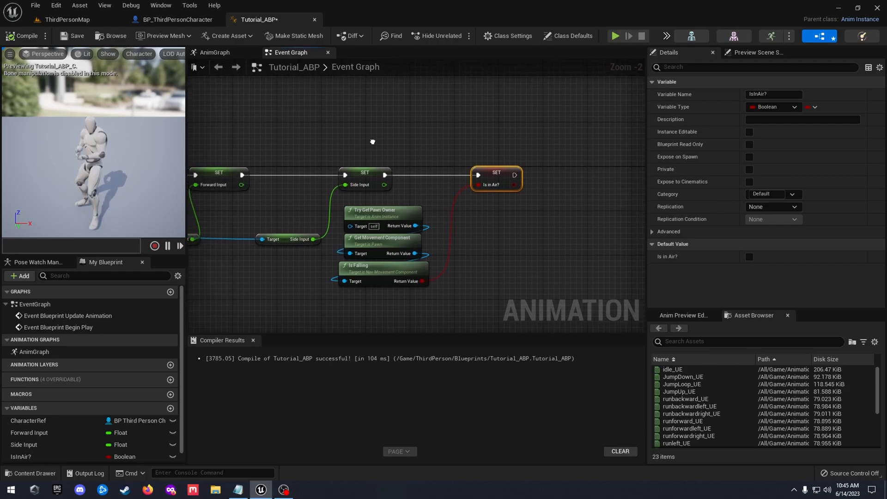
mouse_move(372, 143)
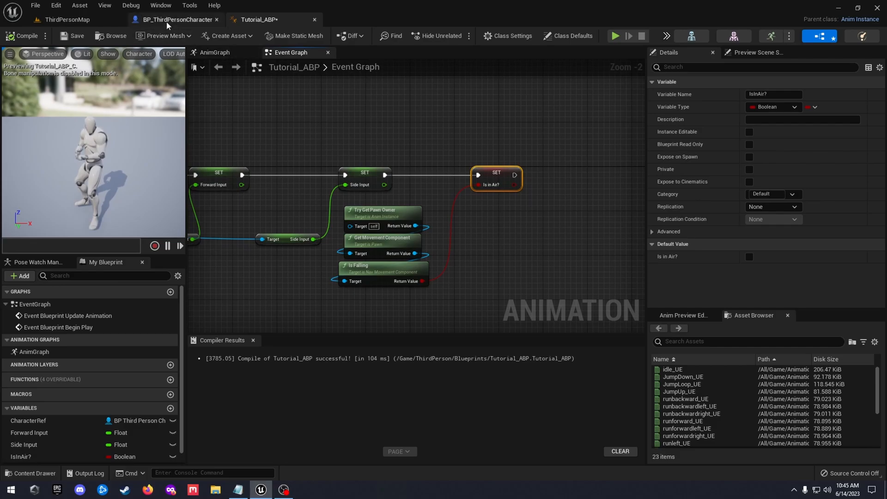
mouse_move(177, 20)
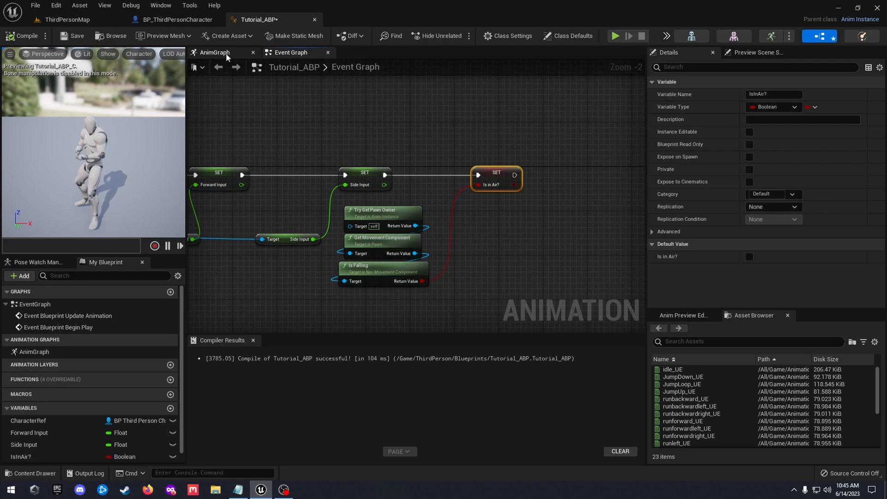
In Tutorial_ABP's AnimGraph, add a new state machine and rename it Locomotion.
click(215, 52)
text(s)
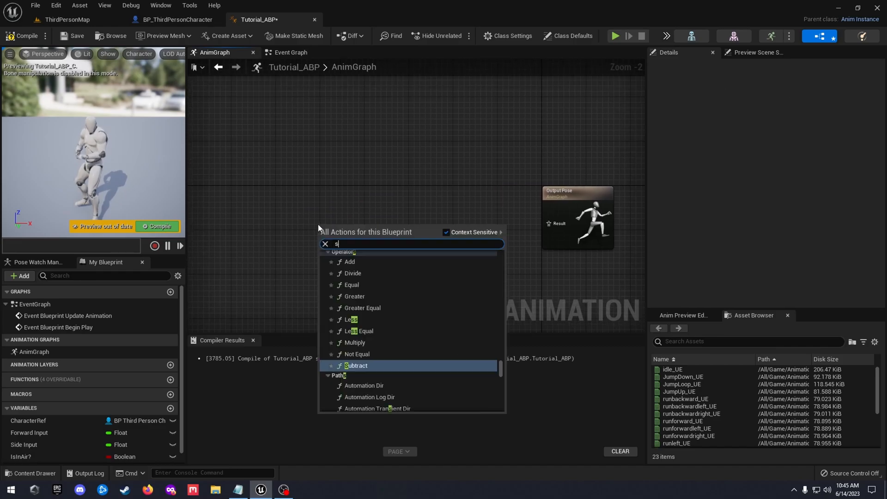
text(tate mach)
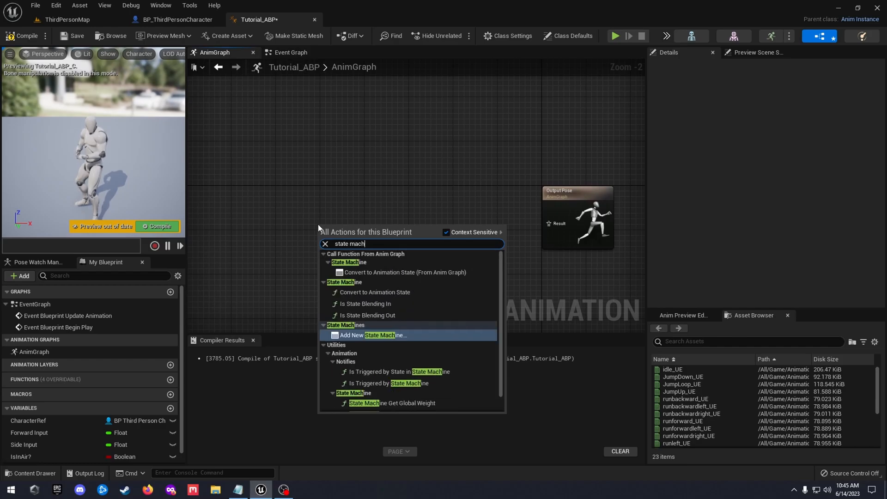
click(371, 335)
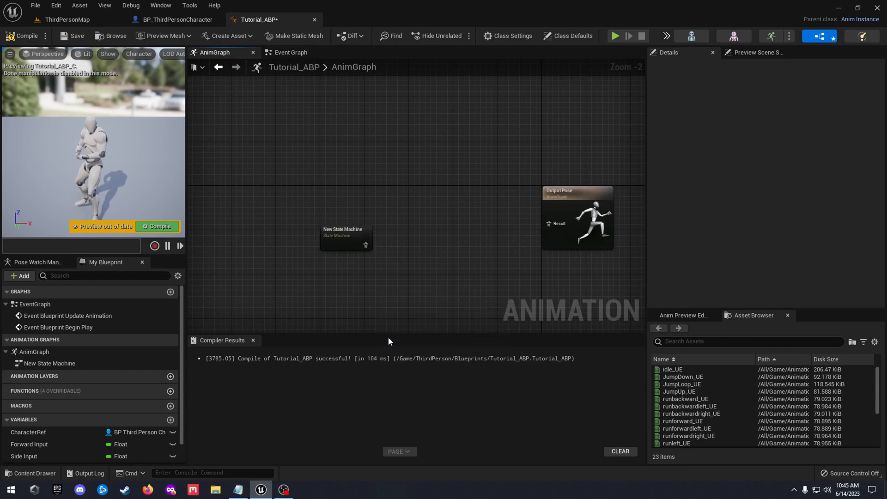
click(345, 236)
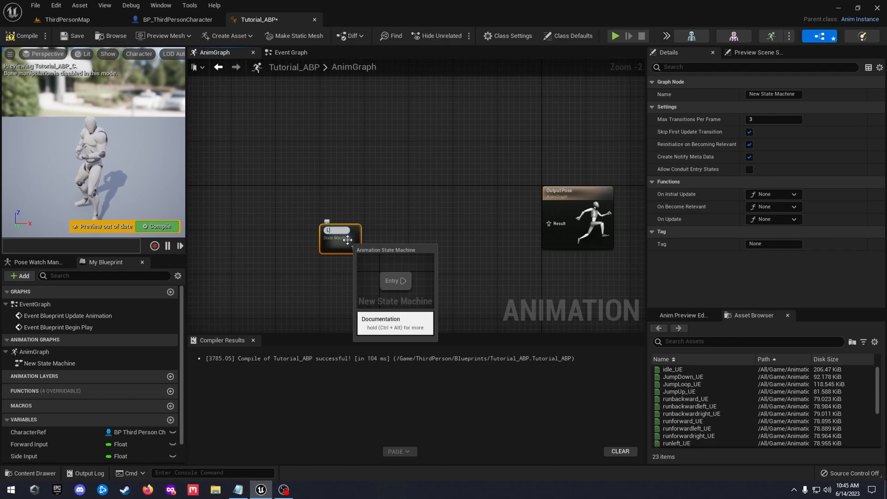
text(Locomotion)
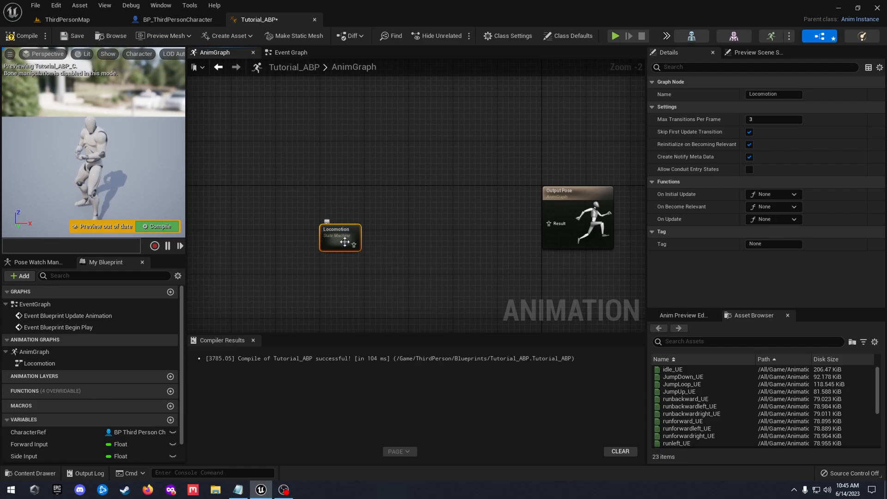
Inside Locomotion, add an Idle/Run state after Entry and open its graph.
double_click(340, 237)
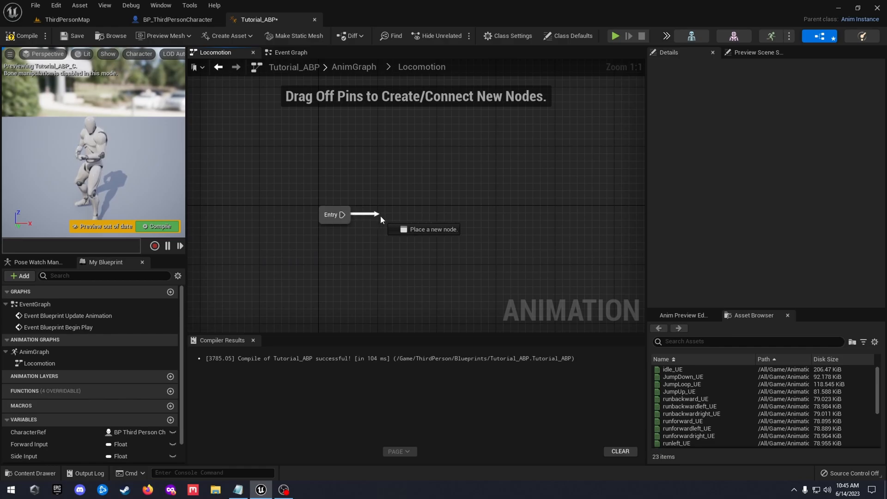
click(379, 219)
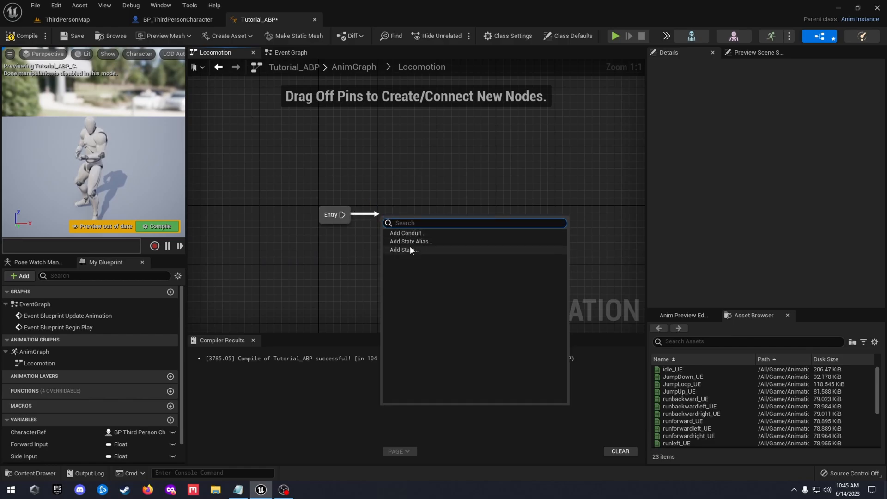
mouse_move(403, 249)
text(Idle/Run)
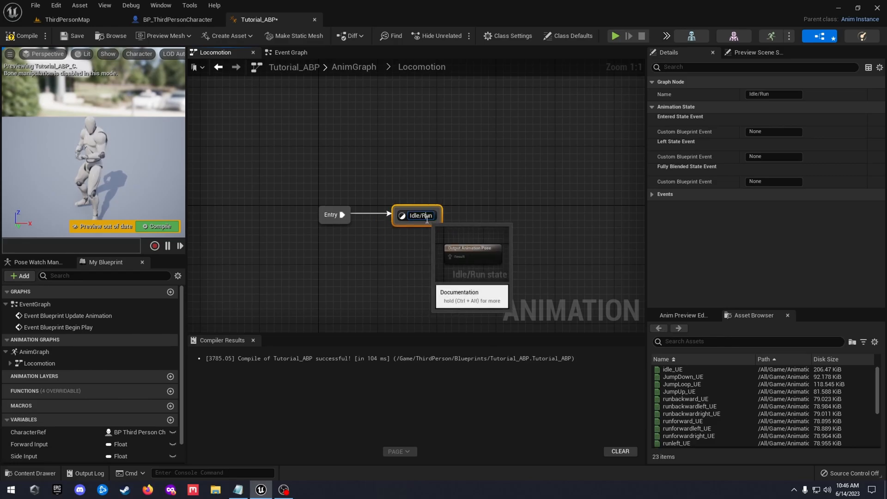
double_click(417, 216)
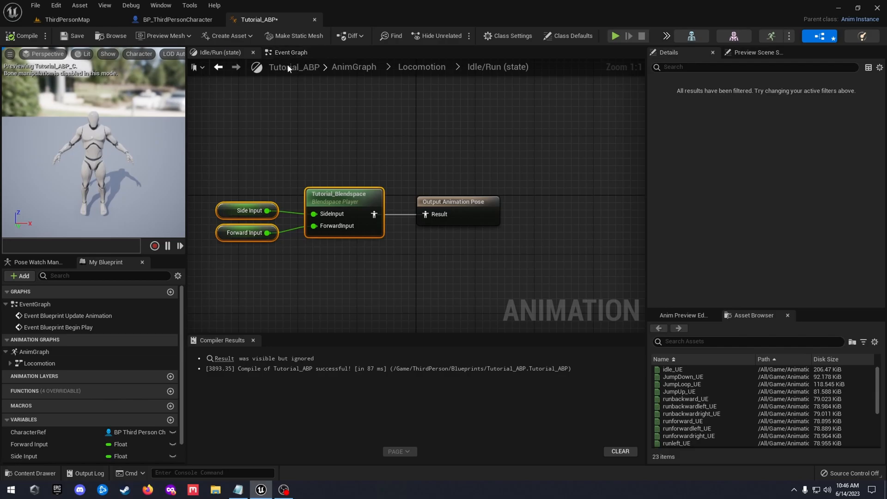
Route Locomotion's pose through a new DefaultSlot node into Output Pose and recompile.
click(353, 67)
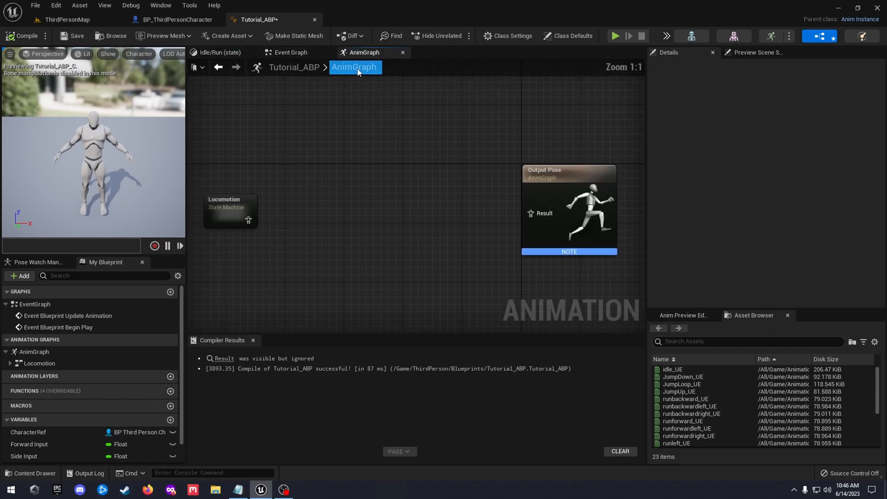
drag(248, 219, 358, 237)
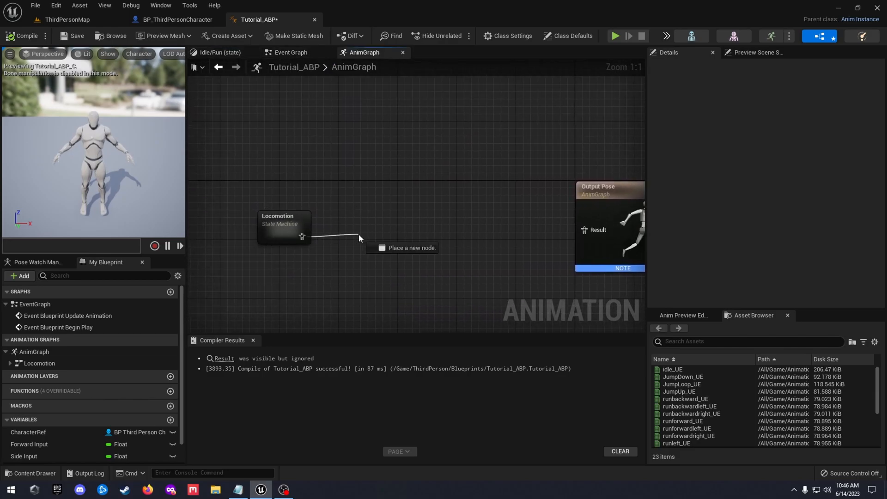
text(loc)
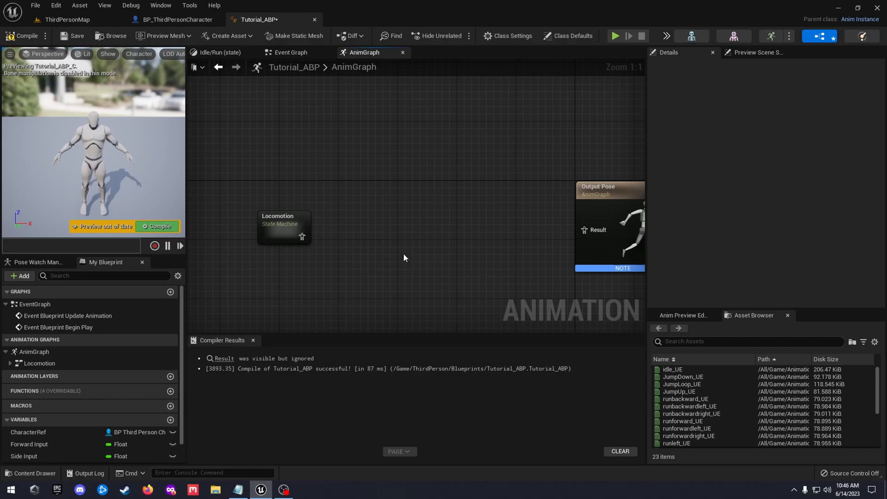
mouse_move(403, 258)
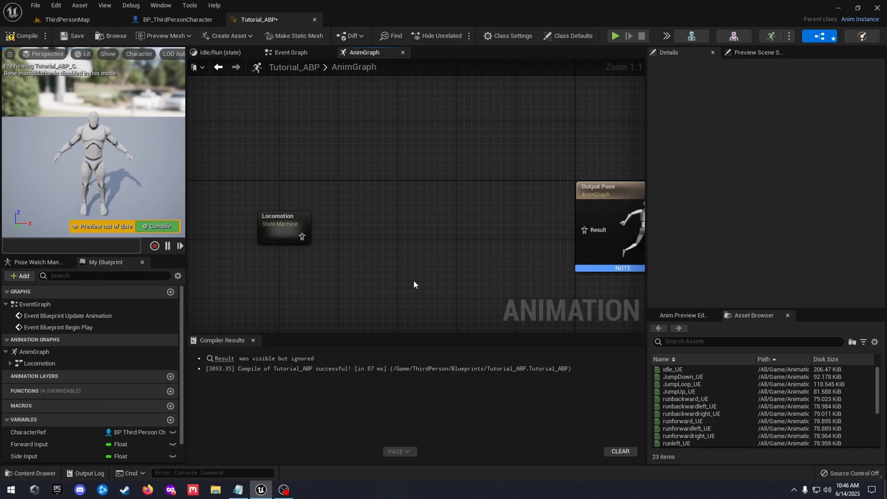
drag(302, 236, 388, 249)
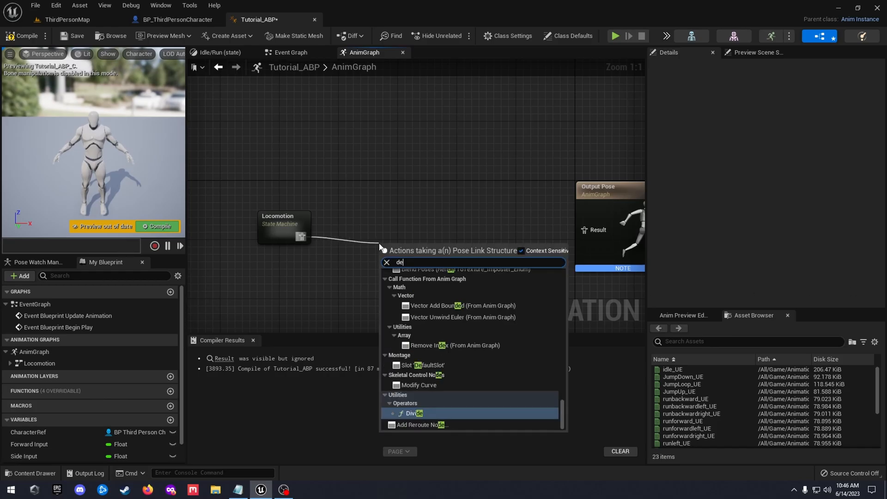
click(429, 365)
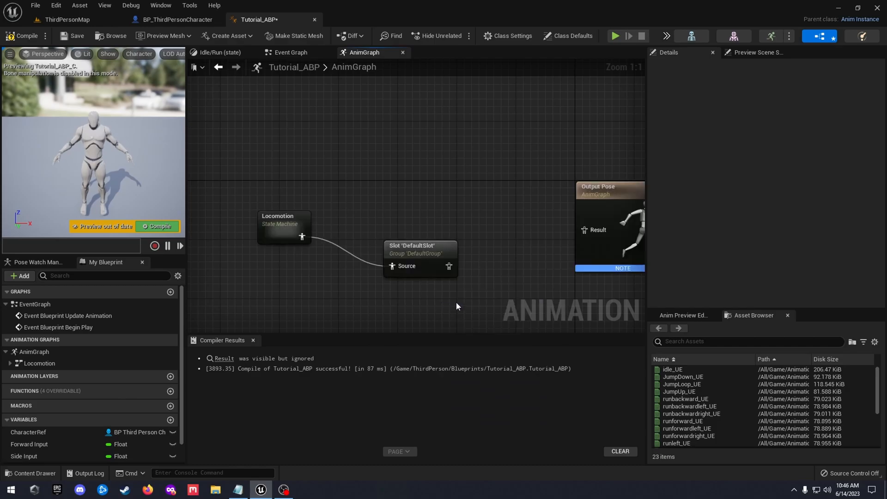
click(420, 249)
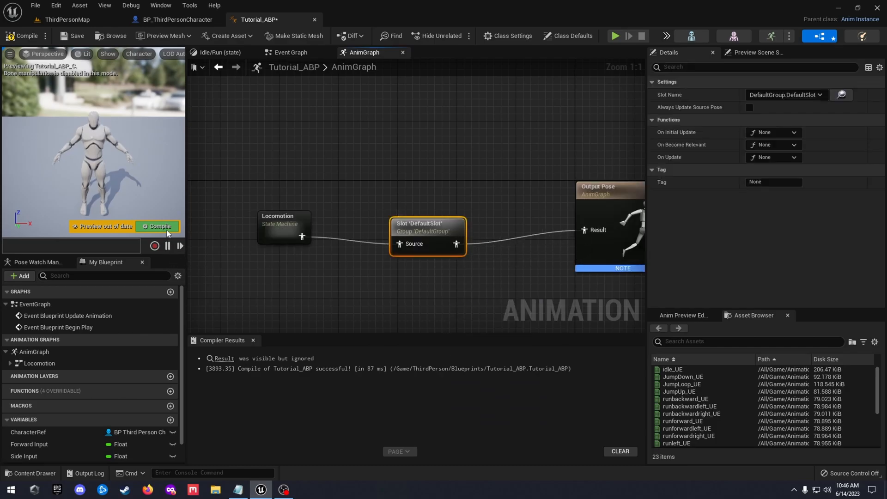
click(156, 226)
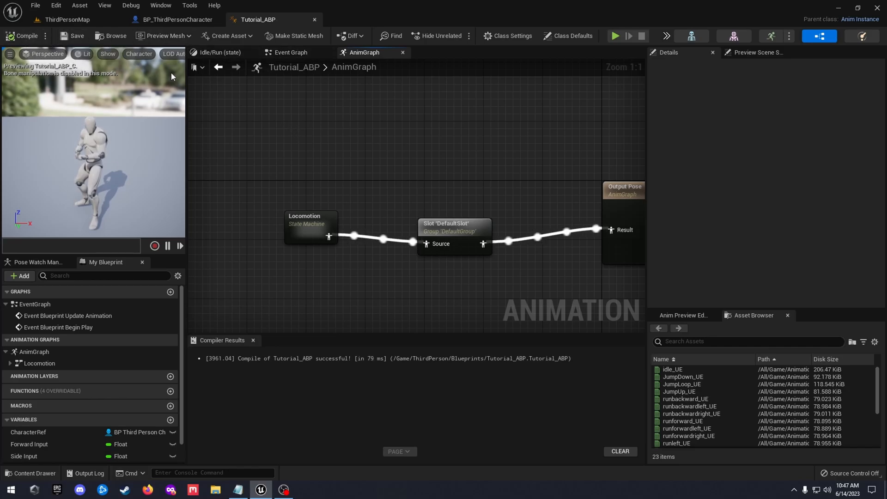
mouse_move(277, 91)
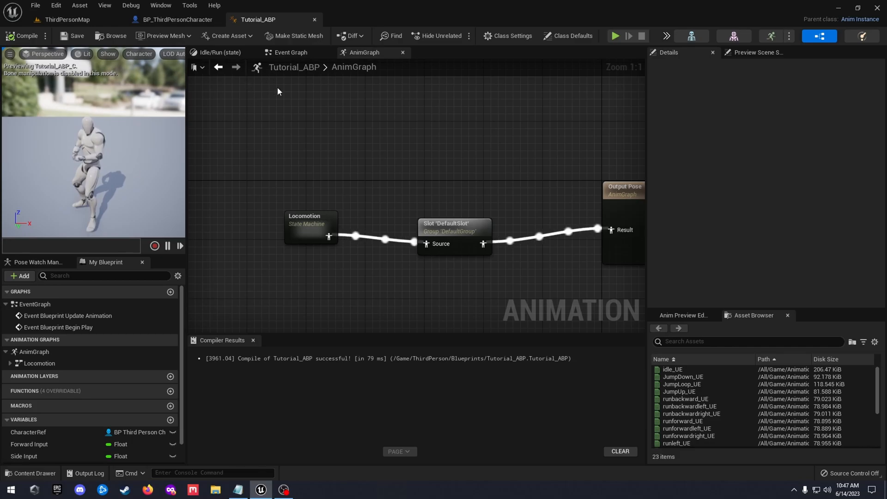
click(454, 224)
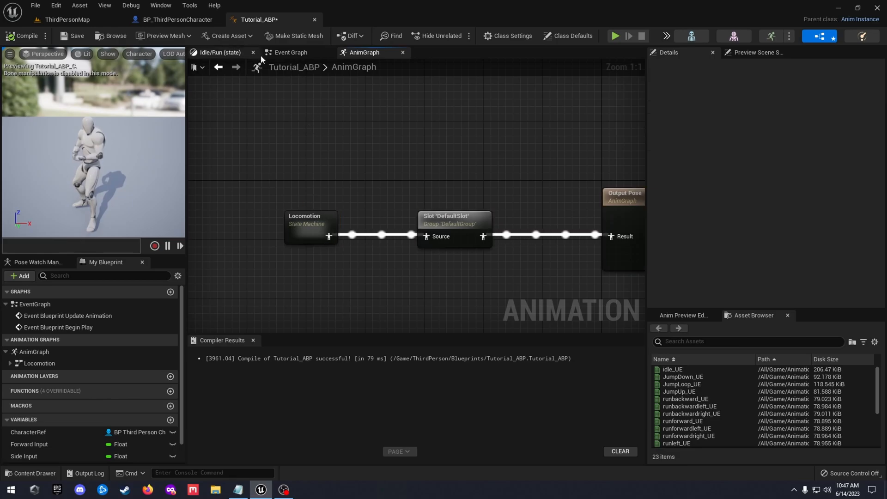
mouse_move(304, 234)
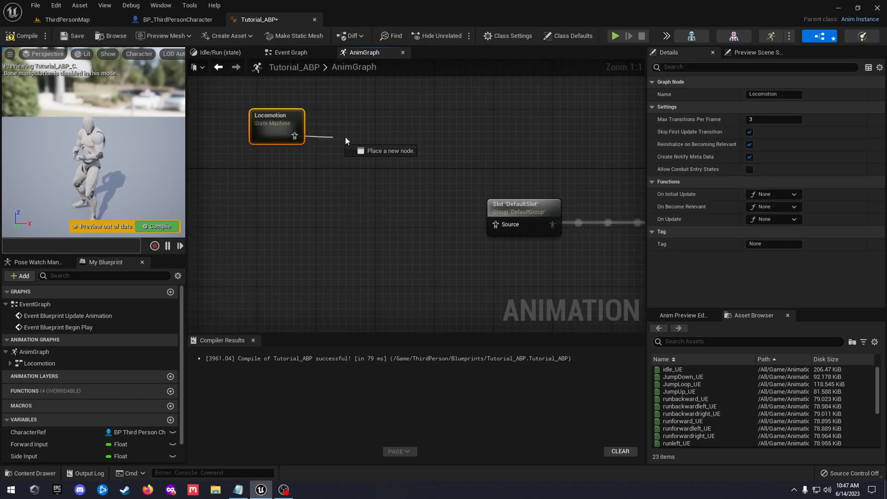
Add a Save Cached Pose node named LocomotionCache from Locomotion's output, placed beside it.
click(346, 141)
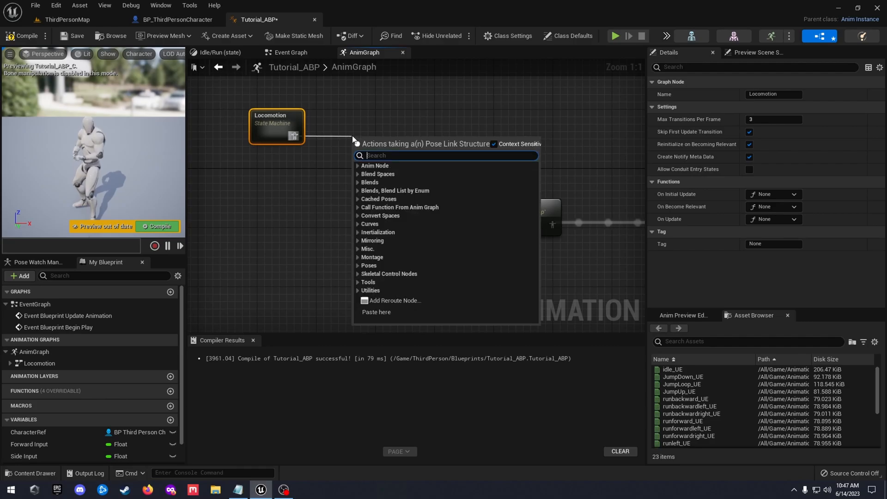
text(cache)
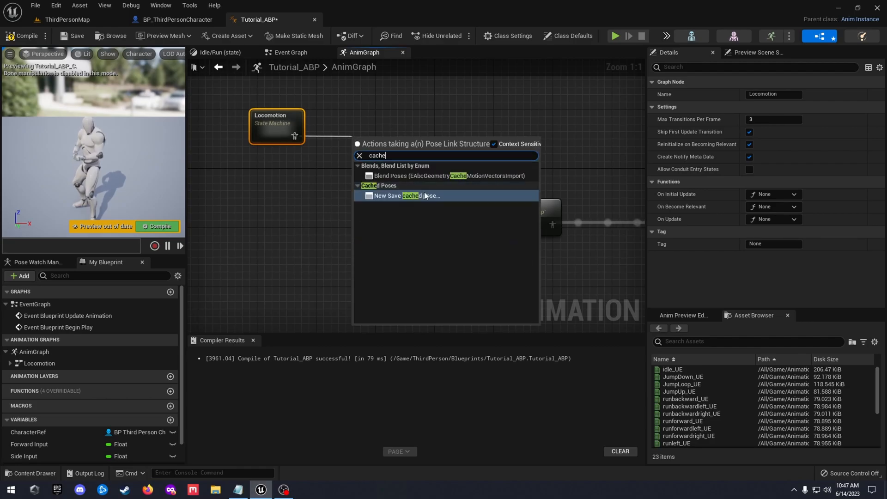
click(403, 195)
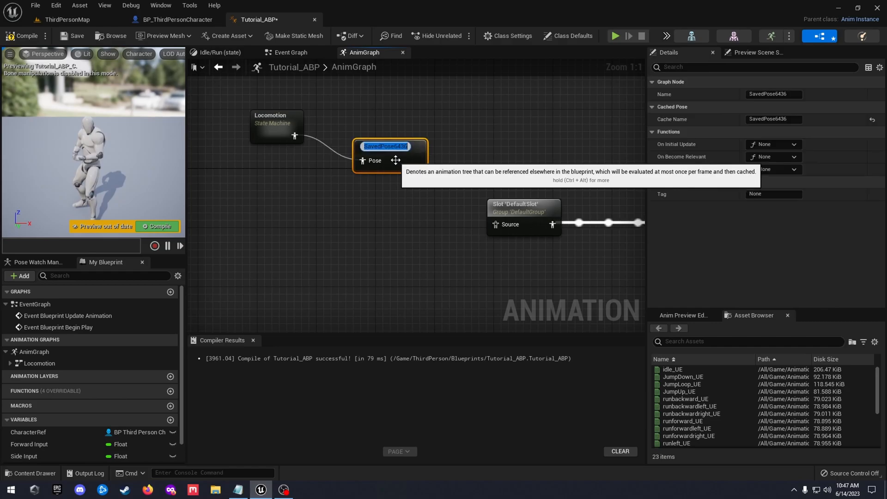
text(Loc)
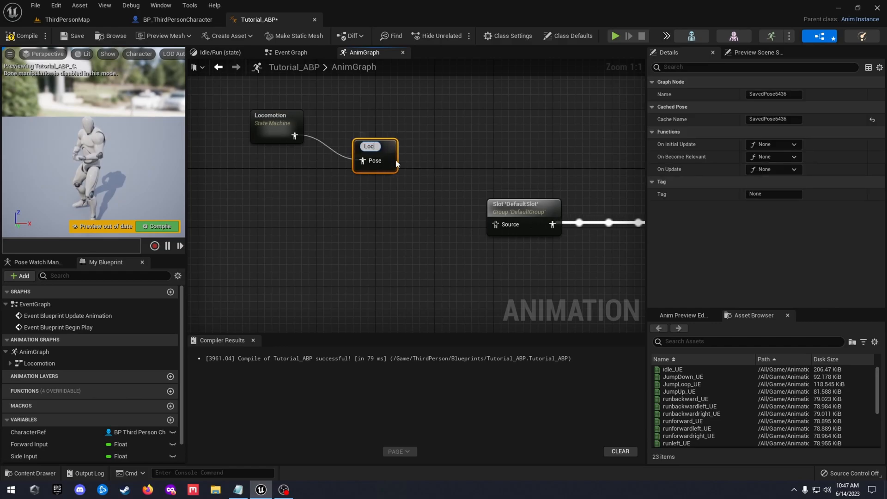
text(LocomotionCache)
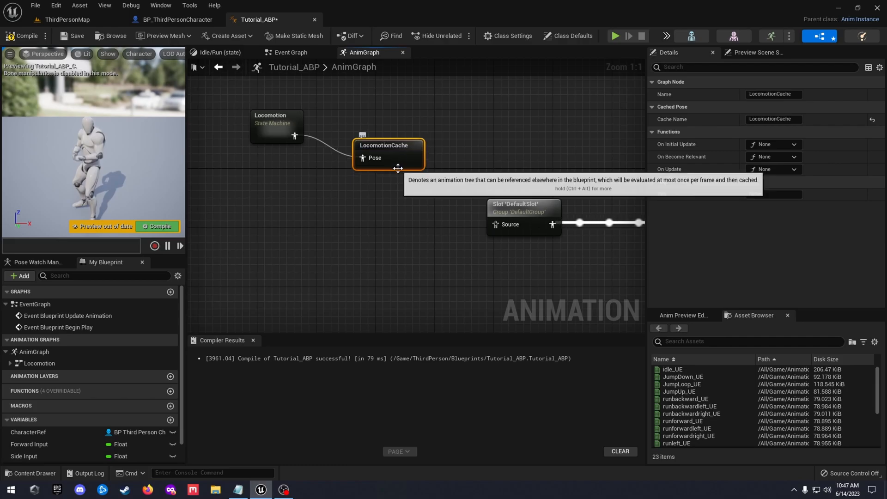
drag(388, 154, 395, 132)
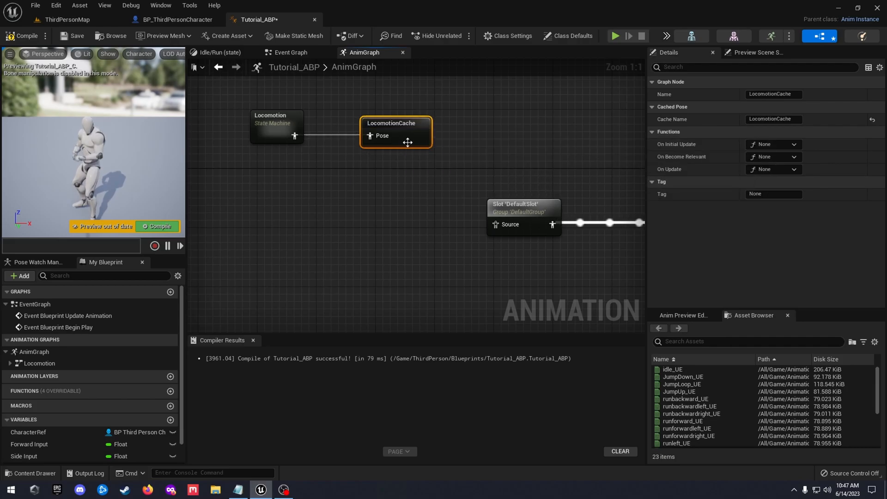
click(277, 126)
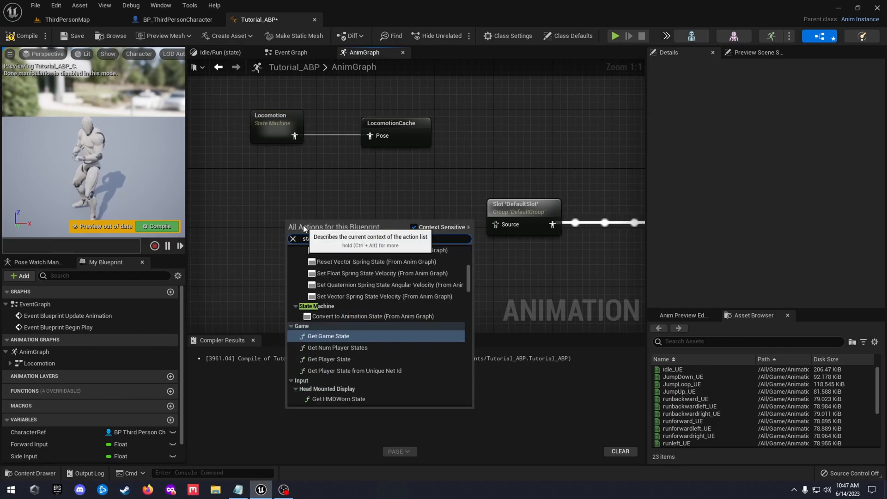
Add a new state machine to the AnimGraph and name it MainState.
text(state mach)
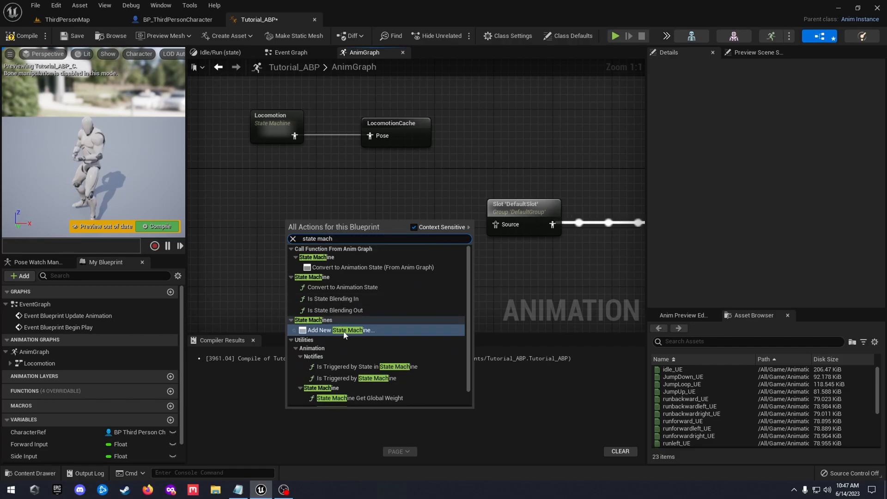
click(340, 330)
text(MainSt)
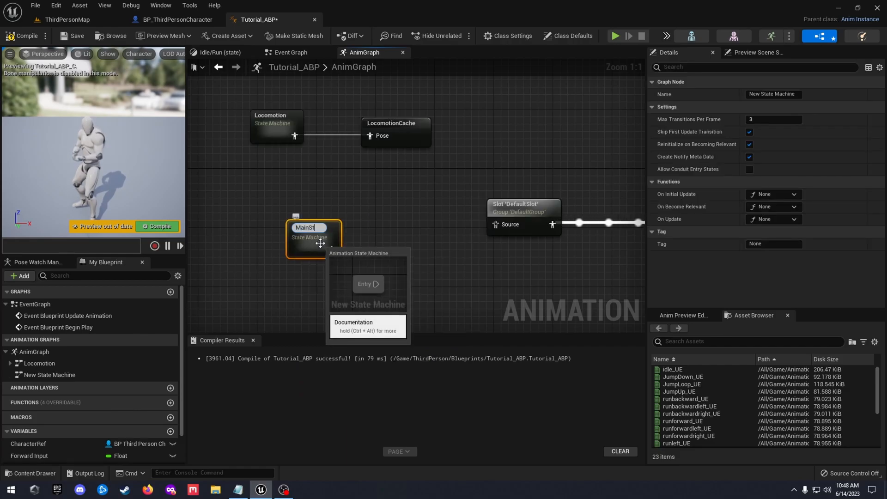
key(enter)
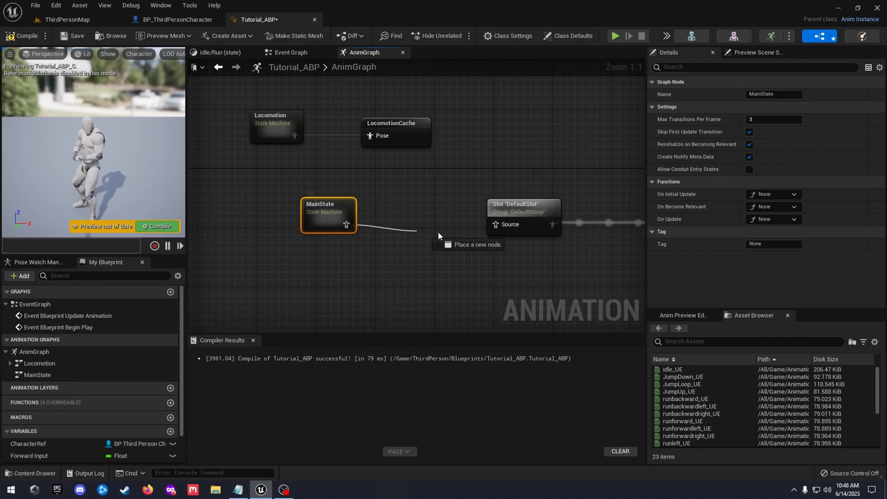
Inside MainState, add a Locomotion state linked from the Entry node.
double_click(328, 214)
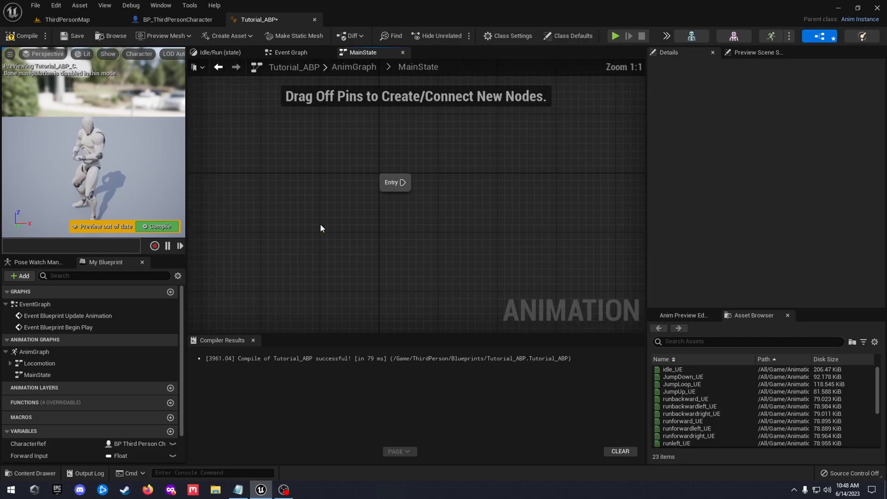
drag(395, 182, 432, 204)
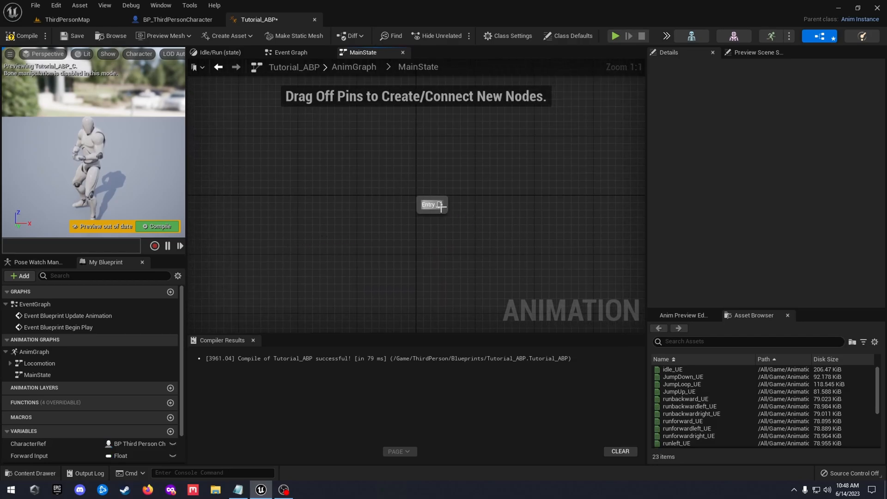
drag(440, 204, 501, 204)
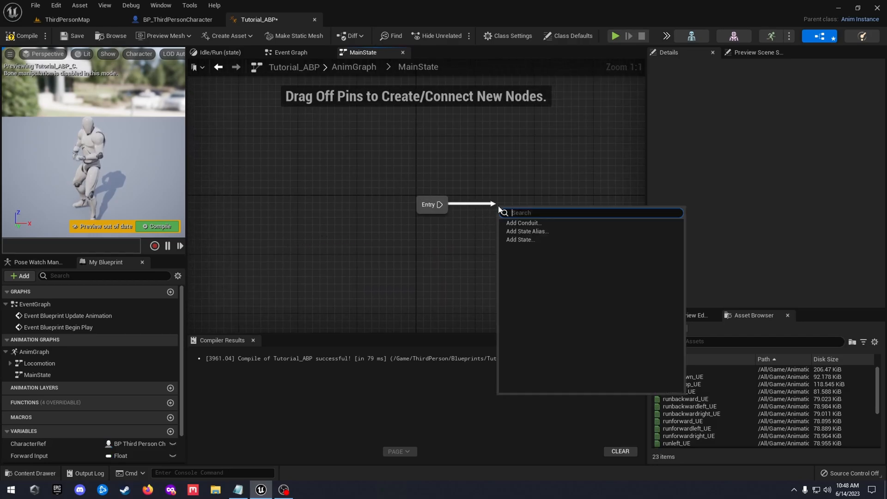
text(Loco)
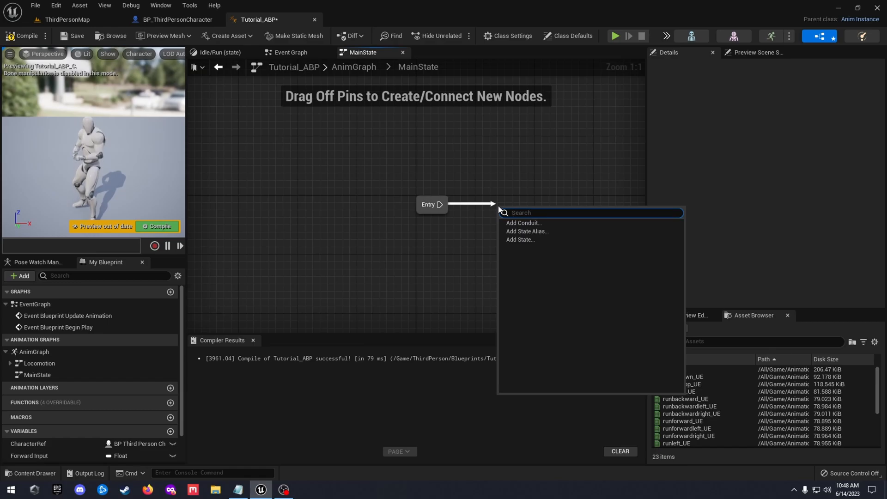
click(520, 239)
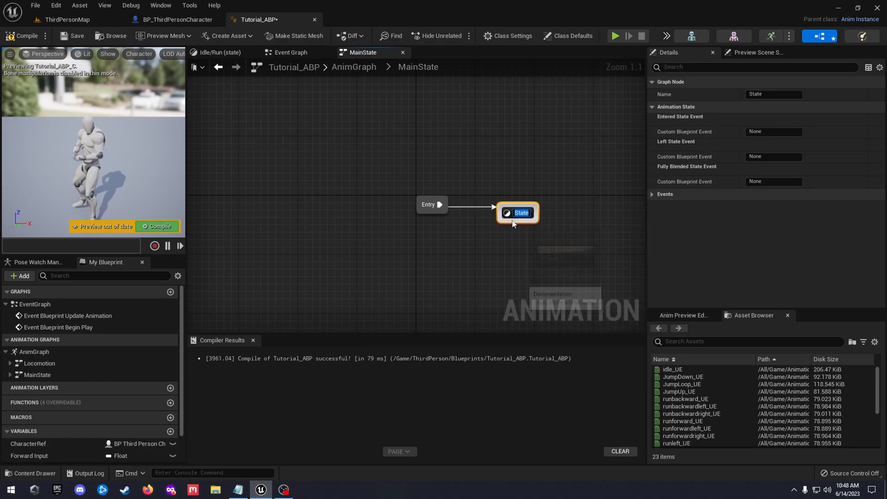
text(Locomotion)
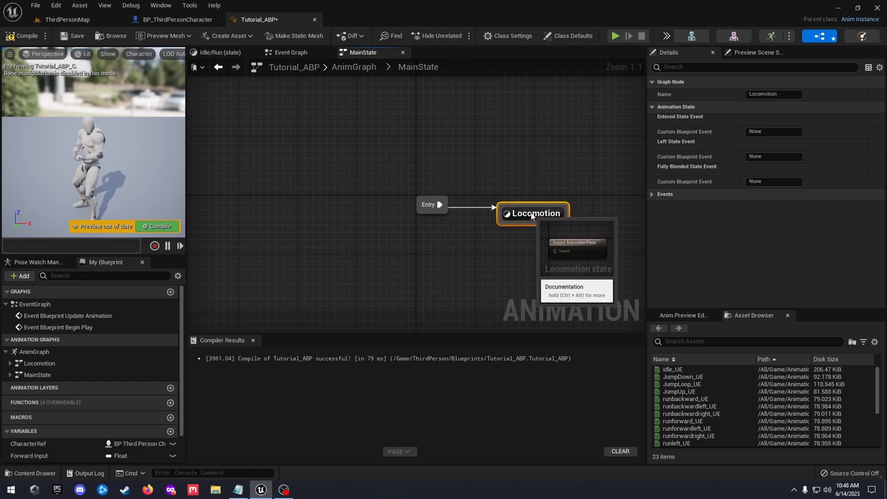
Feed the LocomotionCache cached pose into the Locomotion state's Output Animation Pose.
double_click(532, 213)
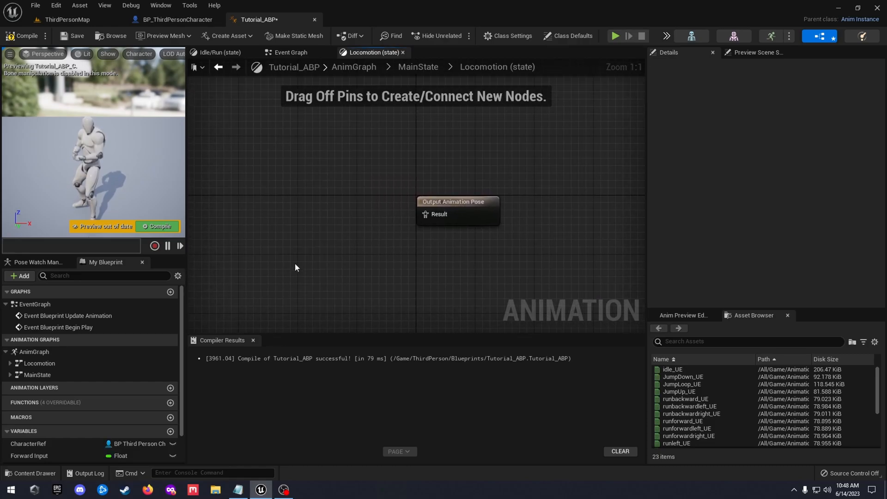
drag(419, 213, 355, 220)
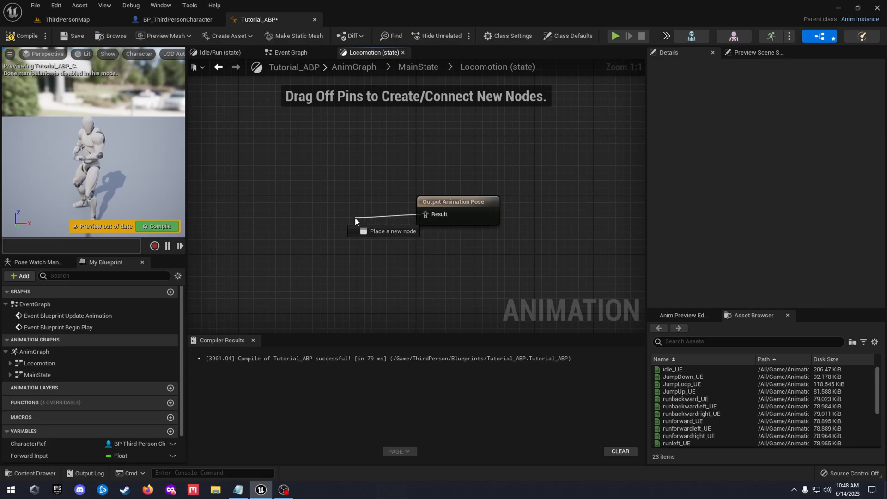
text(cache)
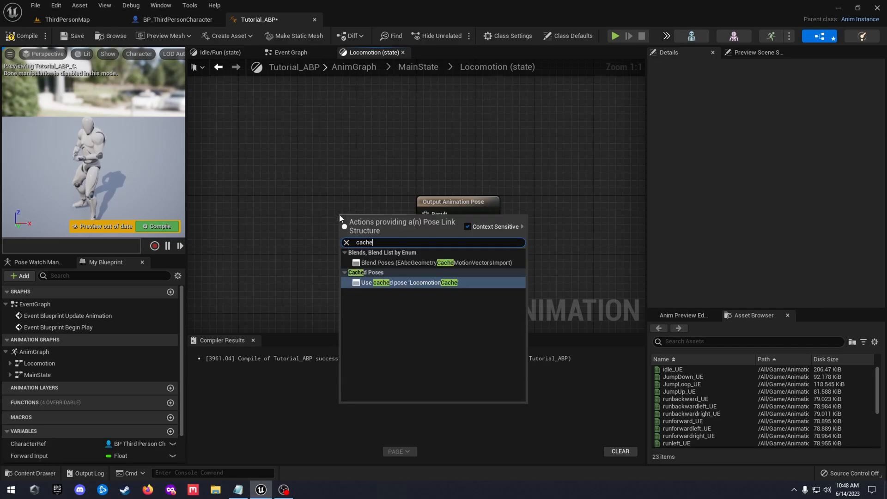
click(412, 282)
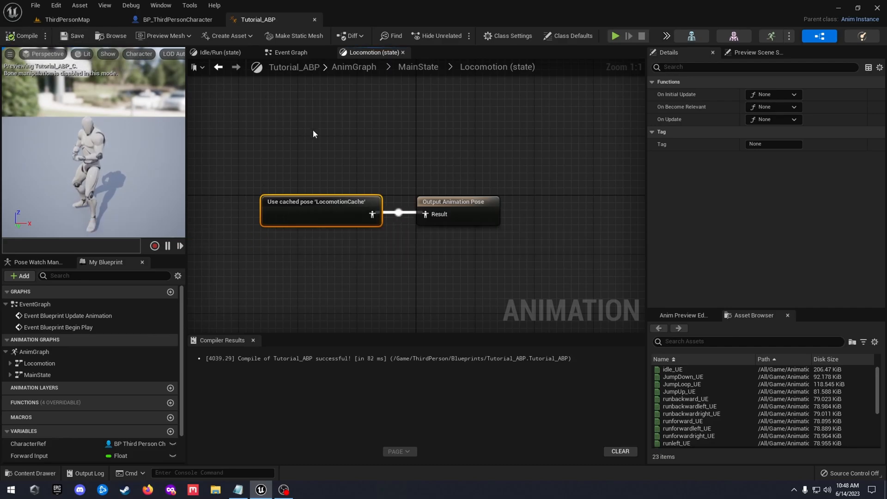
Navigate back up through the breadcrumbs to the top-level AnimGraph.
click(418, 66)
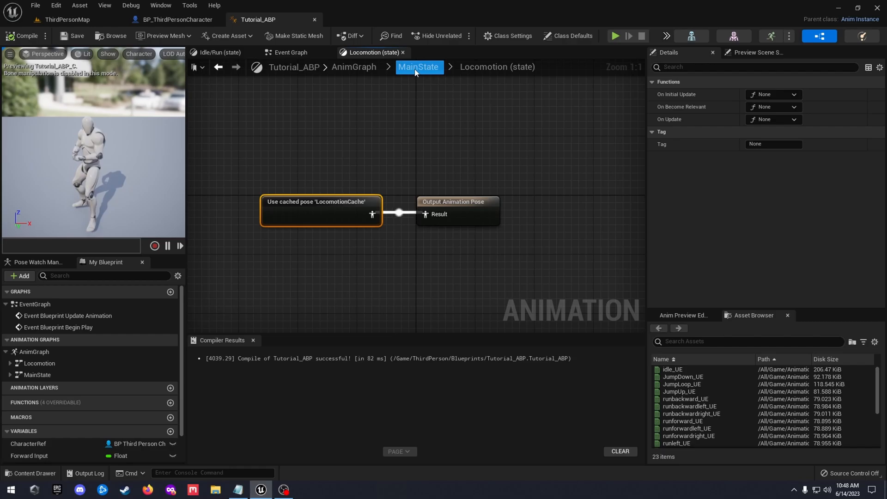
click(355, 67)
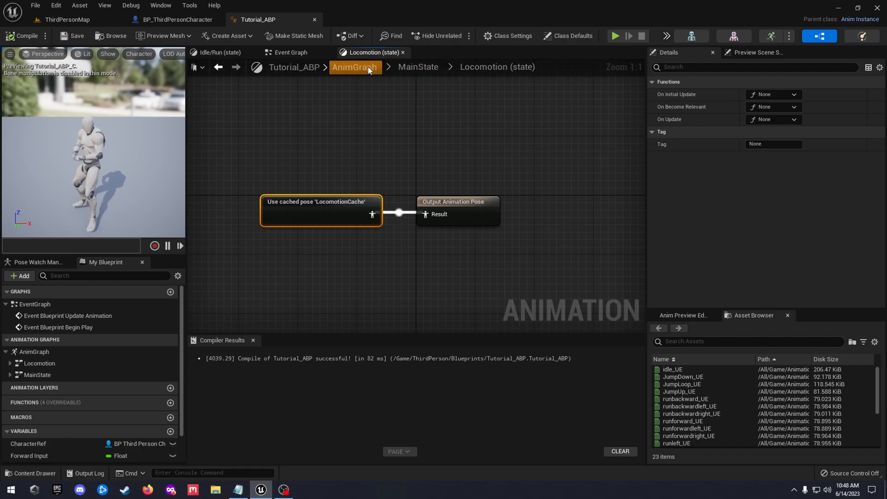
click(354, 66)
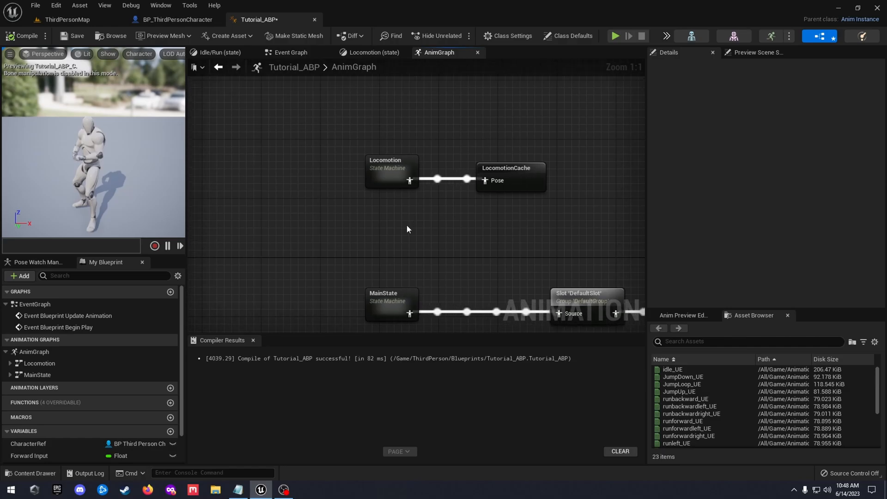
Chain new JumpStart, JumpLoop and JumpLand states after Idle/Run in Locomotion.
double_click(391, 170)
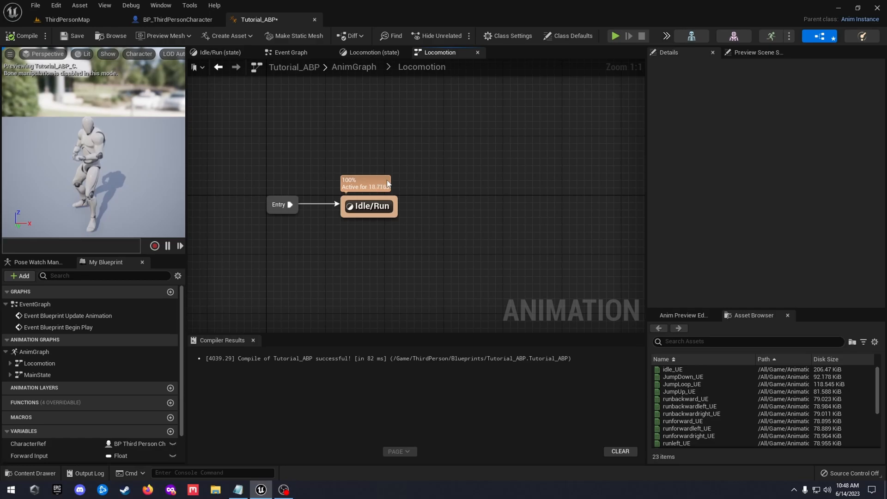
drag(383, 198, 473, 153)
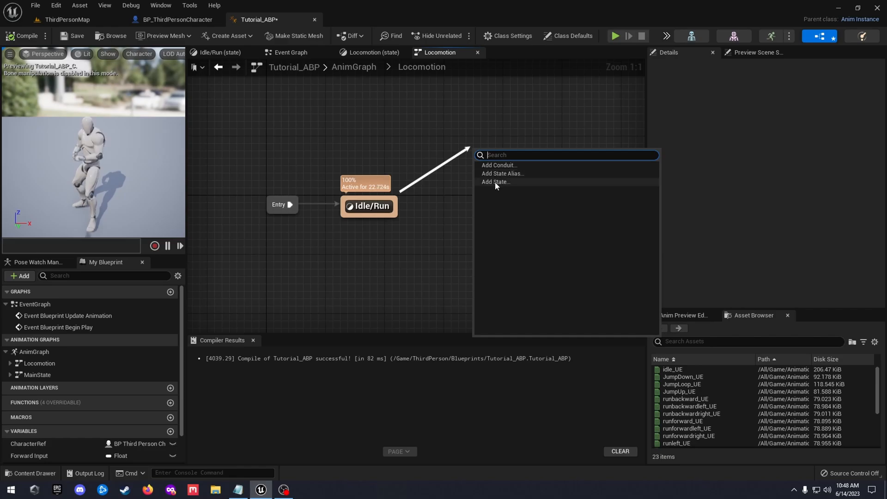
mouse_move(496, 182)
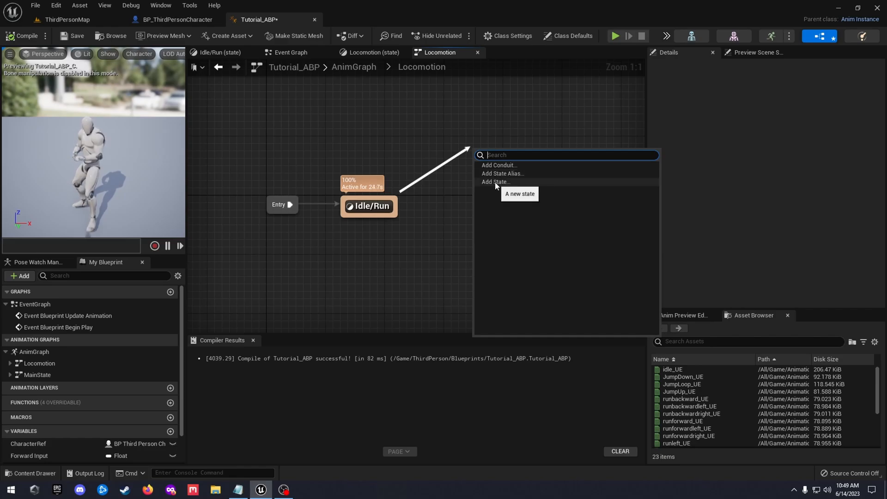
click(496, 182)
text(JumpStart)
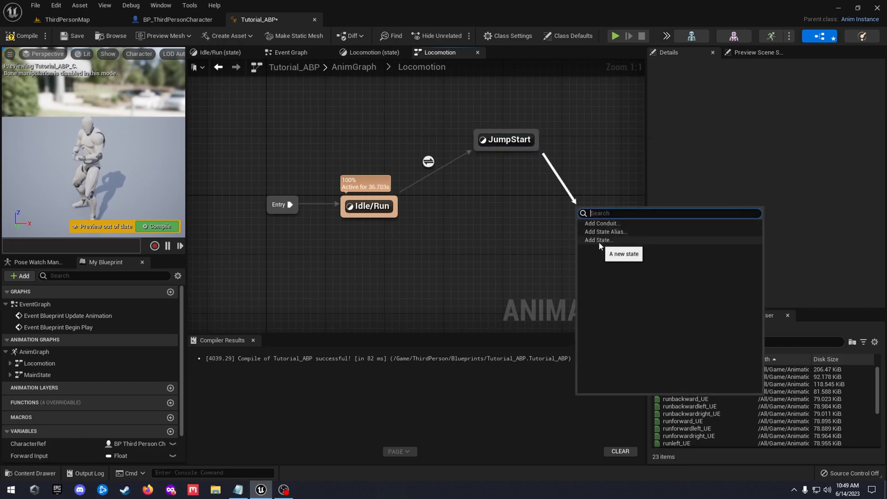
click(597, 240)
text(JumpLoop)
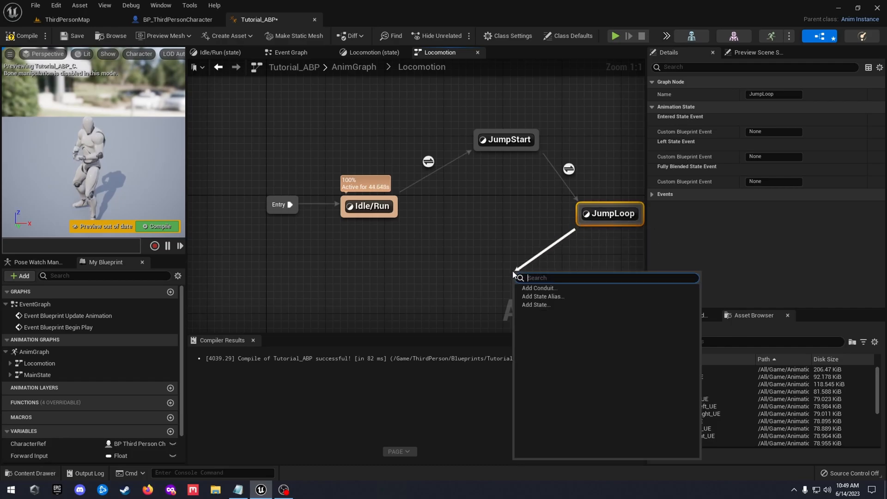
click(535, 304)
text(JumpLand)
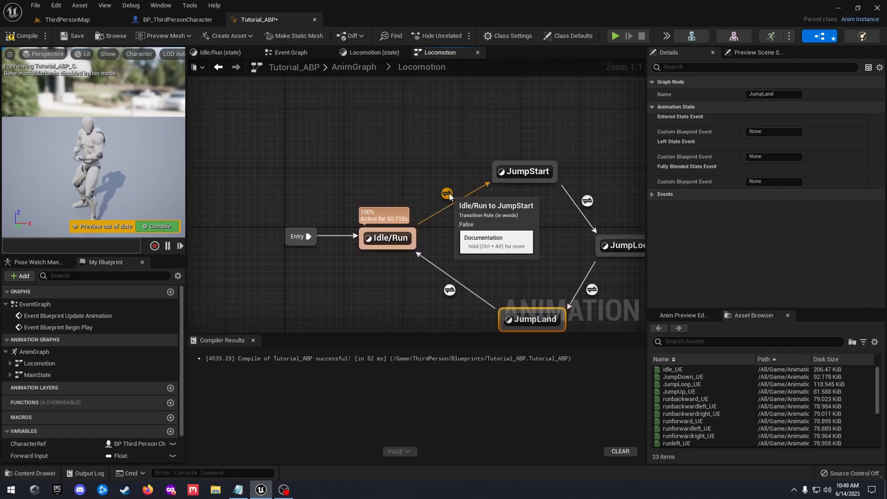
mouse_move(523, 172)
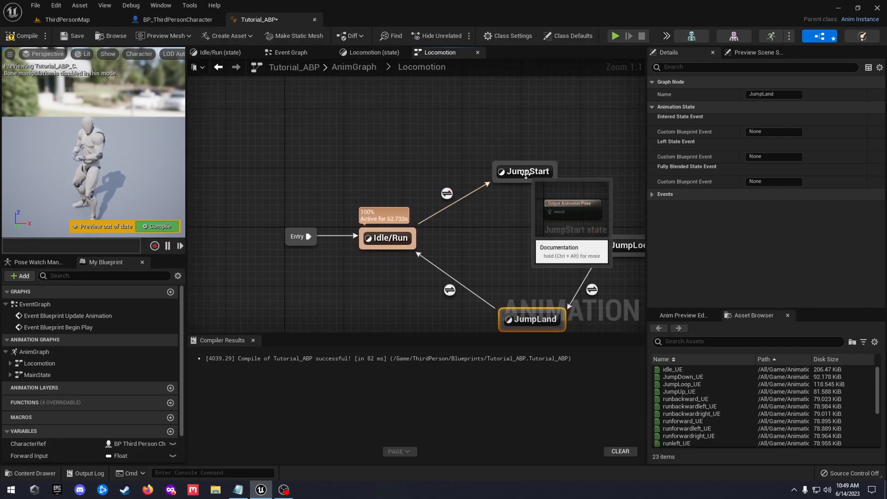
Drive the Idle/Run→JumpStart transition rule with the IsInAir? variable.
click(525, 171)
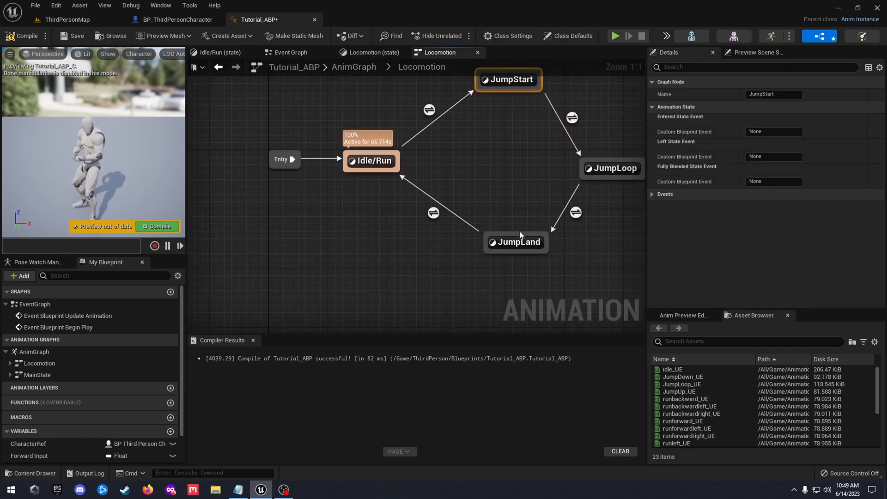
click(516, 263)
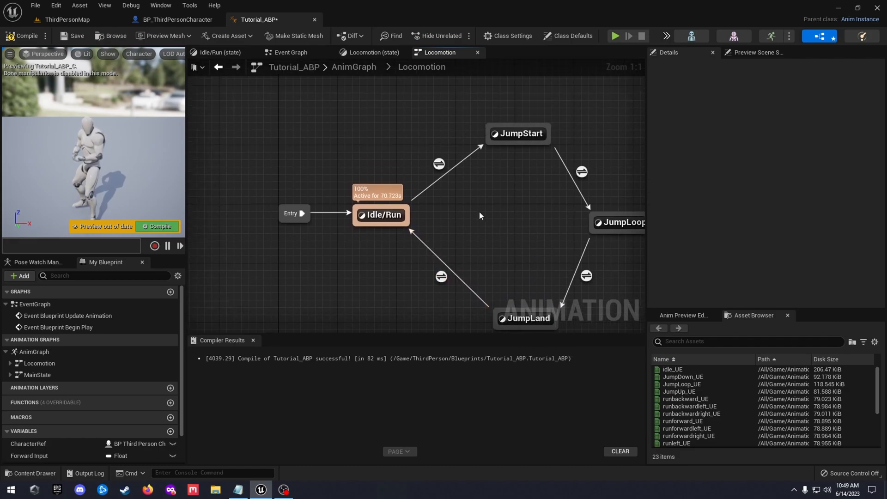
mouse_move(483, 217)
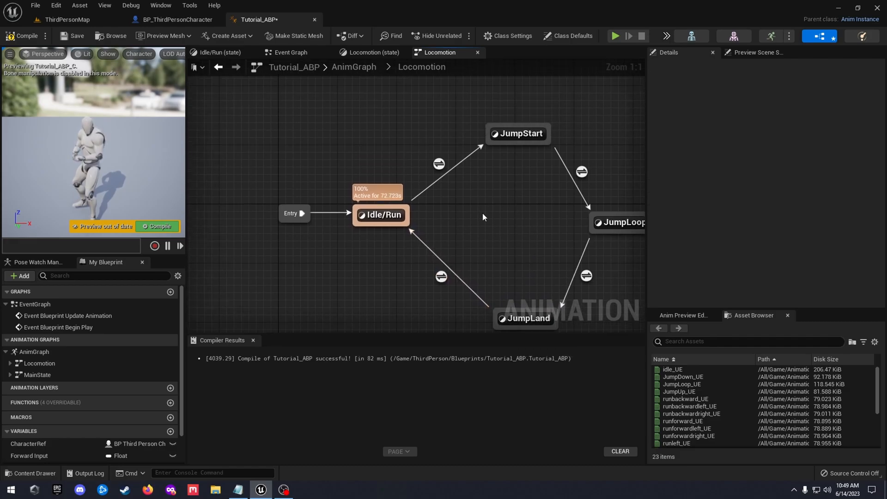
mouse_move(495, 224)
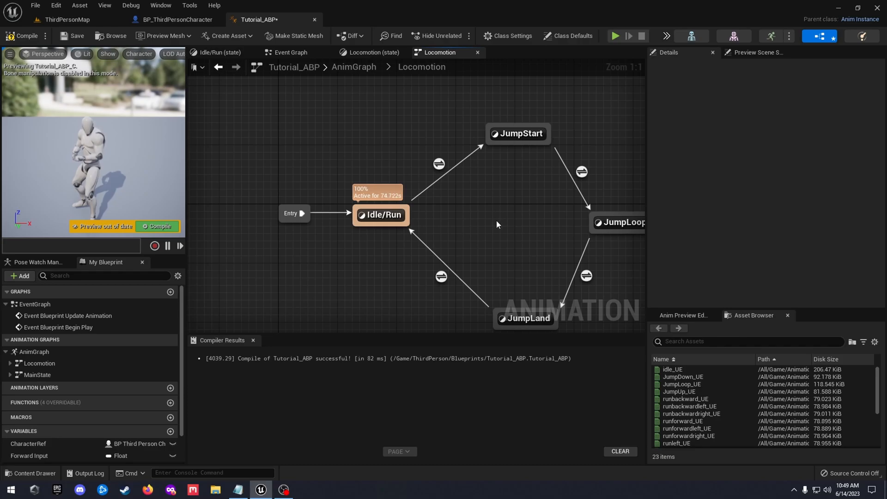
mouse_move(438, 164)
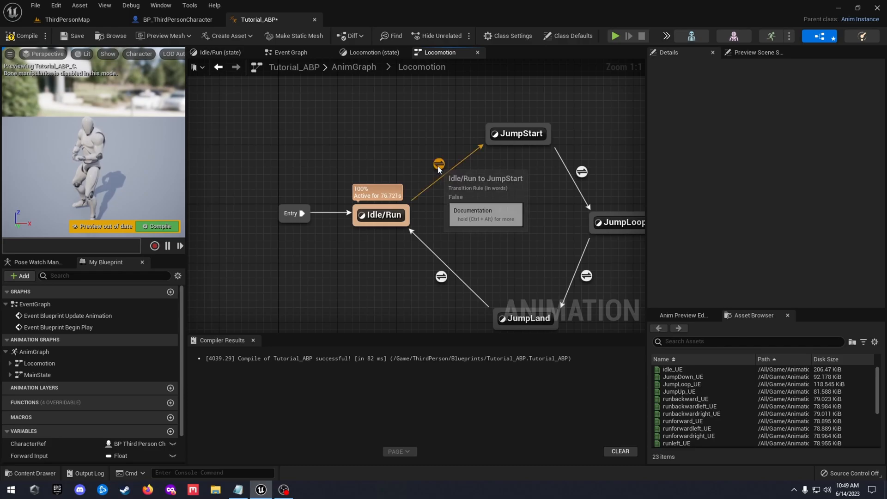
double_click(438, 164)
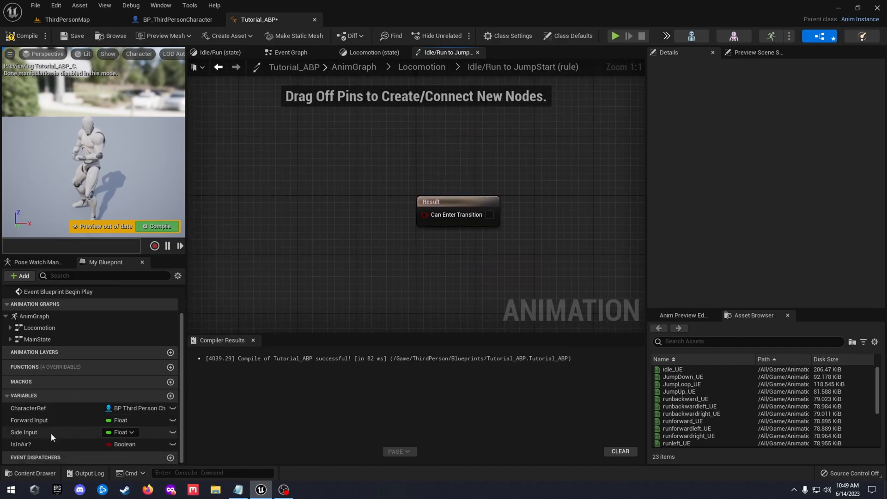
click(21, 444)
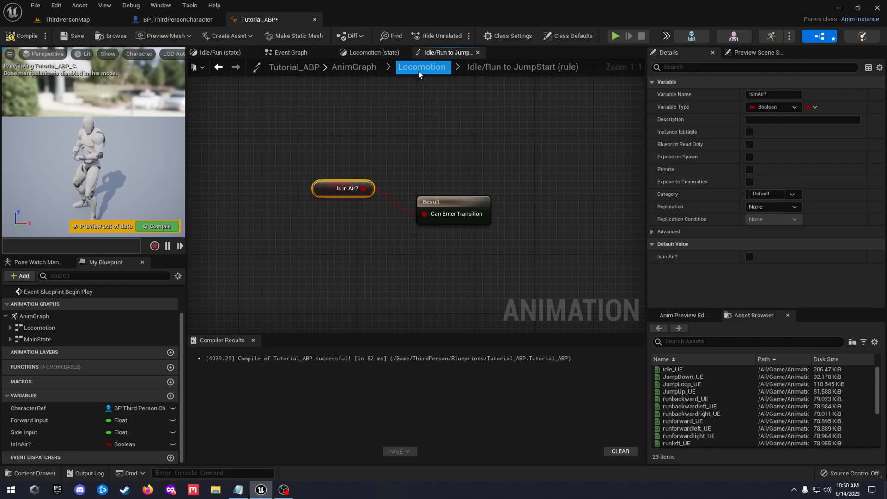
click(422, 66)
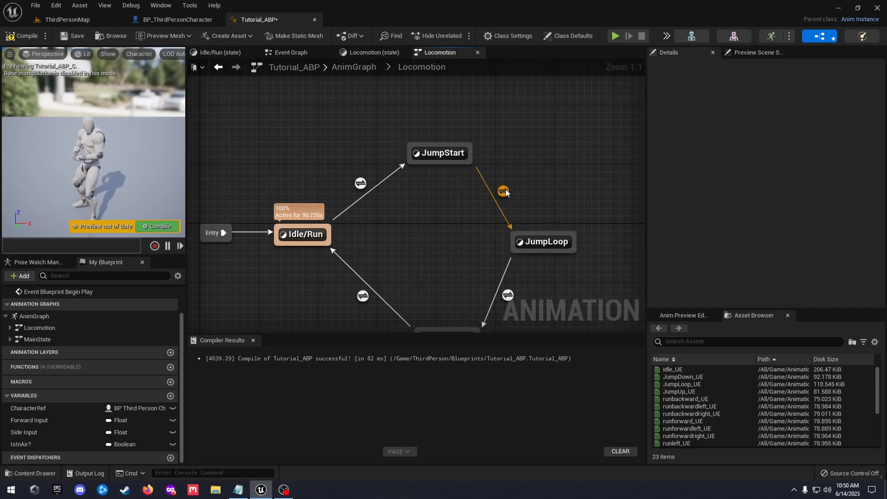
Enable Automatic Rule Based on Sequence Player on the JumpStart→JumpLoop transition.
click(503, 191)
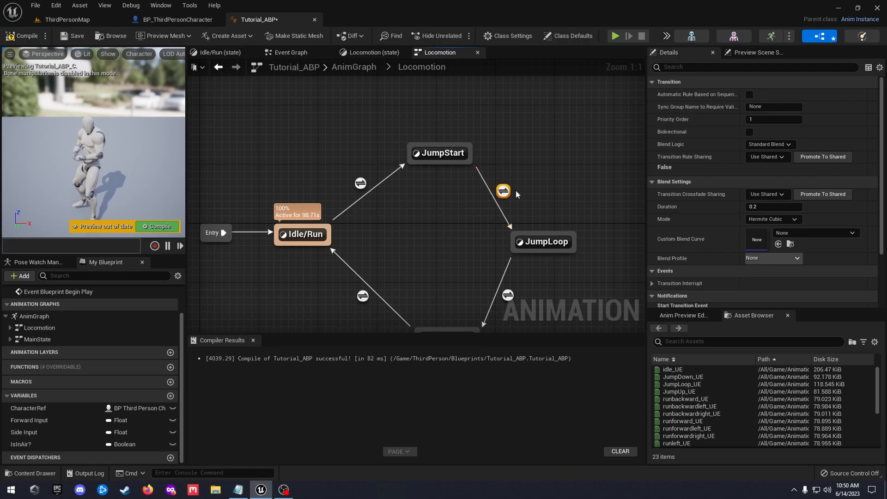
mouse_move(735, 204)
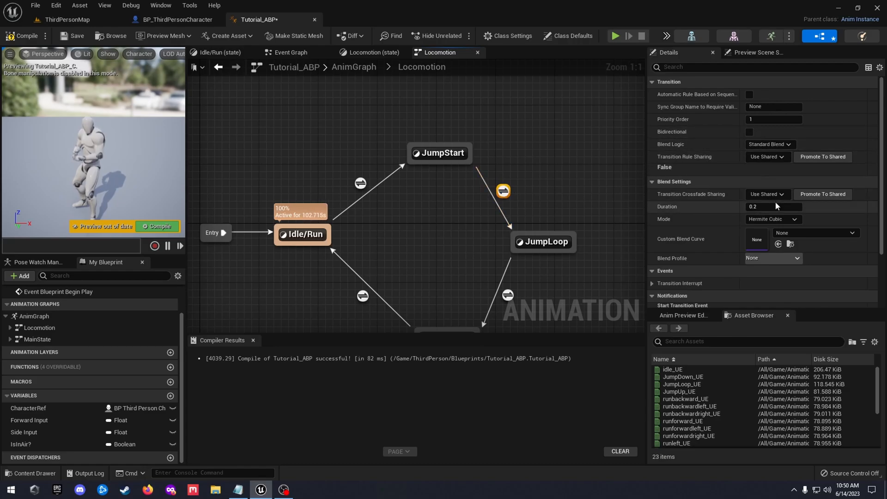
click(749, 94)
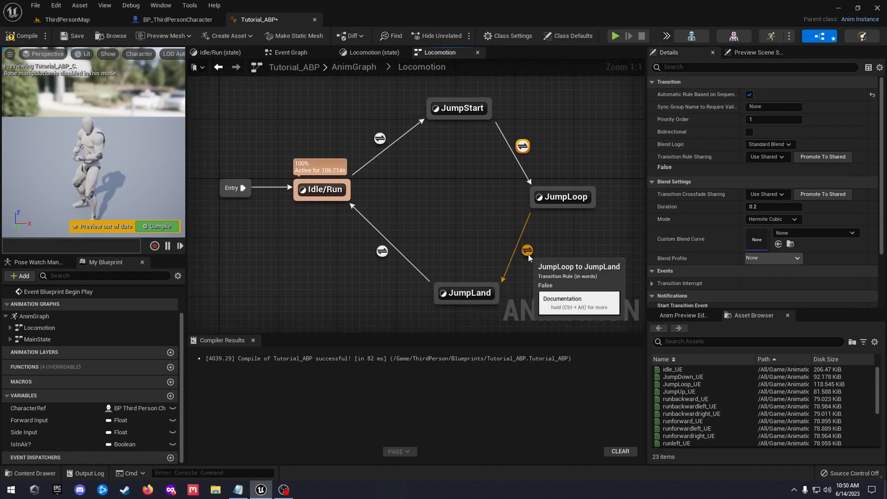
click(749, 94)
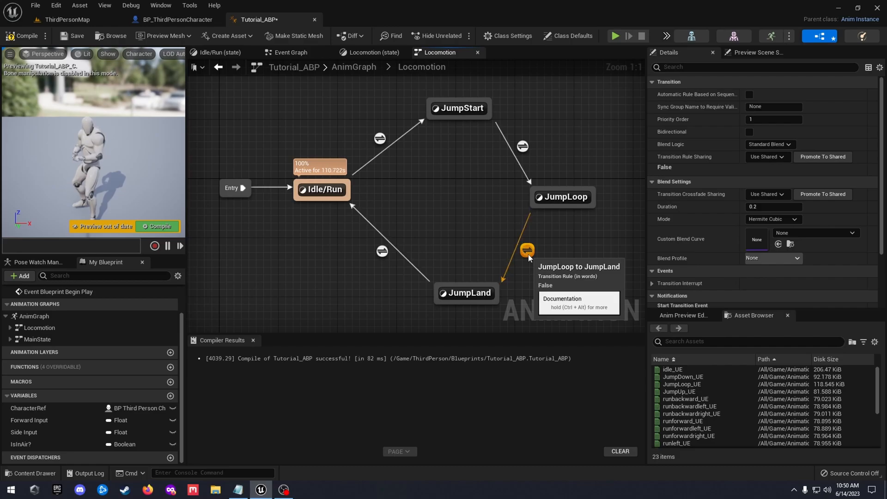
Gate the JumpLoop→JumpLand rule on IsInAir? inverted through a NOT Boolean node.
double_click(526, 250)
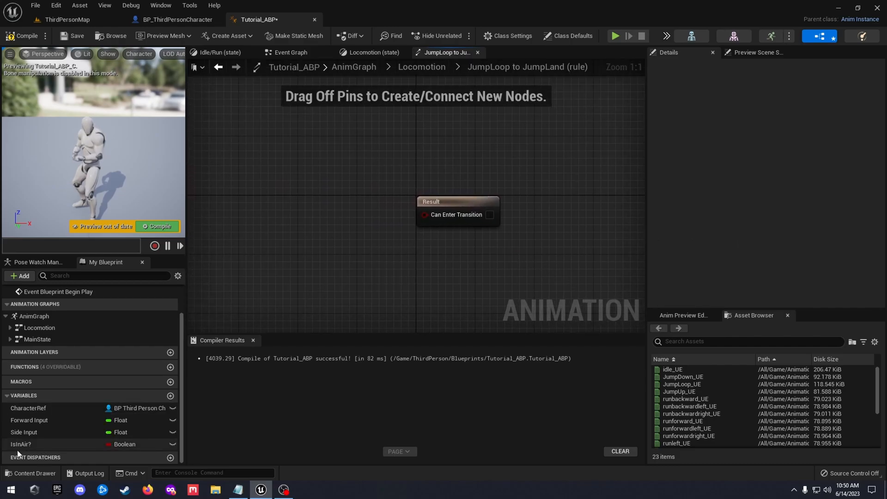
click(20, 443)
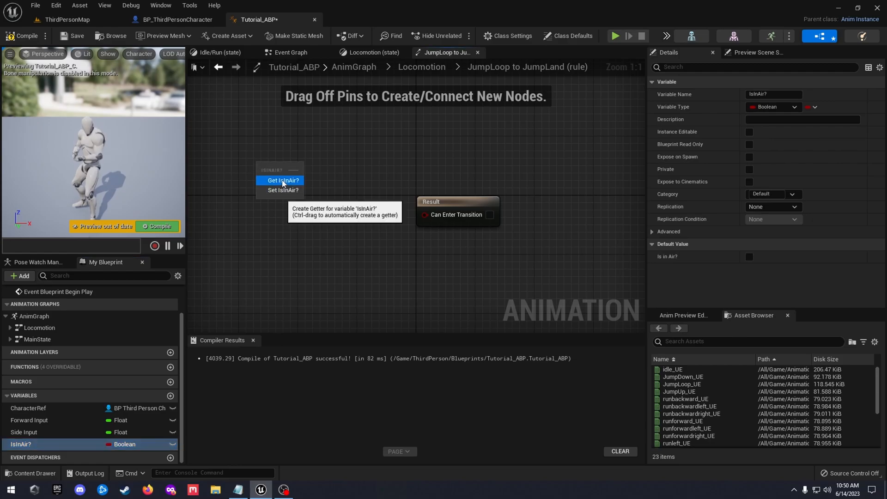
click(282, 181)
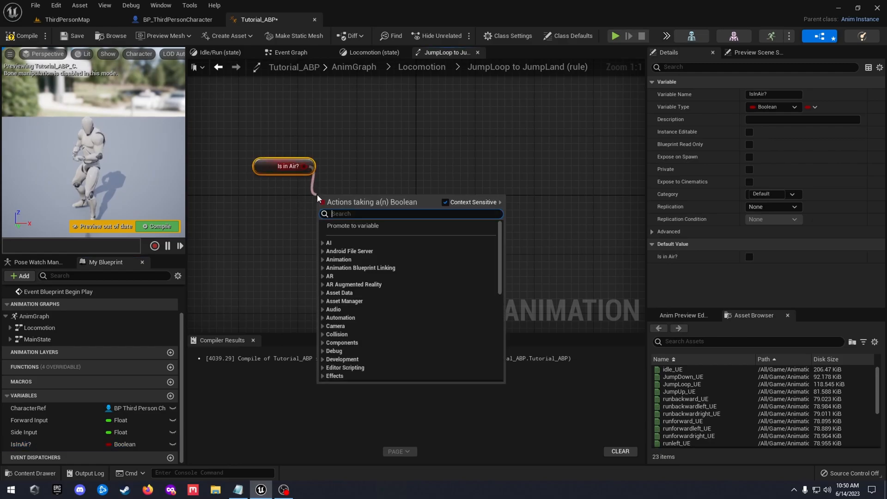
text(notb)
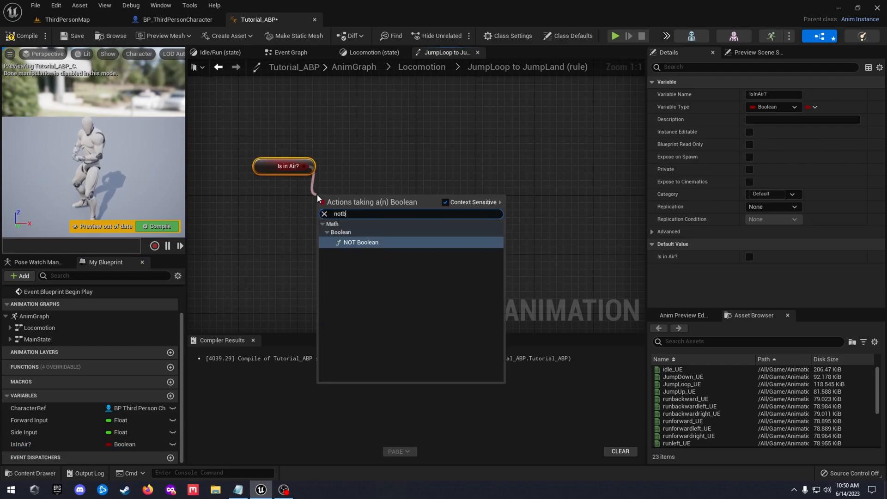
click(360, 242)
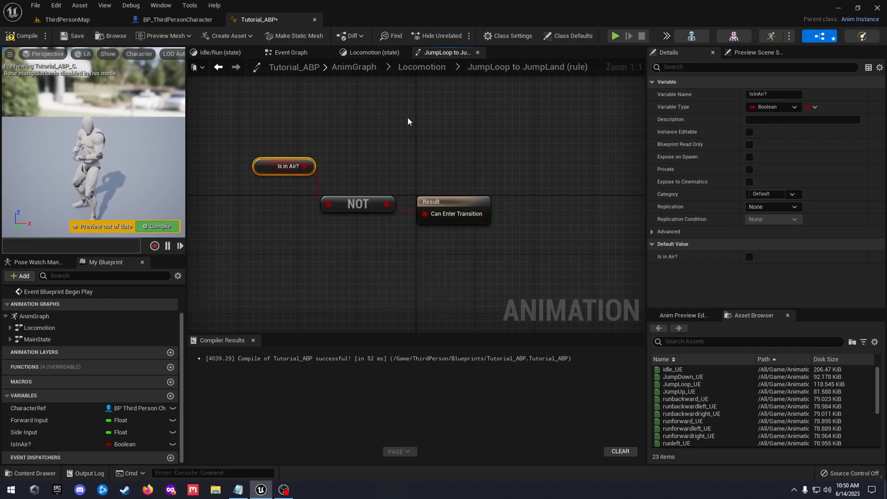
click(421, 67)
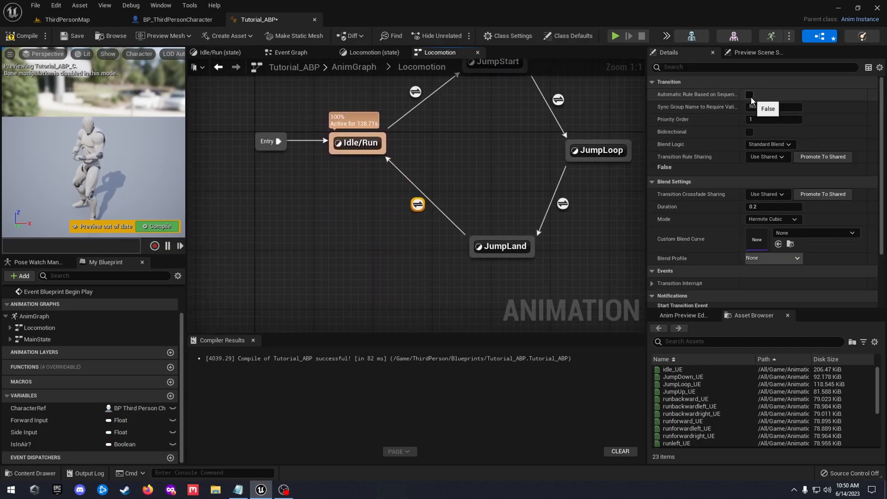
Make JumpLand→Idle/Run fire automatically at animation end, then compile the blueprint.
click(749, 94)
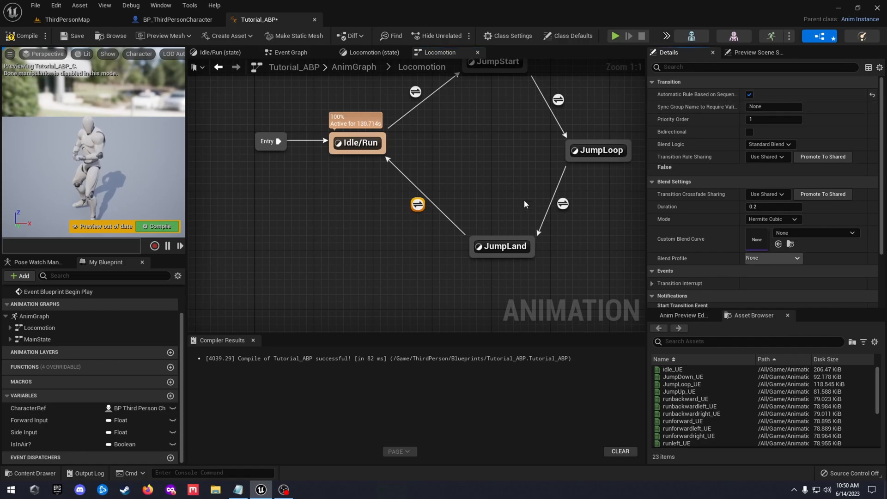
mouse_move(23, 36)
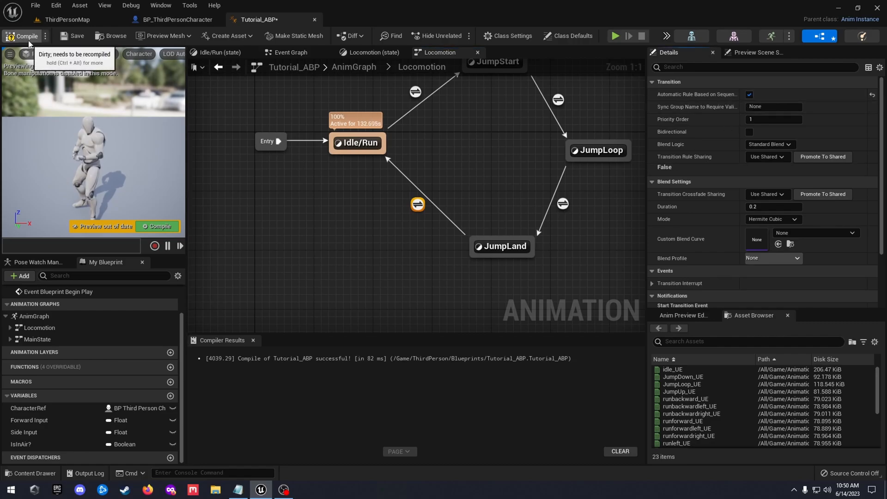
click(23, 36)
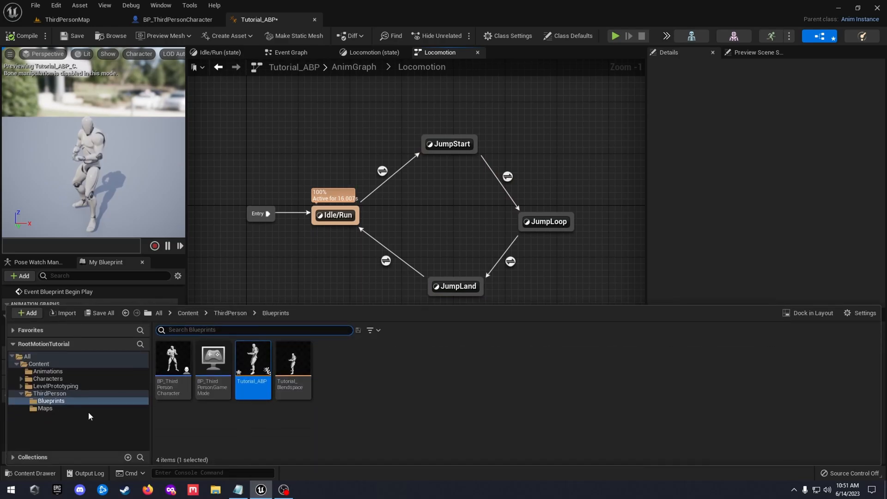
Browse to the ThirdPerson Animations folder and select the JumpStart state.
click(49, 393)
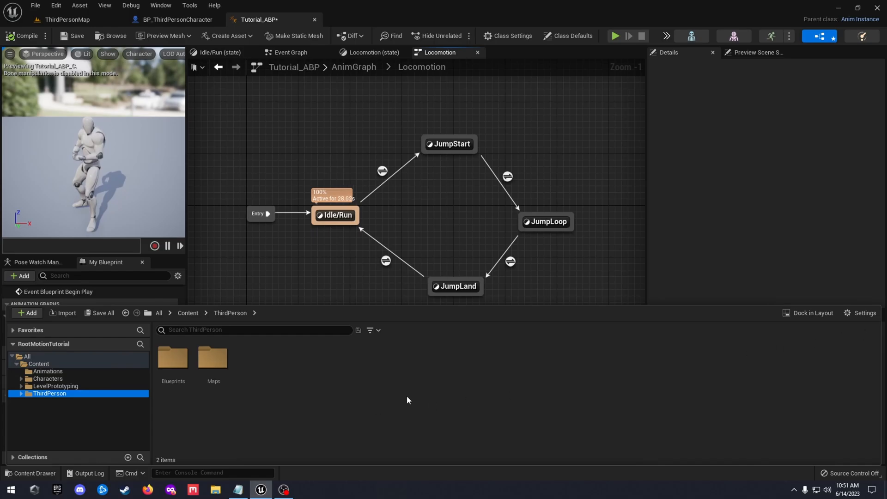
mouse_move(401, 399)
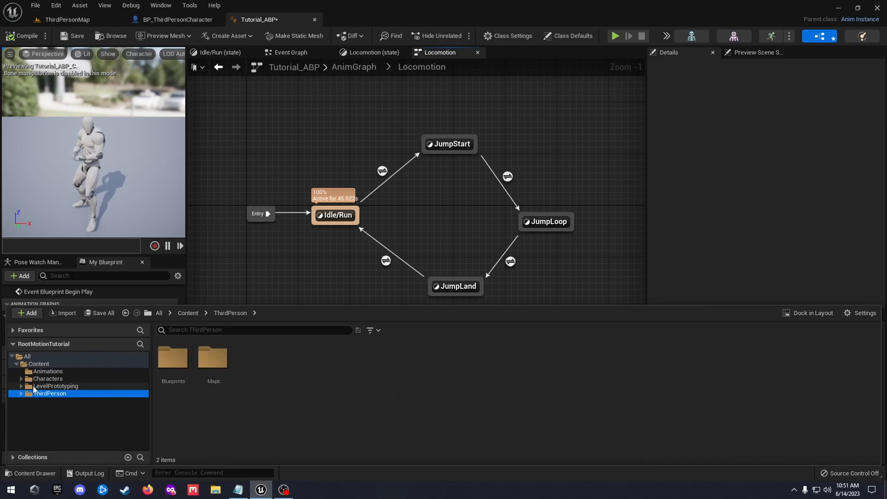
click(21, 393)
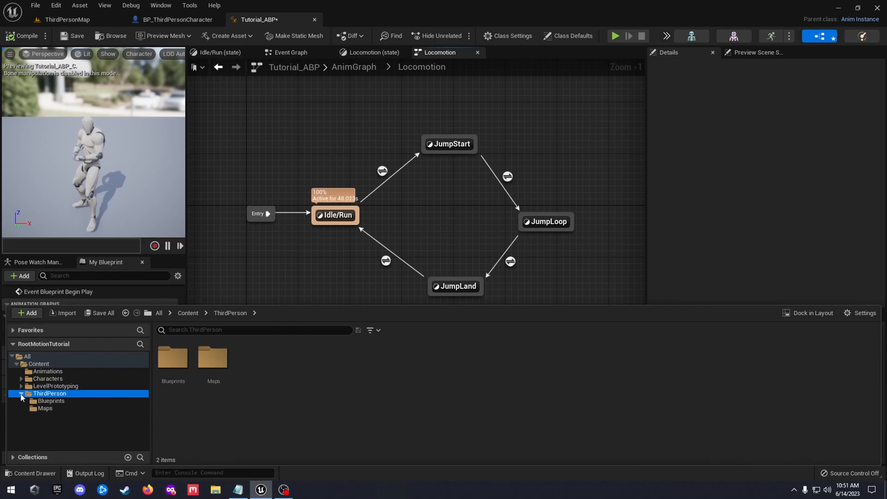
click(47, 371)
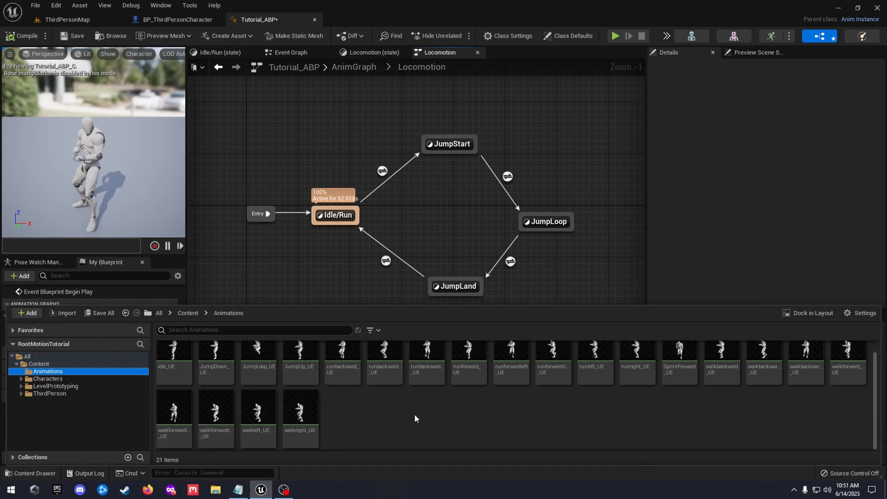
mouse_move(434, 247)
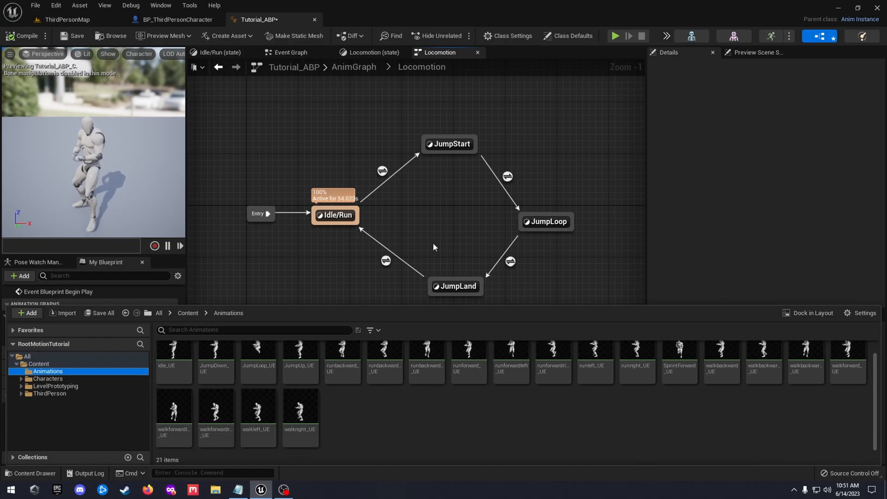
mouse_move(475, 223)
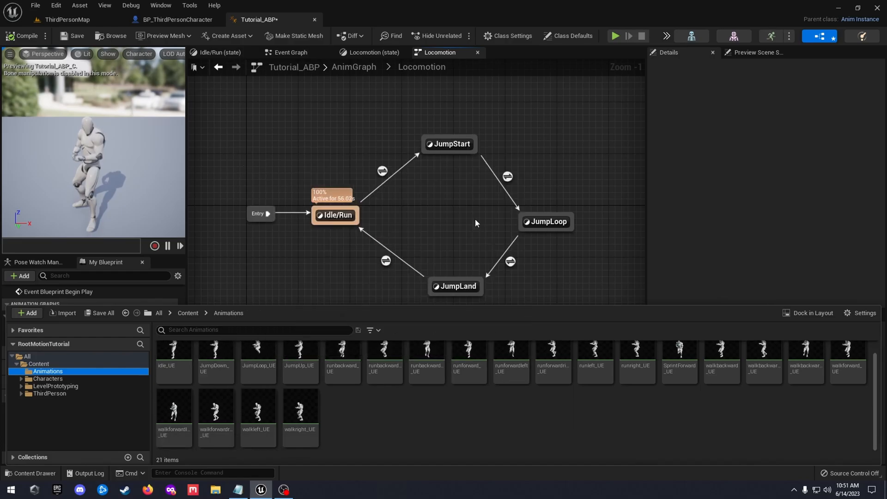
click(448, 144)
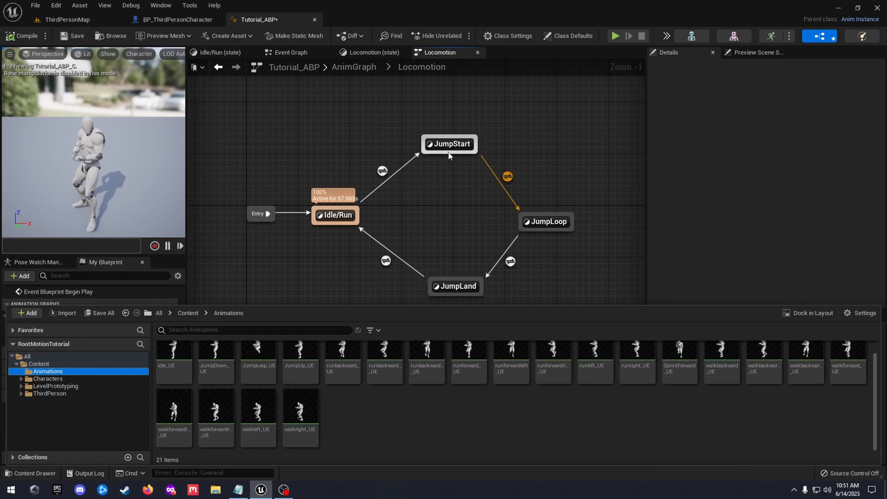
mouse_move(449, 144)
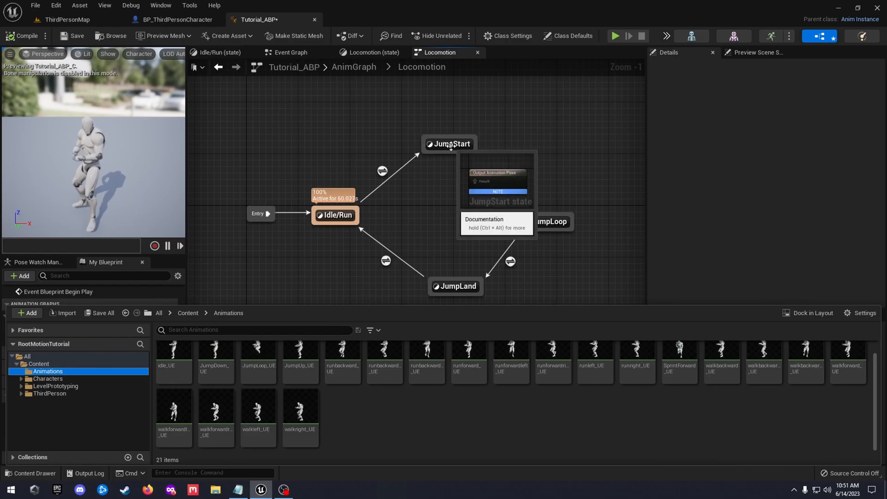
Make the JumpStart state play JumpUp_UE into its Output Animation Pose.
double_click(449, 143)
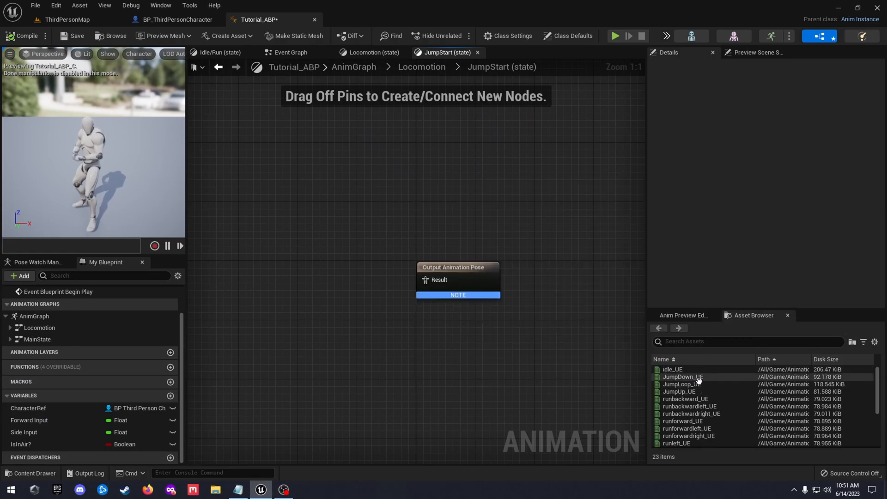
drag(678, 391, 285, 272)
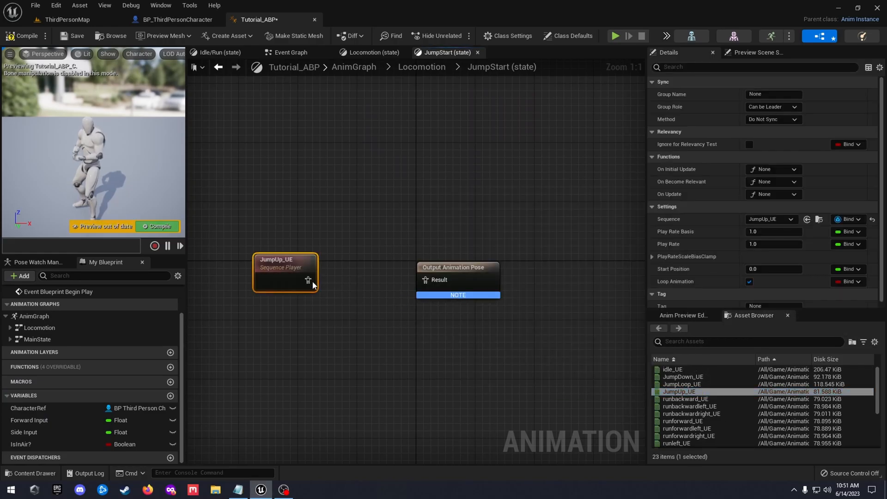
drag(308, 280, 421, 279)
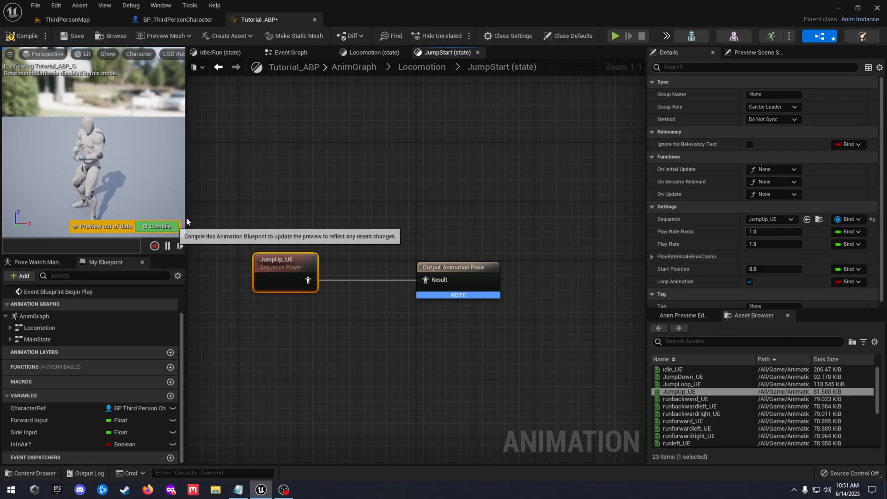
Make the JumpLoop state play JumpLoop_UE into its Output Animation Pose.
click(440, 52)
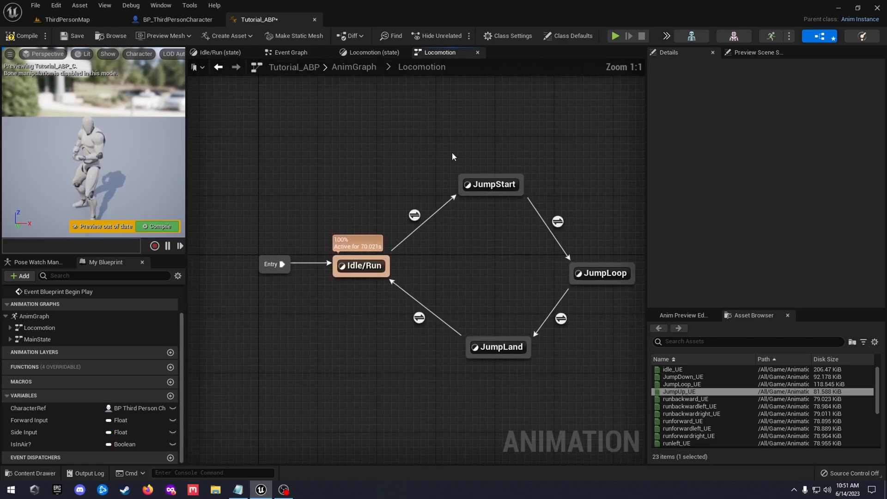
double_click(602, 273)
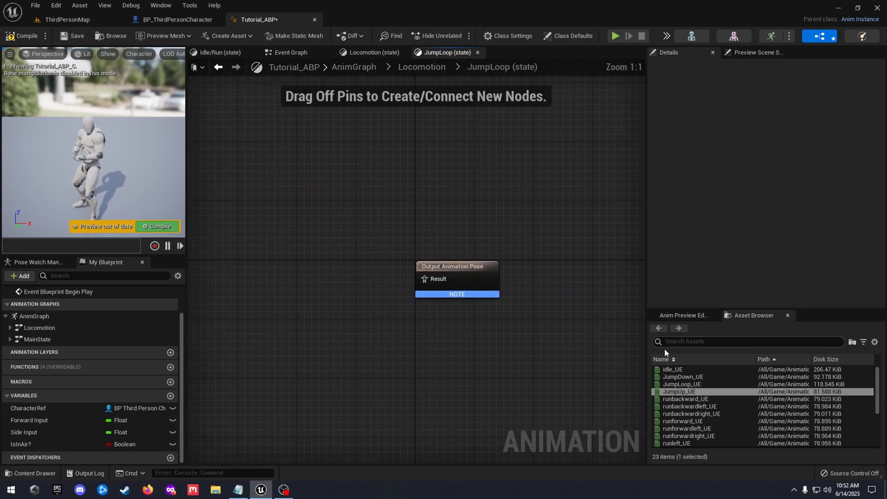
drag(681, 383, 300, 301)
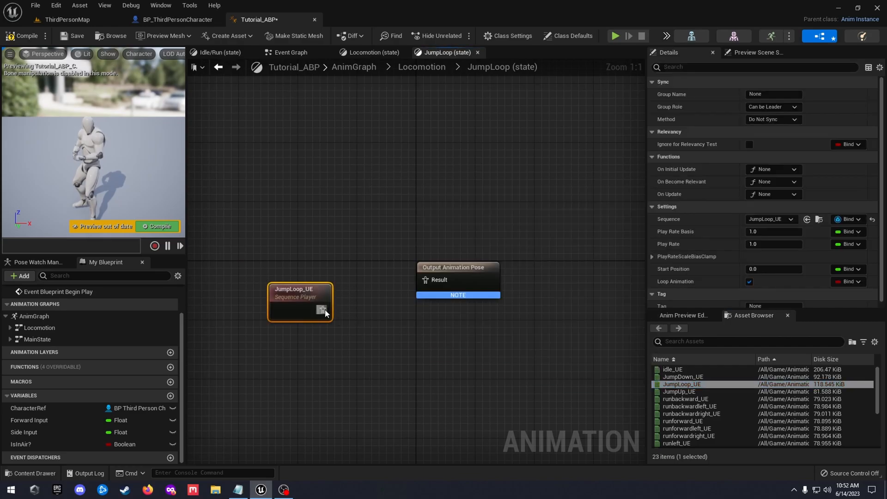
drag(323, 309, 423, 280)
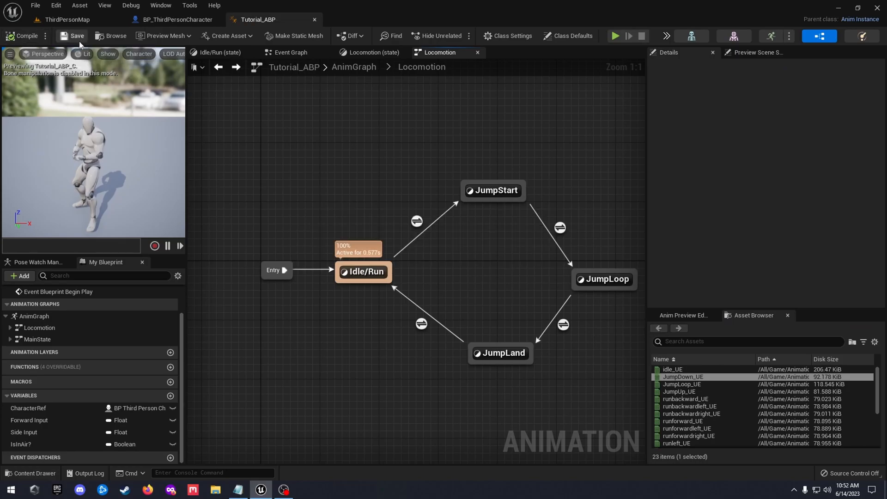
click(66, 19)
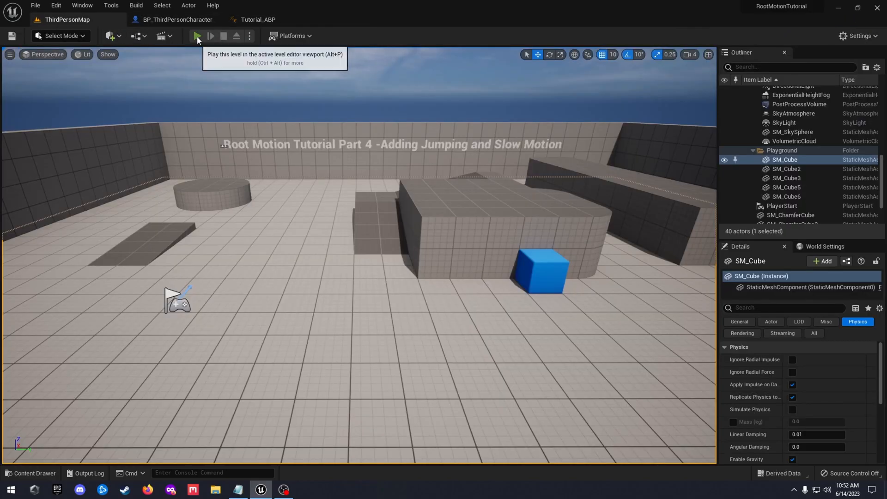
click(197, 36)
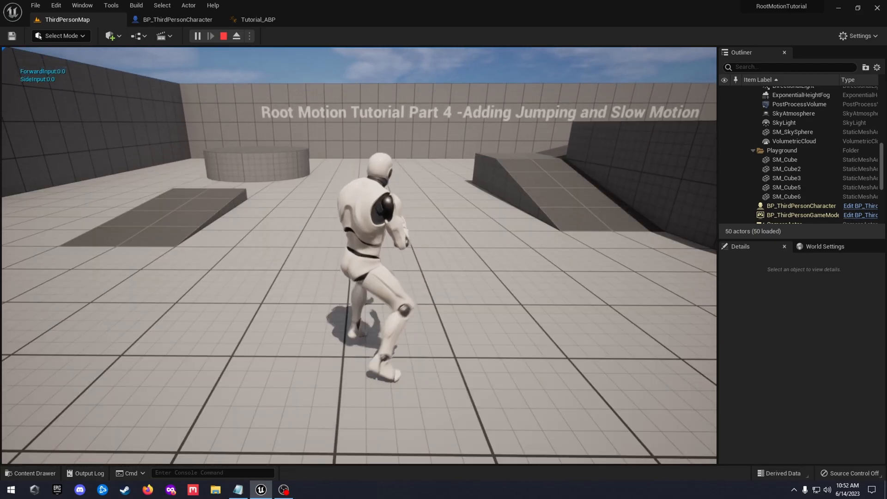
click(258, 19)
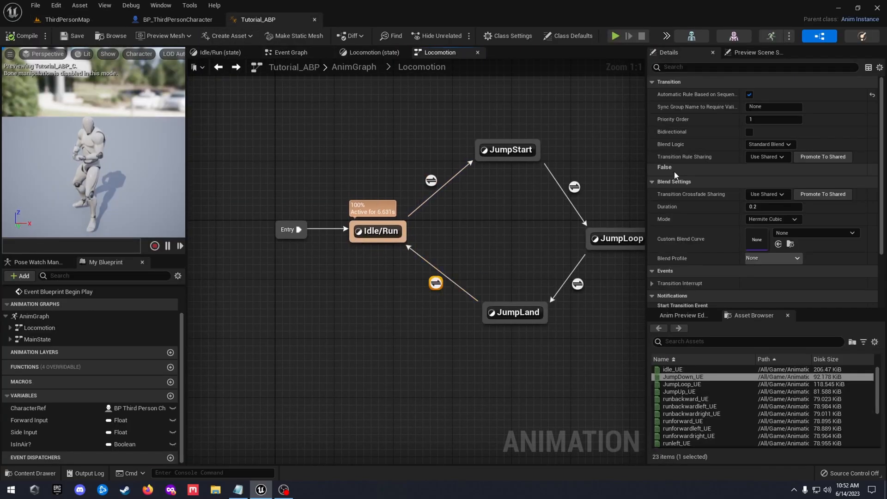
Give the JumpLand-to-Idle/Run transition a 0.5 second blend duration in Cubic mode.
click(773, 206)
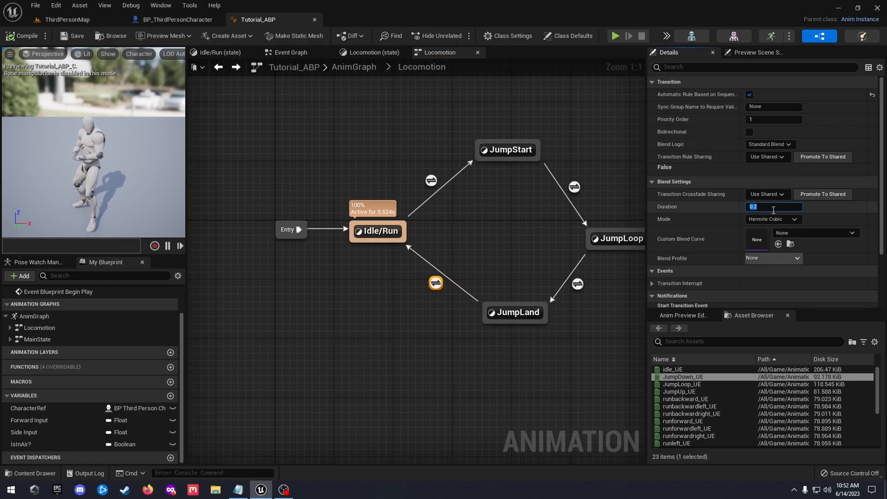
text(0.5)
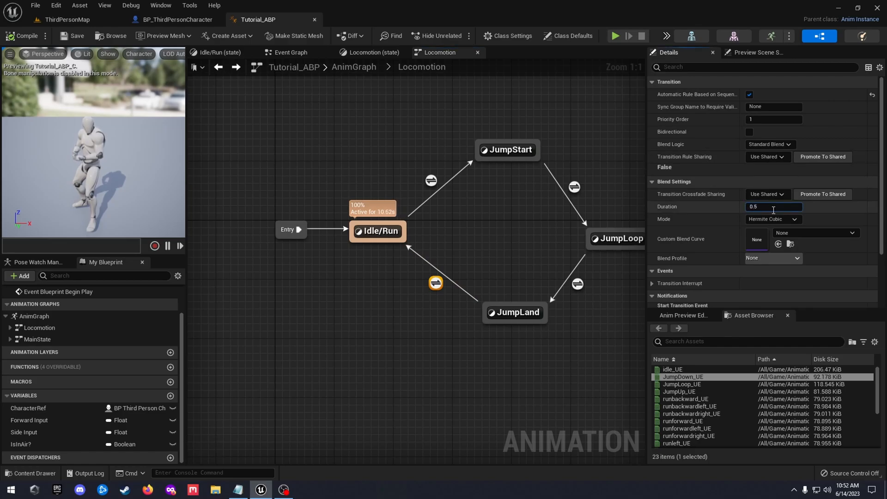
click(771, 219)
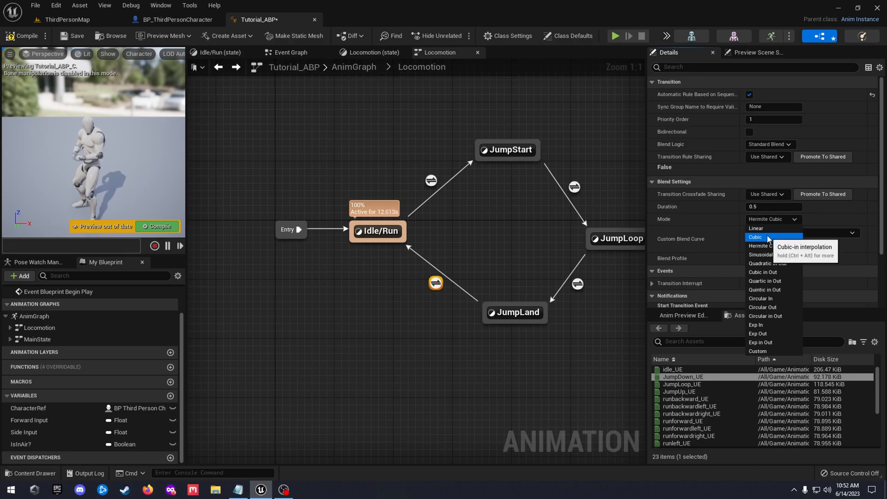
click(756, 236)
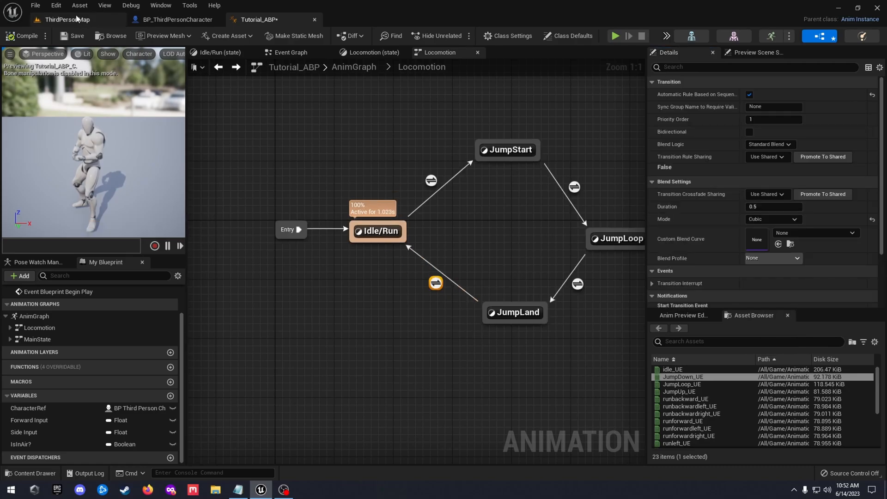
mouse_move(72, 19)
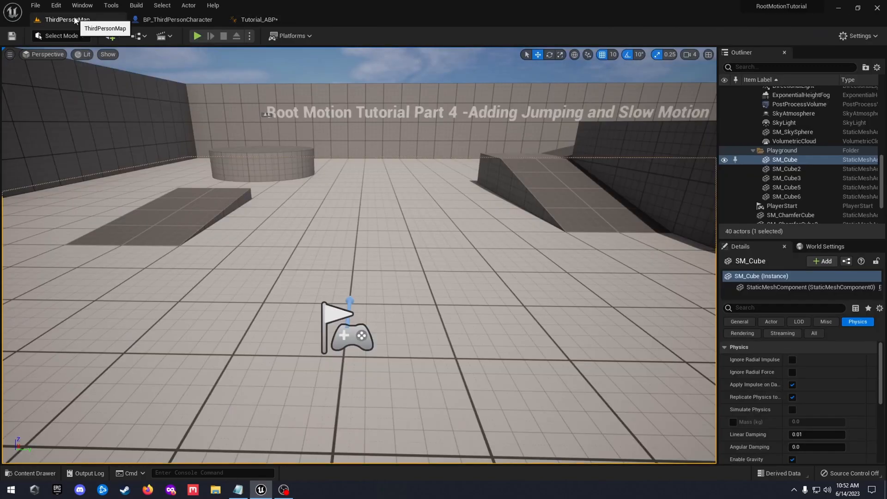
Play-test the jump in the level, then return to the Tutorial_ABP animation blueprint.
click(197, 35)
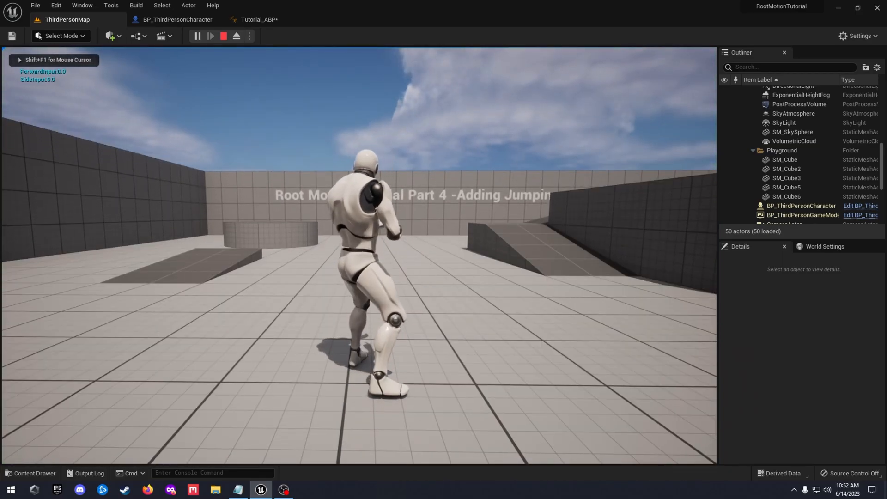
click(258, 19)
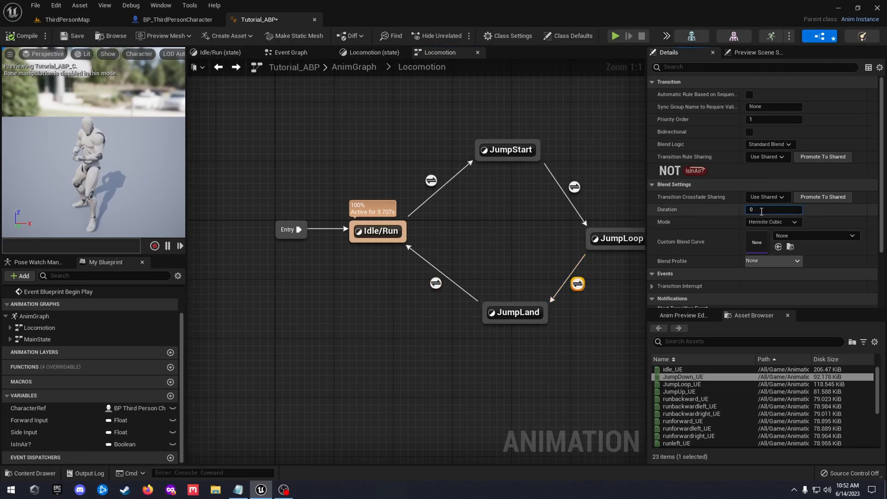
Set the JumpLoop-to-JumpLand blend mode to Cubic and recompile Tutorial_ABP.
click(772, 222)
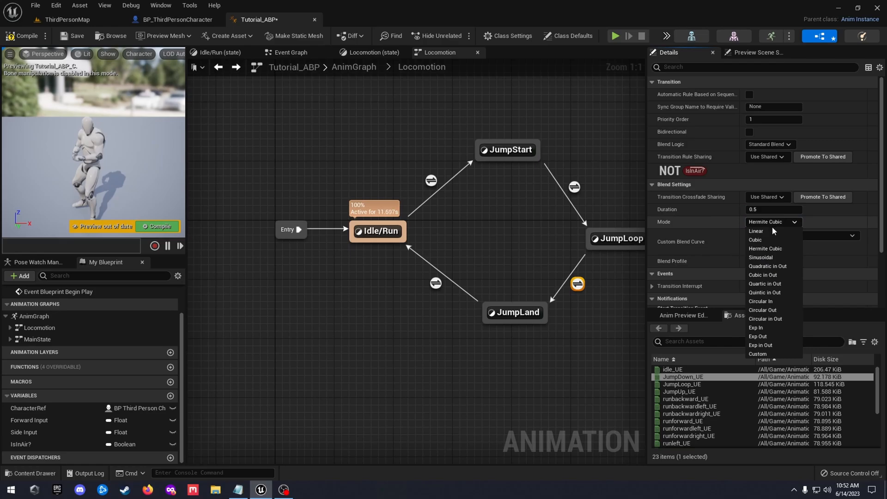
click(754, 239)
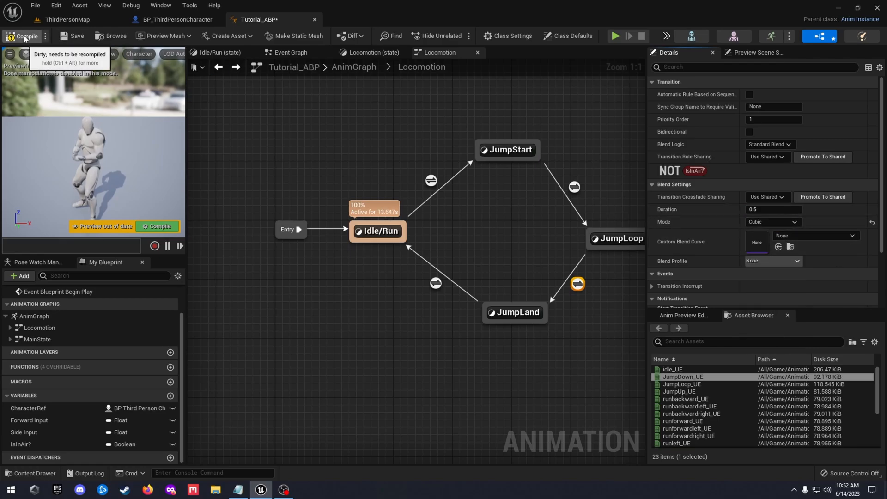
click(67, 19)
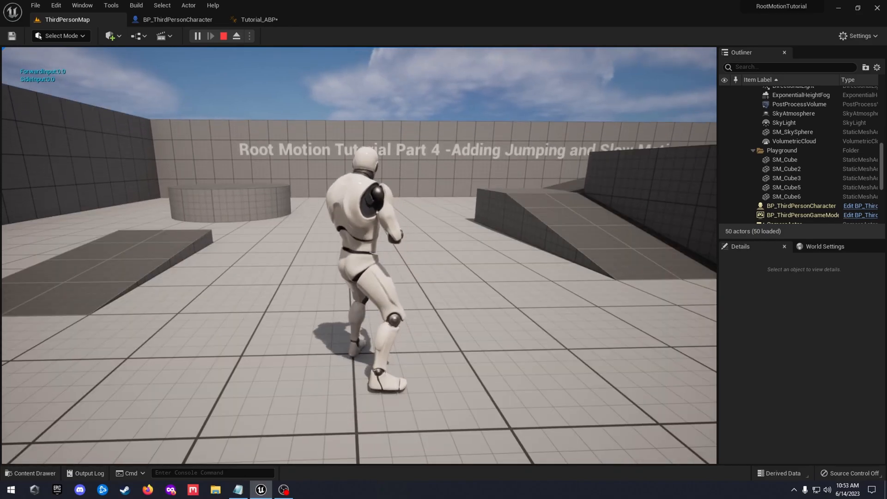
click(223, 35)
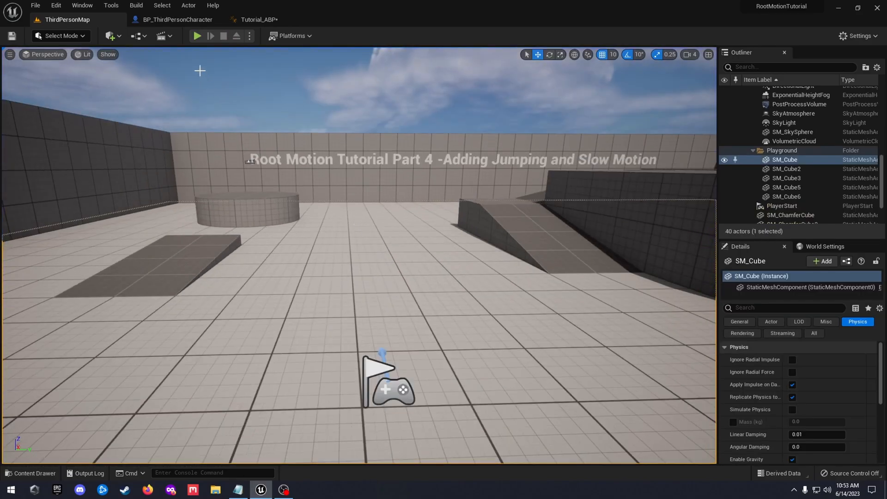
click(258, 19)
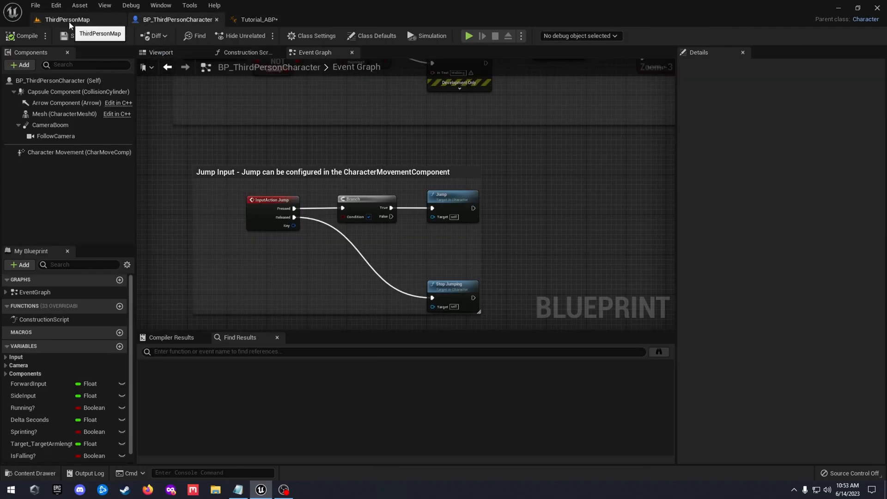
click(67, 19)
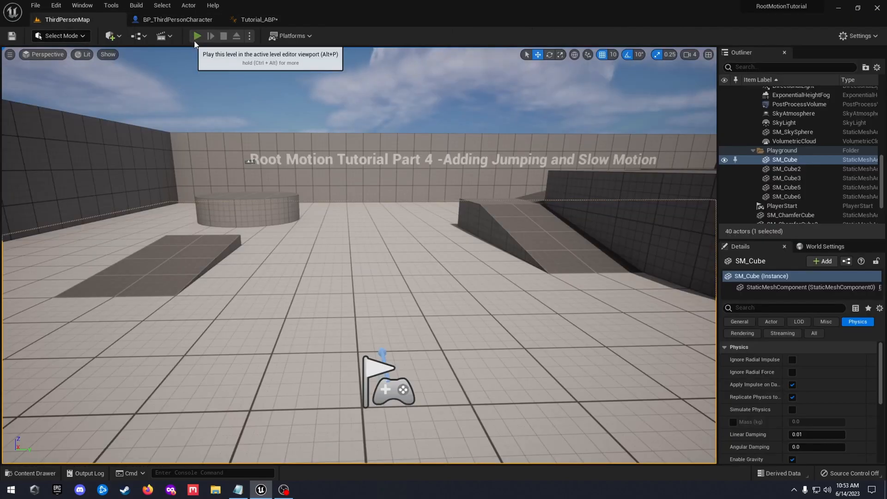
click(197, 36)
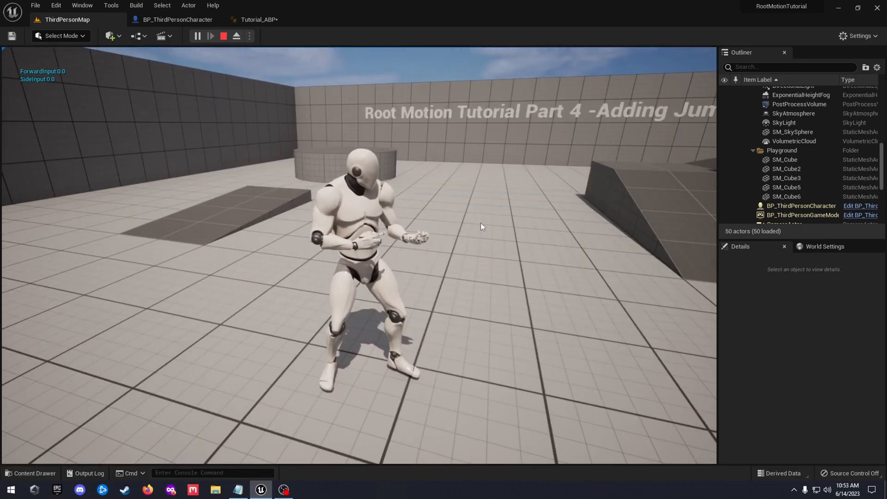
click(259, 19)
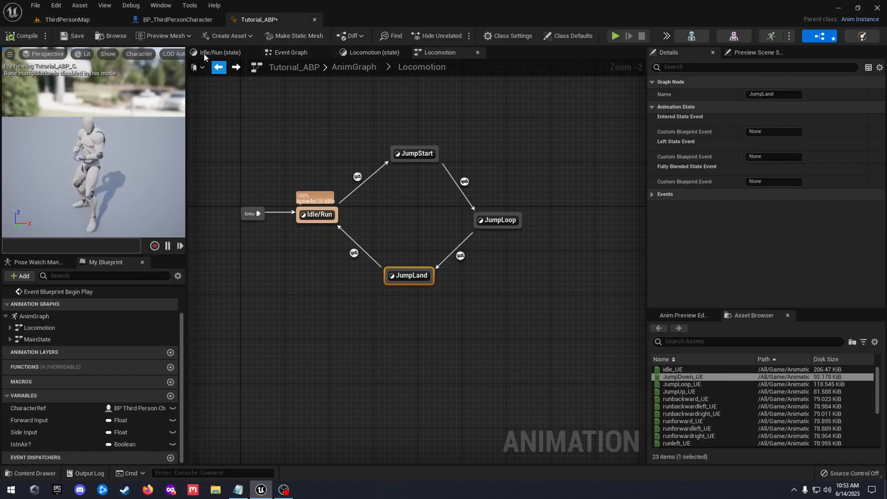
Switch to BP_ThirdPersonCharacter's Event Graph and scroll to empty space above Camera Input.
click(178, 19)
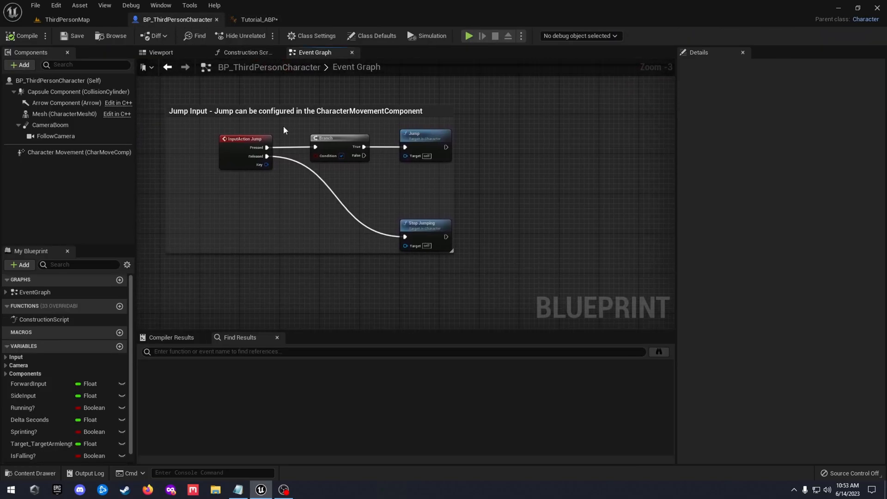
scroll(down, 3)
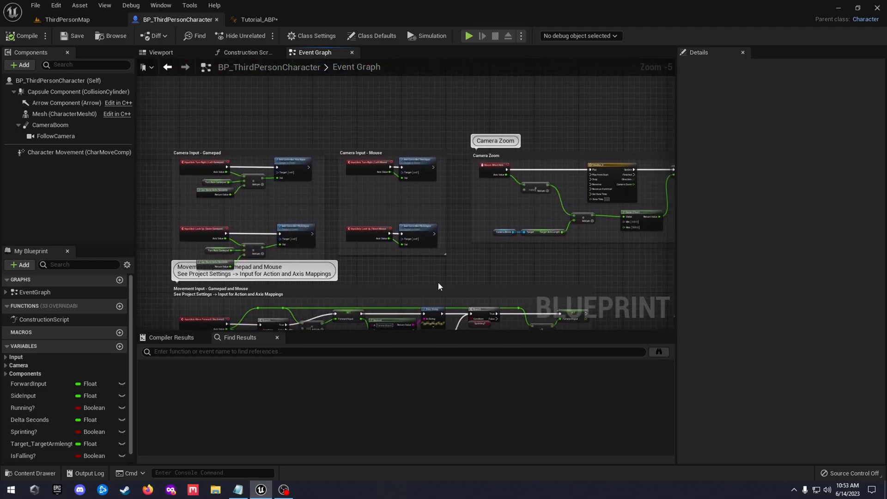
scroll(down, 3)
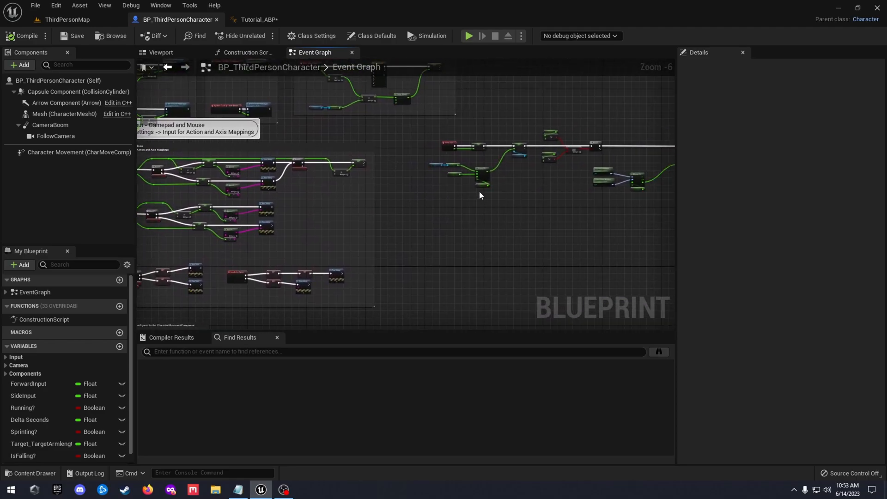
scroll(up, 3)
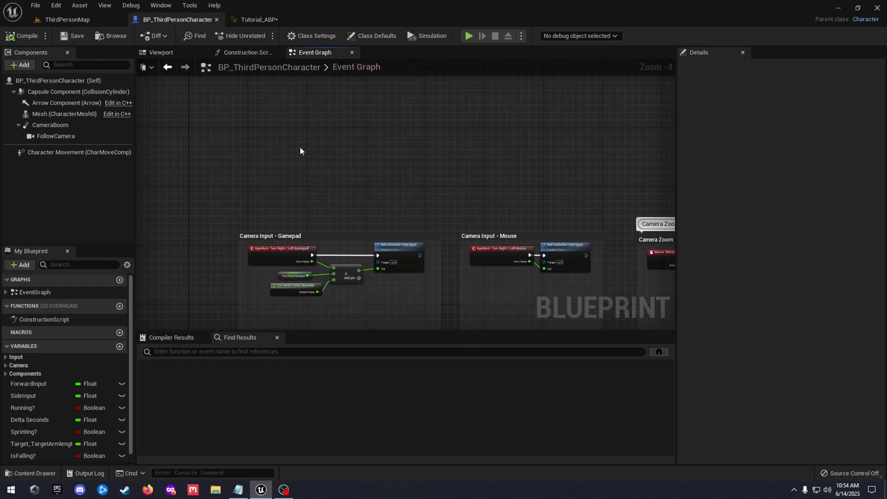
Add Event BeginPlay and connect it to a Cast To Tutorial_ABP node.
text(begin)
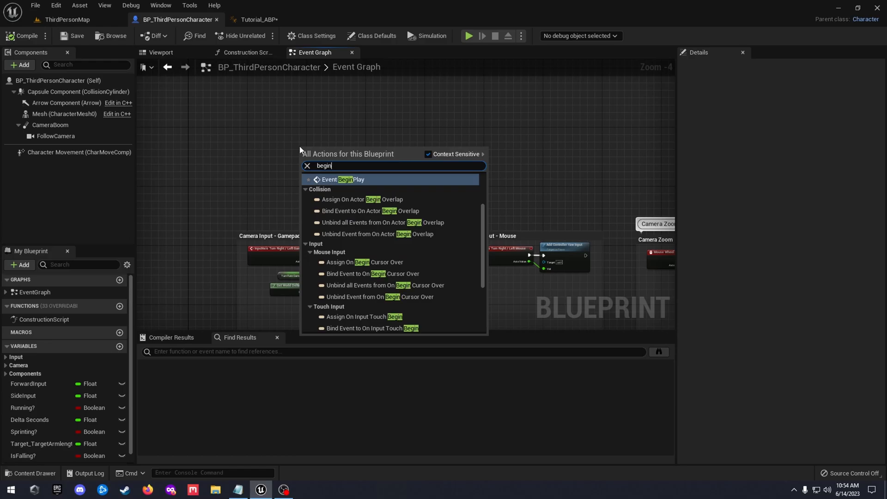
click(349, 179)
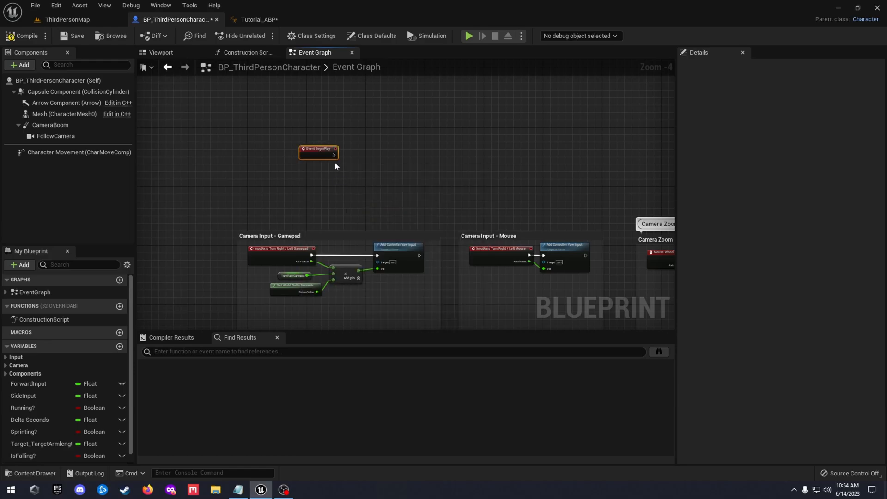
drag(334, 154, 387, 164)
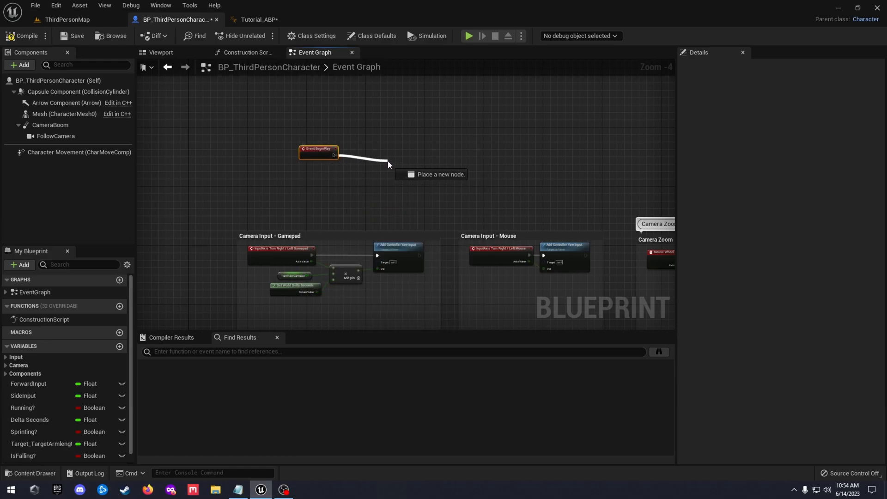
click(389, 164)
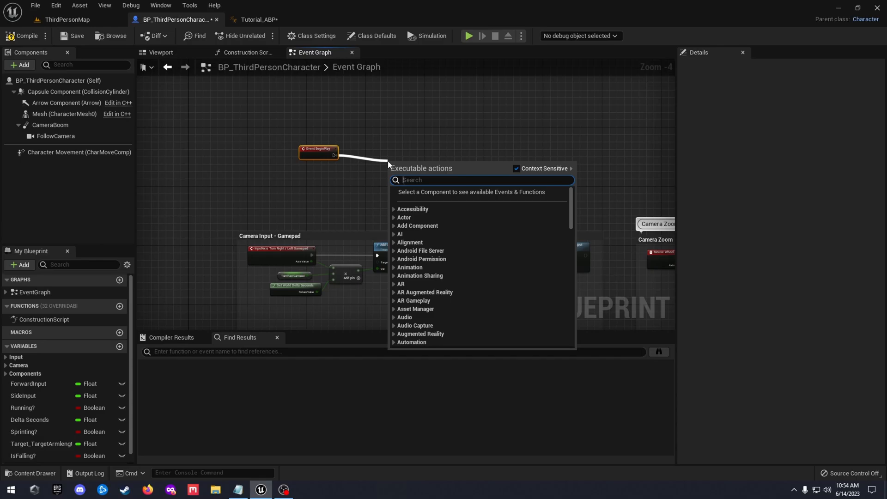
text(cast to tutori)
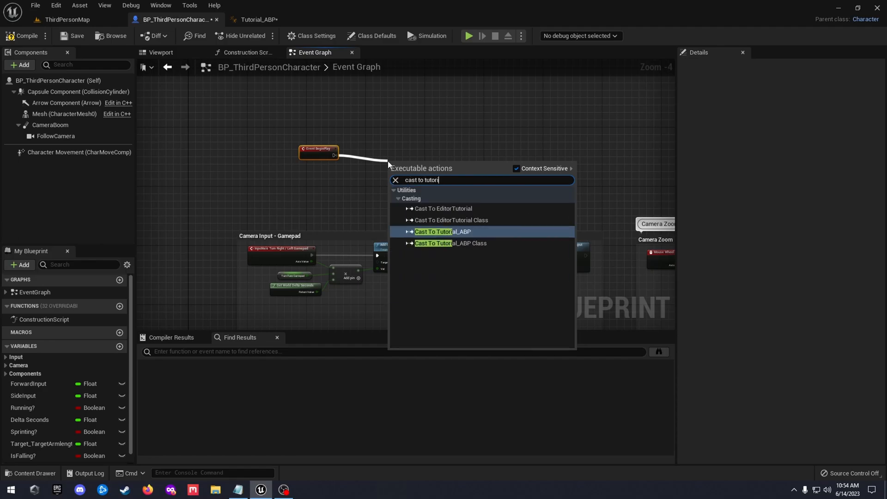
click(443, 231)
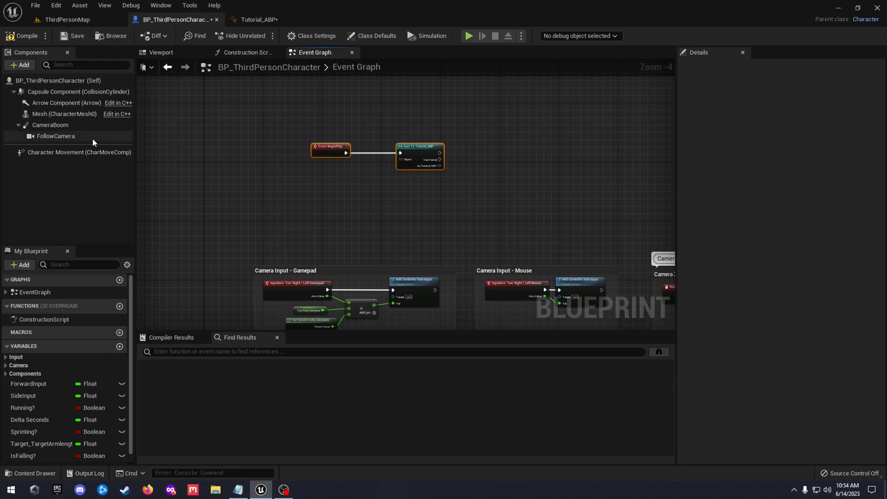
Feed the Mesh component's Get Anim Instance into the cast's Object pin.
click(64, 114)
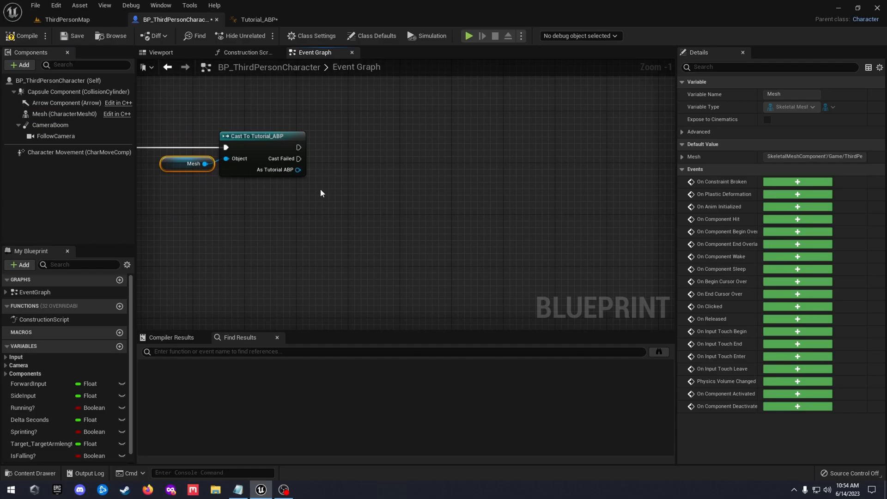
mouse_move(221, 208)
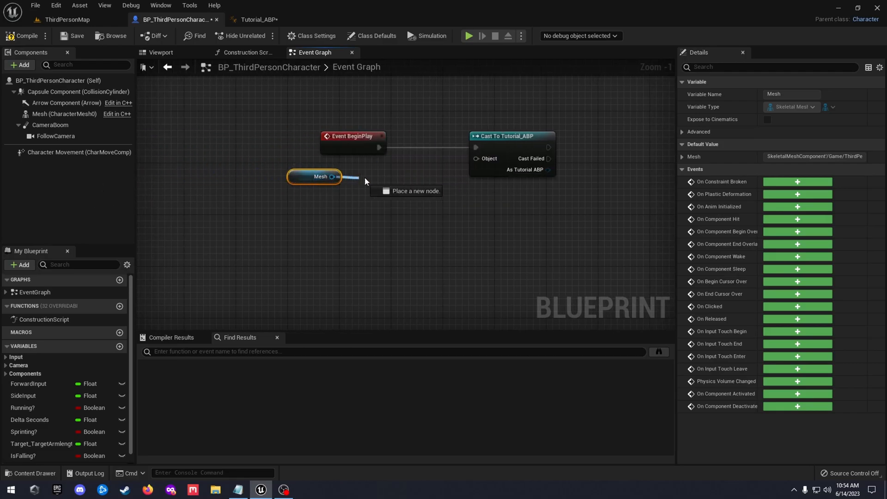
text(get anim)
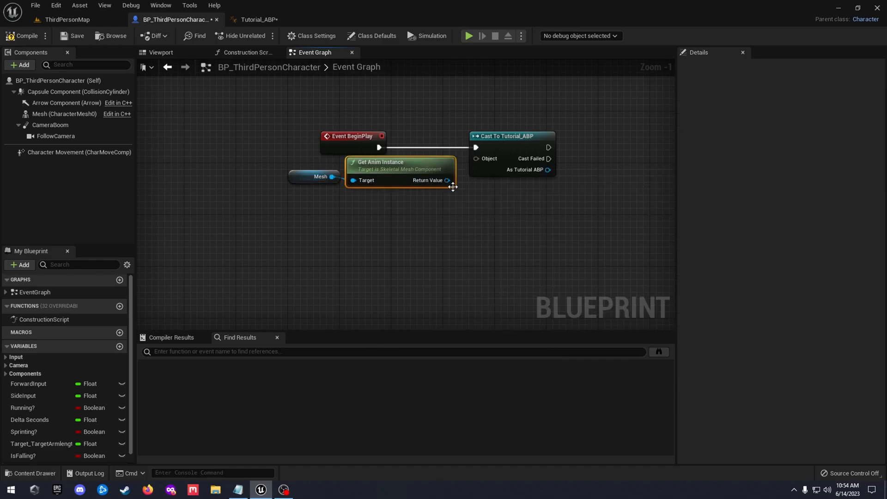
drag(453, 186, 403, 219)
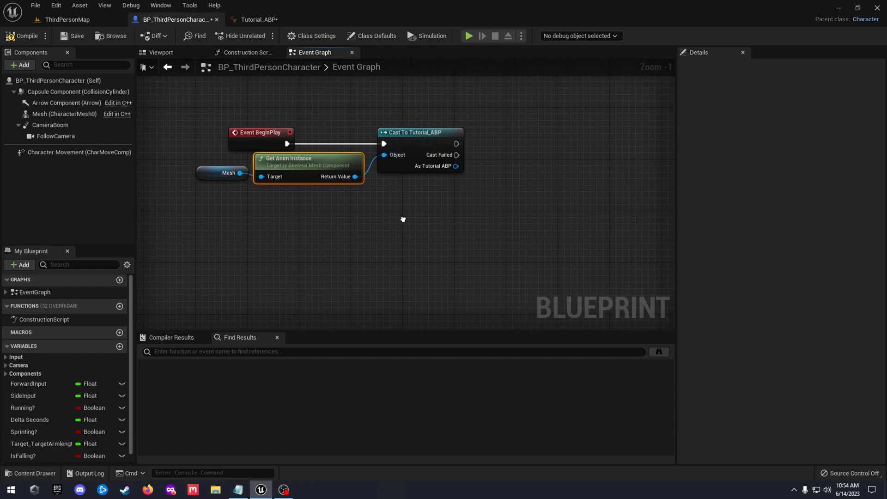
Promote the cast's As Tutorial ABP output pin to a variable.
right_click(456, 166)
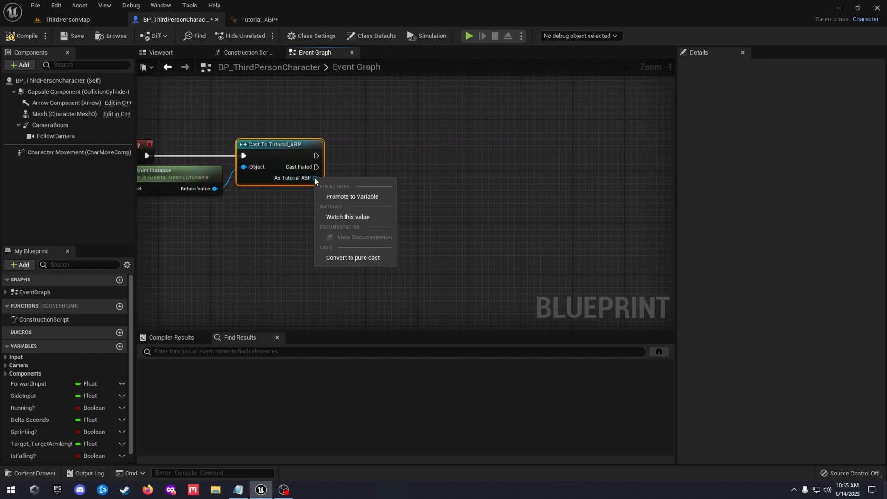
click(352, 196)
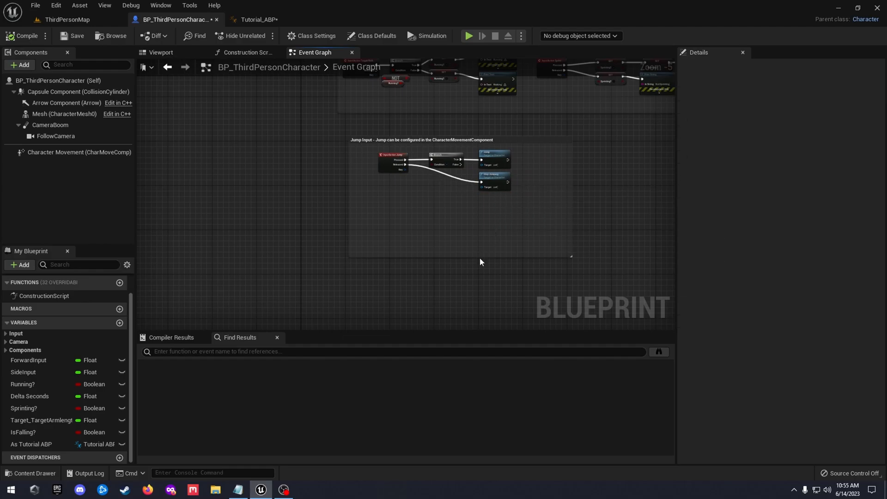
mouse_move(374, 224)
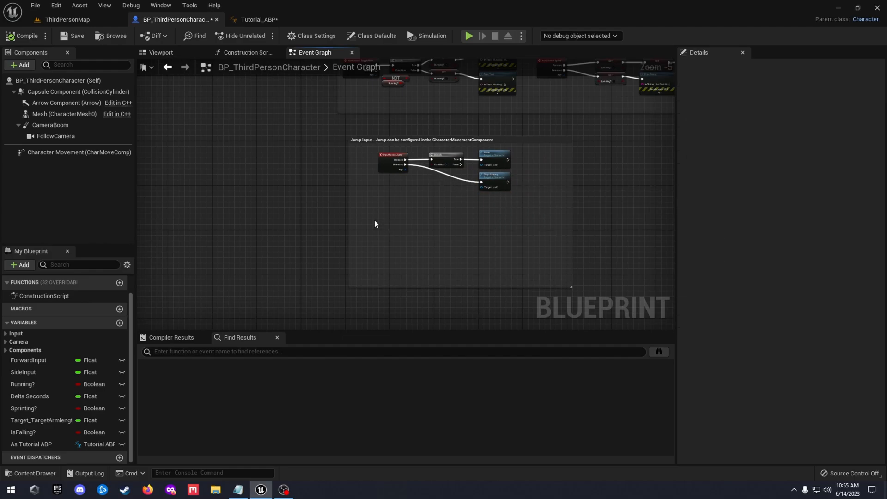
Add Event On Jumped and Event On Landed nodes to the character's event graph.
right_click(375, 224)
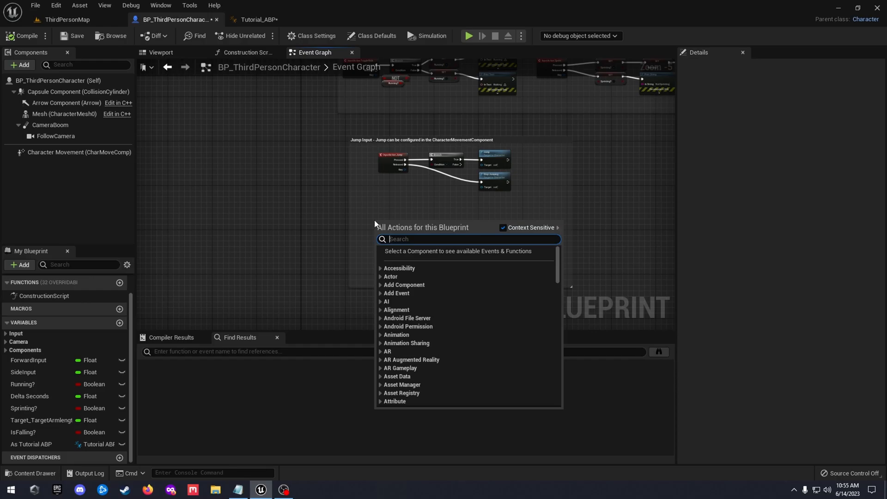
text(se)
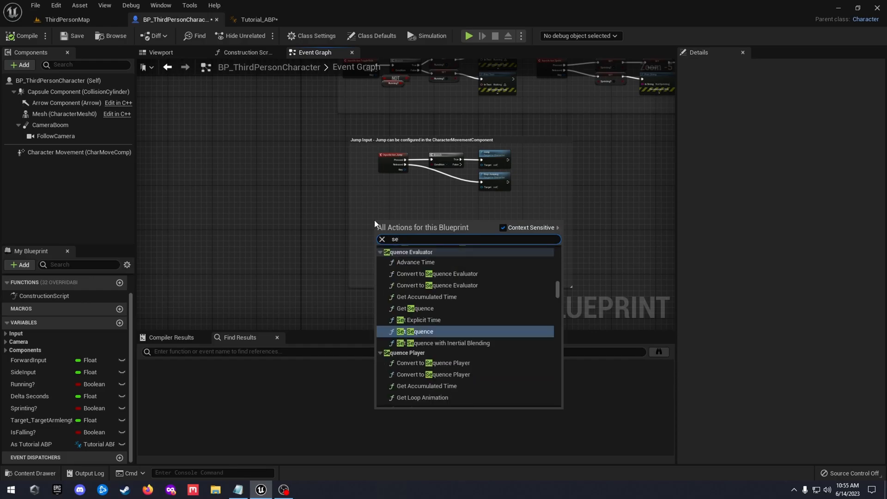
click(382, 239)
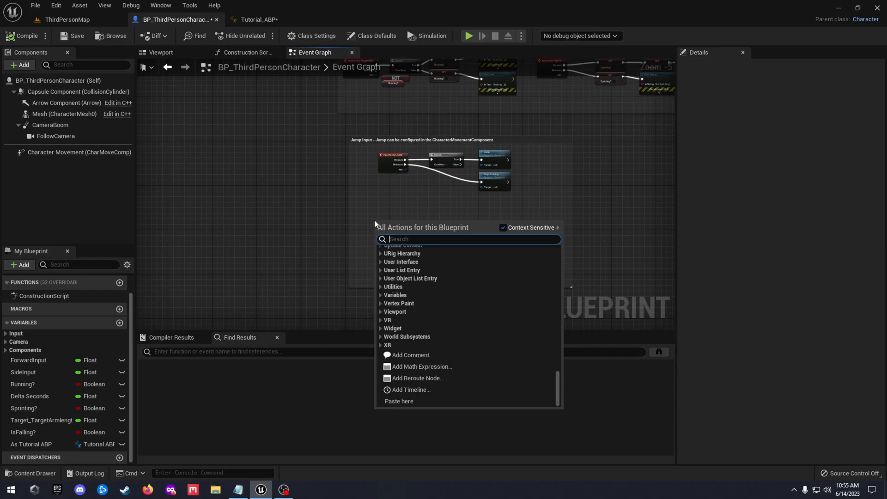
text(on jump)
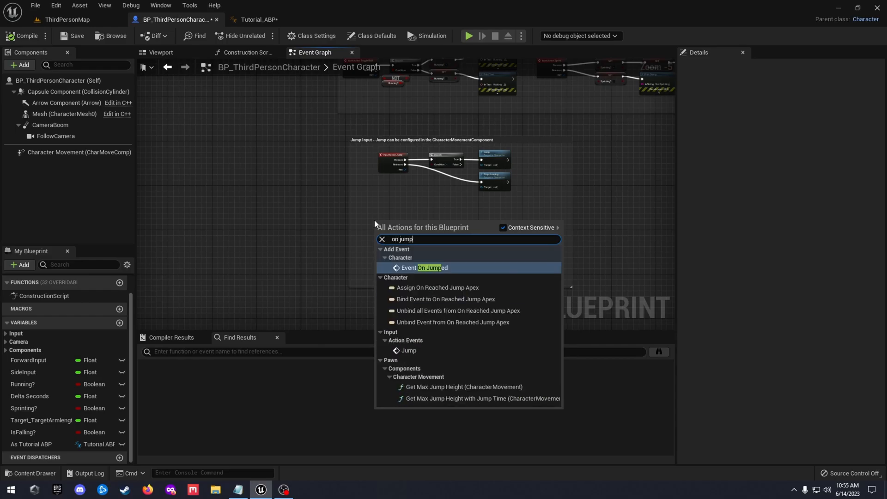
click(430, 267)
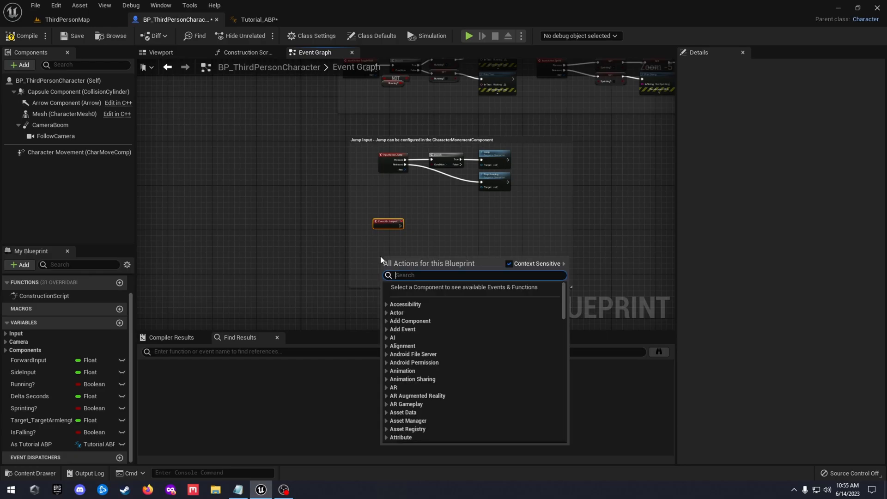
text(event on)
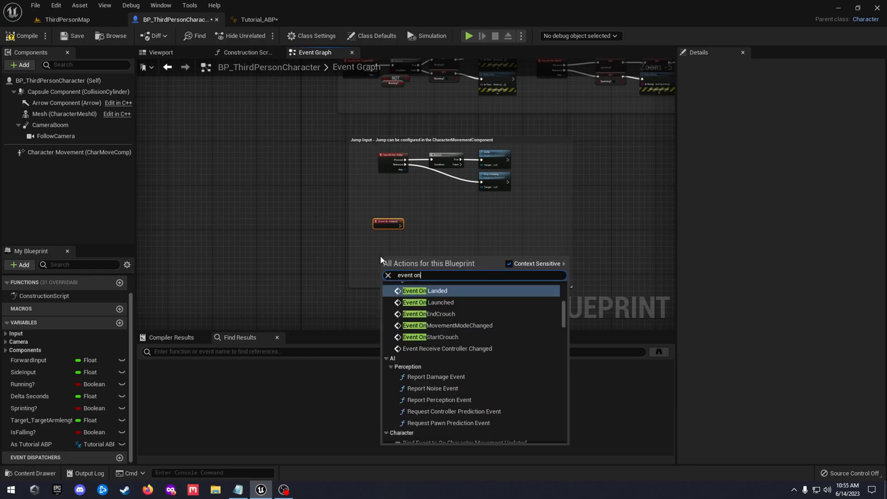
click(425, 290)
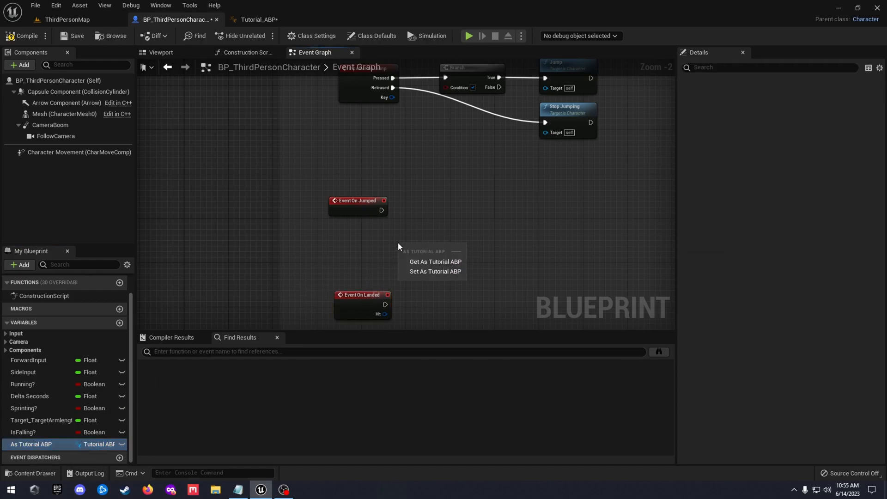
Add a Set Root Motion Mode node on As Tutorial ABP set to Root Motion from Everything for landing.
click(435, 261)
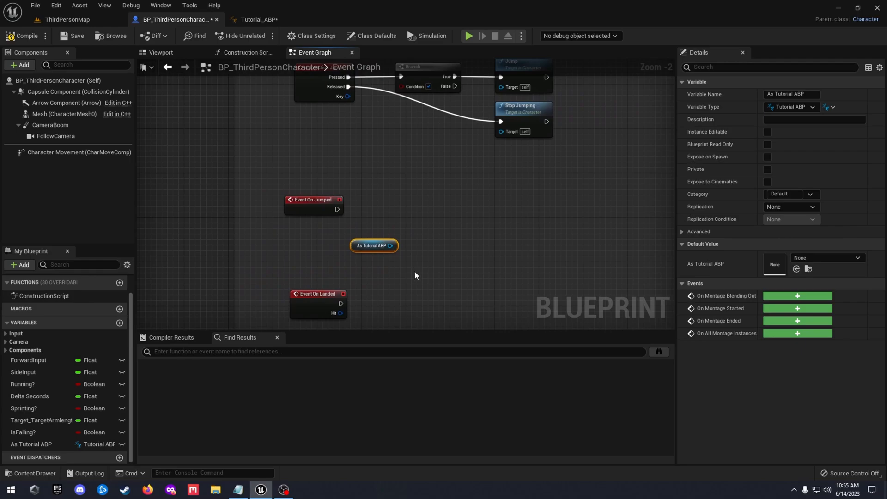
drag(392, 245, 466, 220)
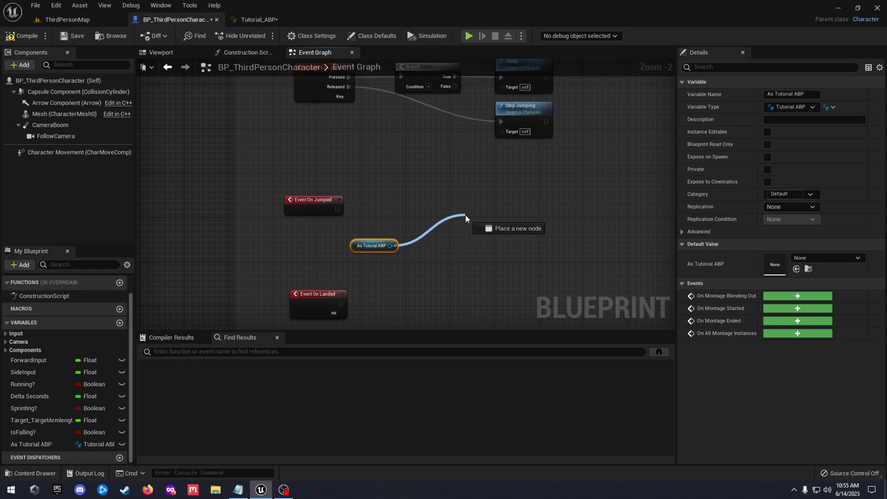
text(set)
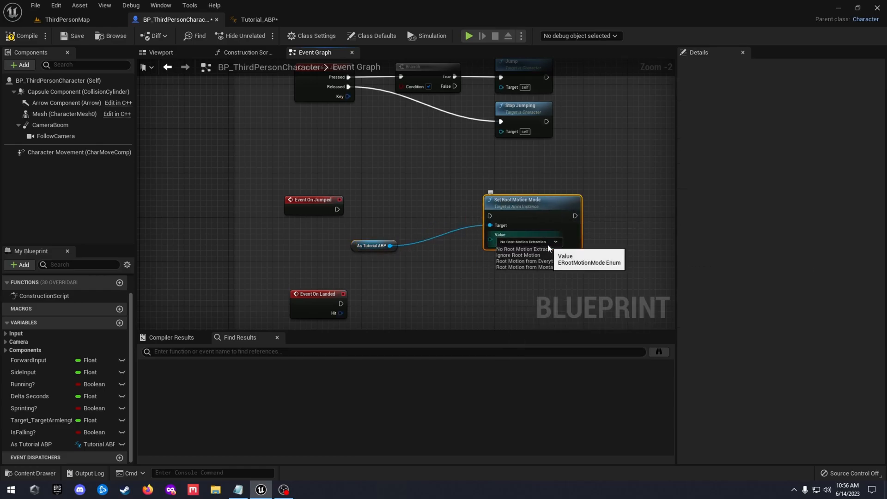
click(519, 255)
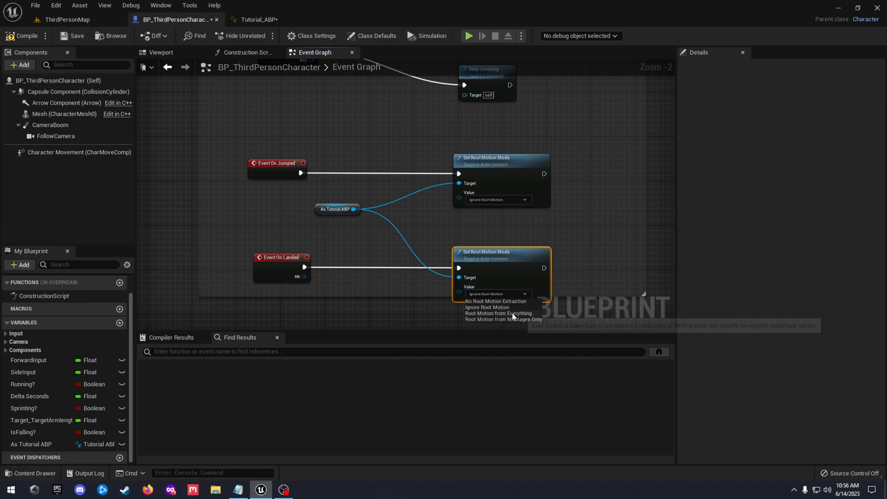
click(498, 313)
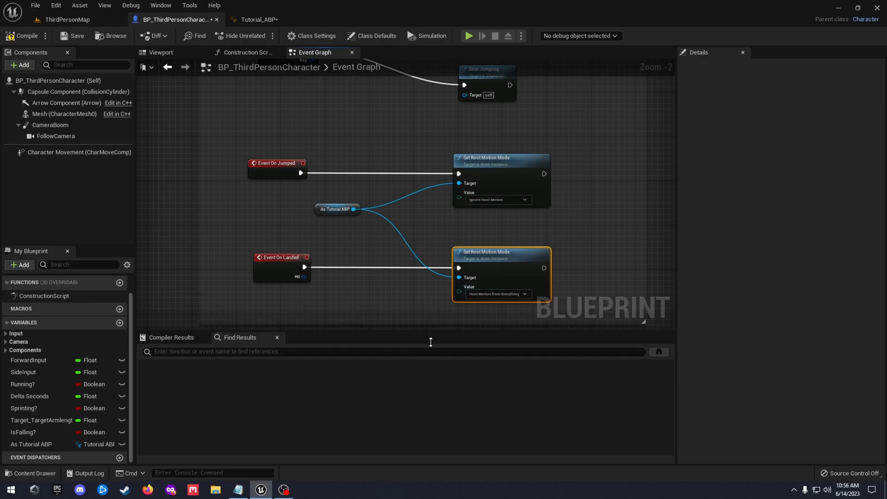
mouse_move(27, 36)
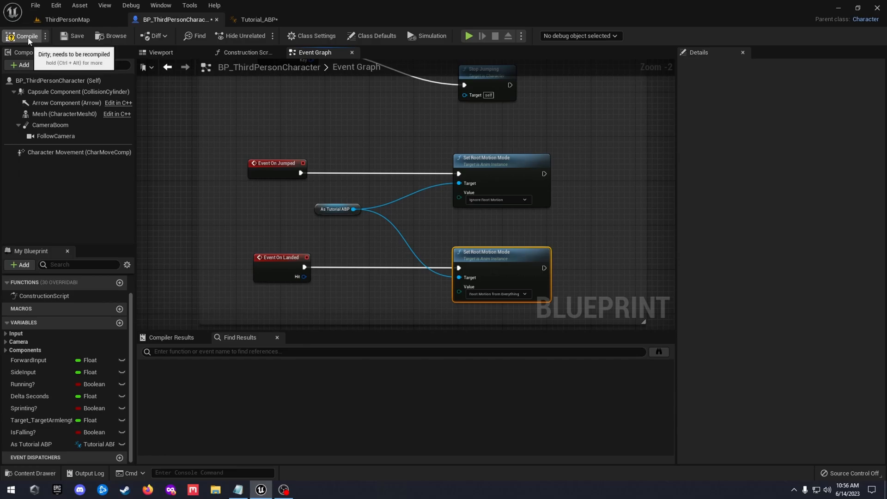
Compile BP_ThirdPersonCharacter, play-test jumping in the level, then end the session.
click(65, 20)
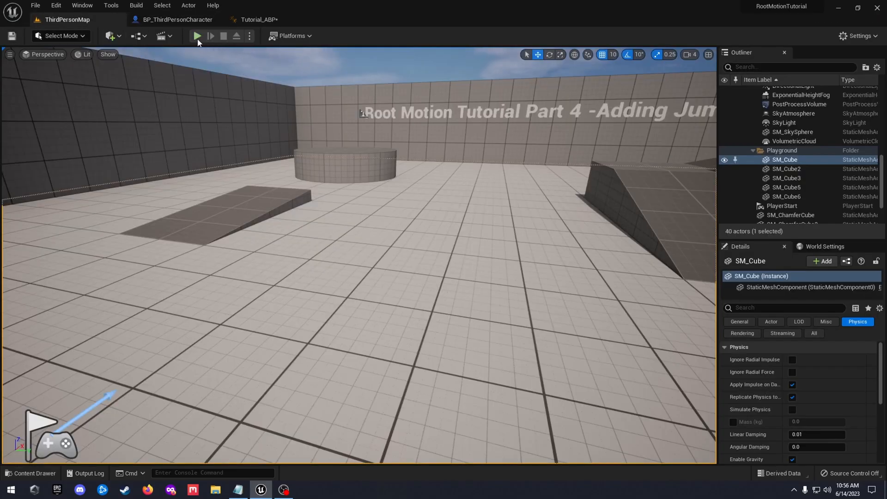
click(197, 35)
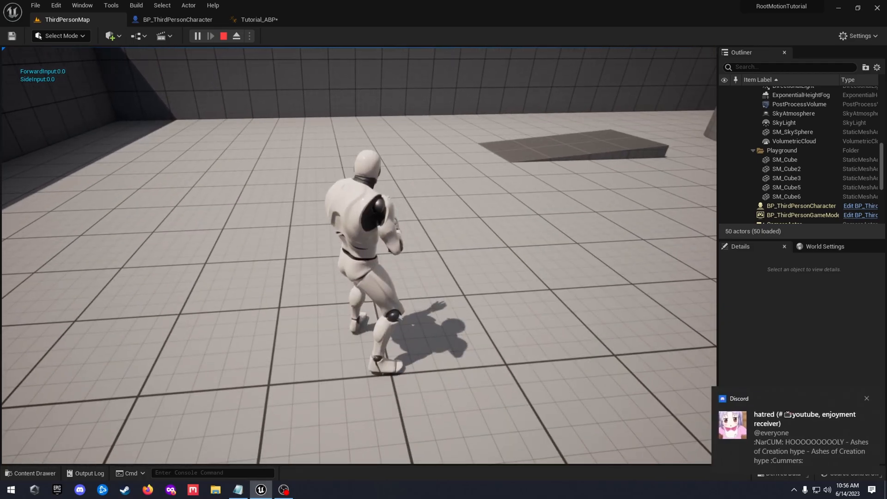
key(w)
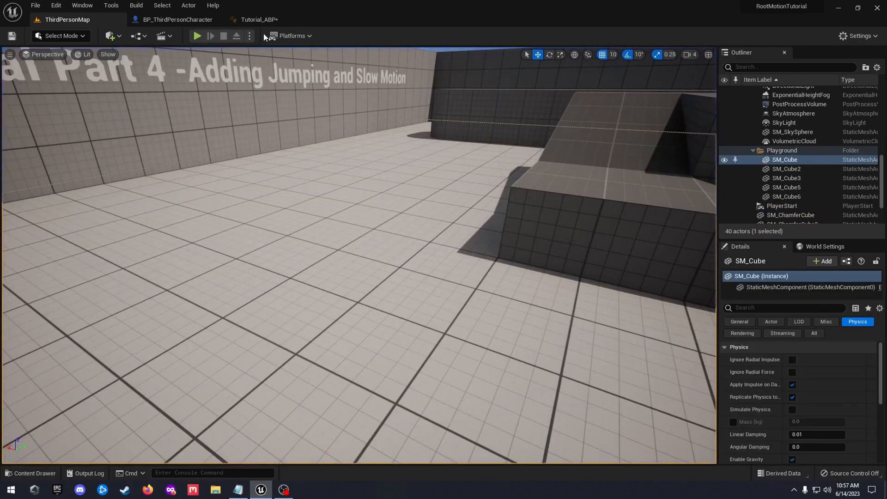
Bring up the Tutorial_ABP tab and close its editor.
click(259, 20)
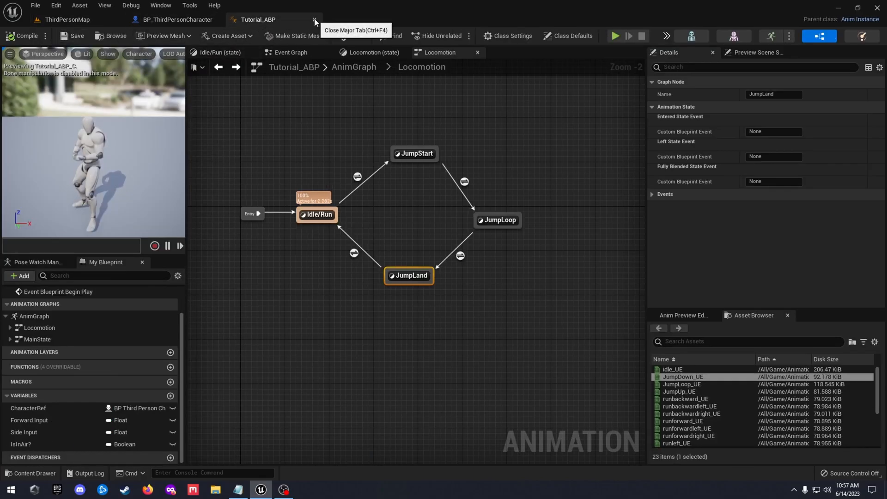
click(314, 20)
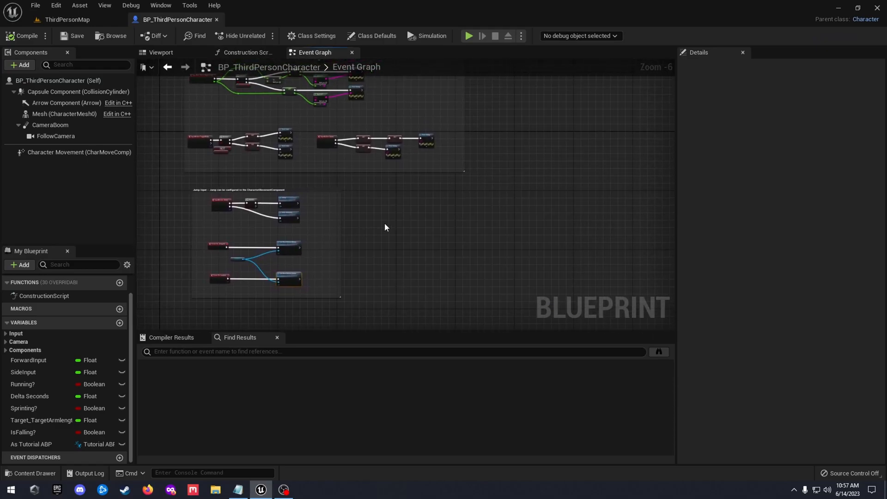
mouse_move(553, 240)
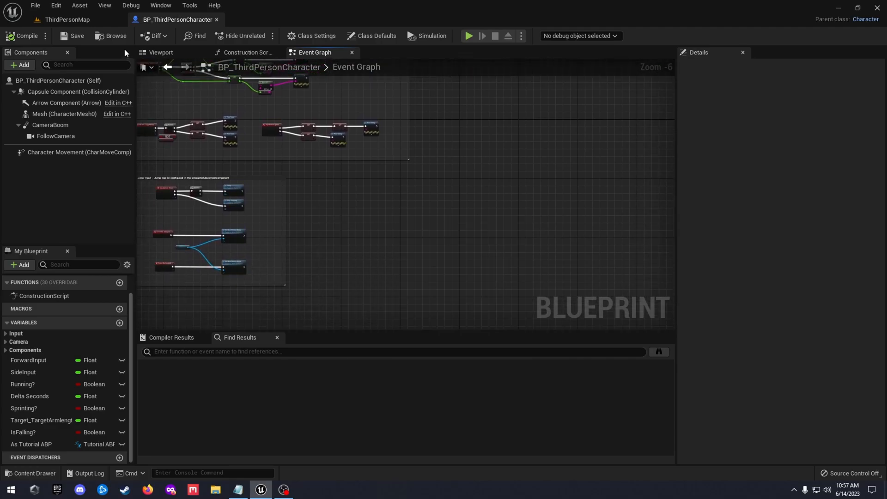
Add a 'SlowMotionMode' action mapping under Project Settings > Input, then close the settings.
click(55, 5)
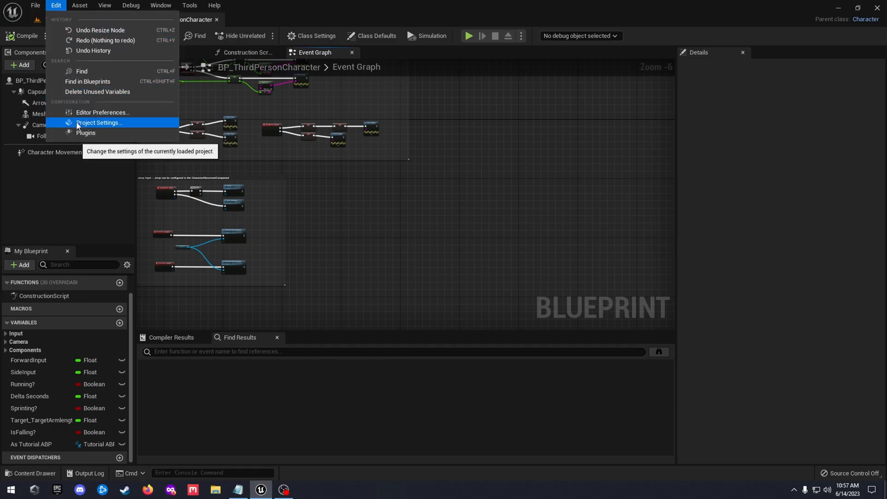
click(99, 123)
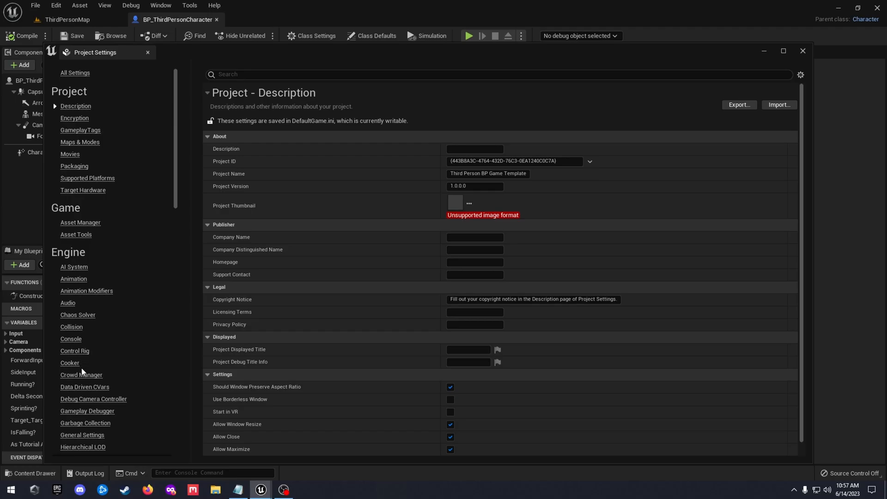
click(66, 399)
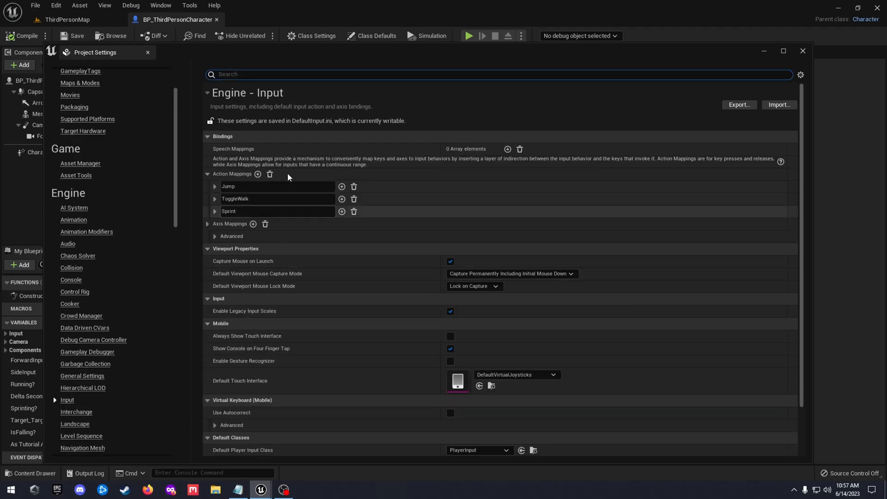
click(258, 174)
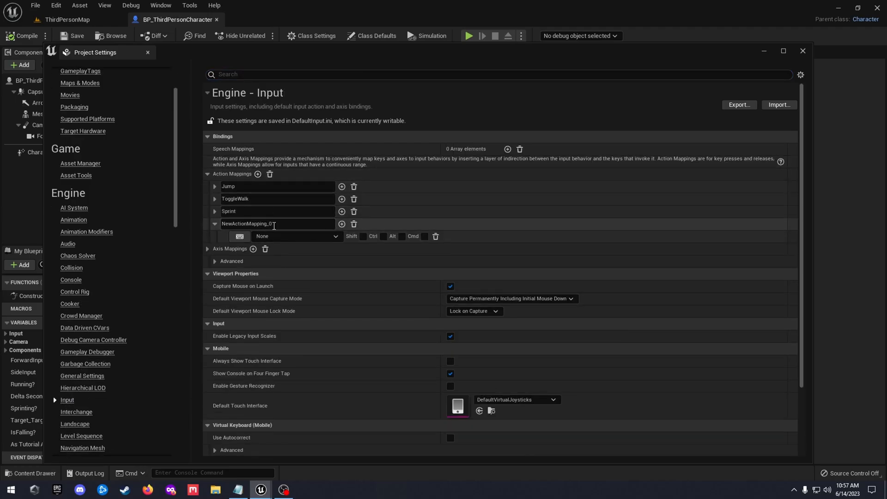
text(Si)
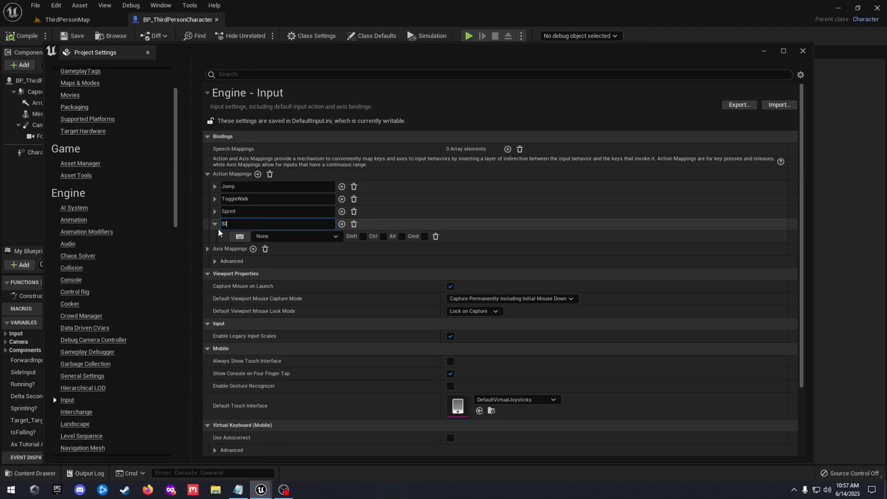
text(lowMotionMode)
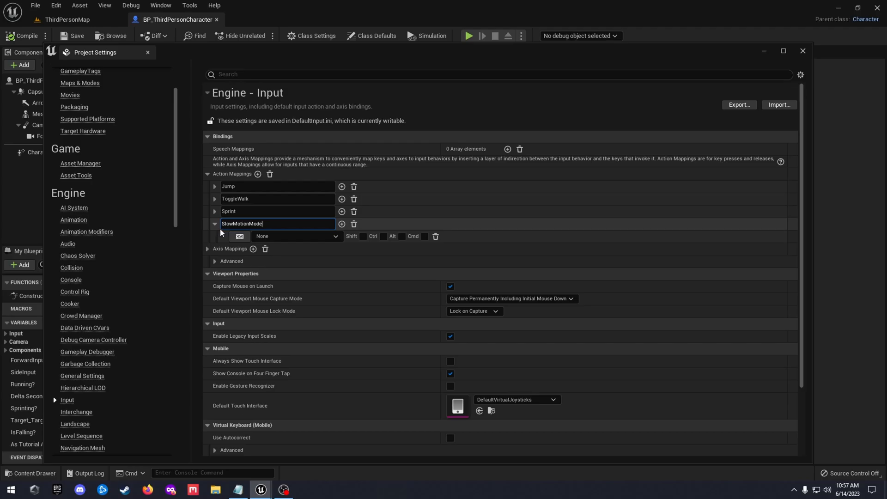
click(239, 236)
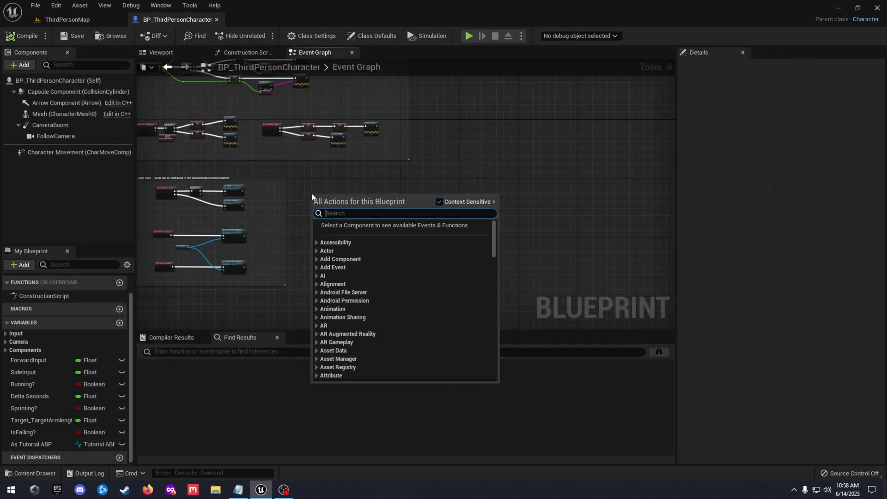
Place the InputAction SlowMotionMode event and feed its Pressed output into a Flip Flop.
text(slowmo)
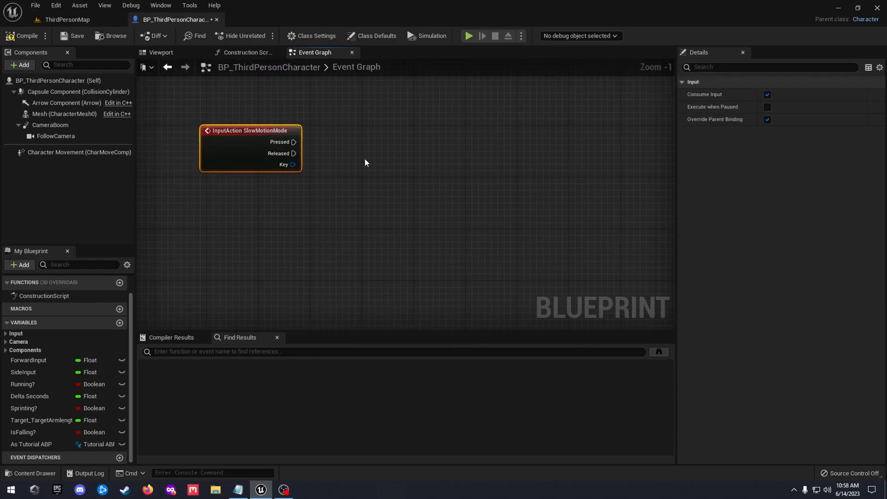
drag(248, 131, 234, 165)
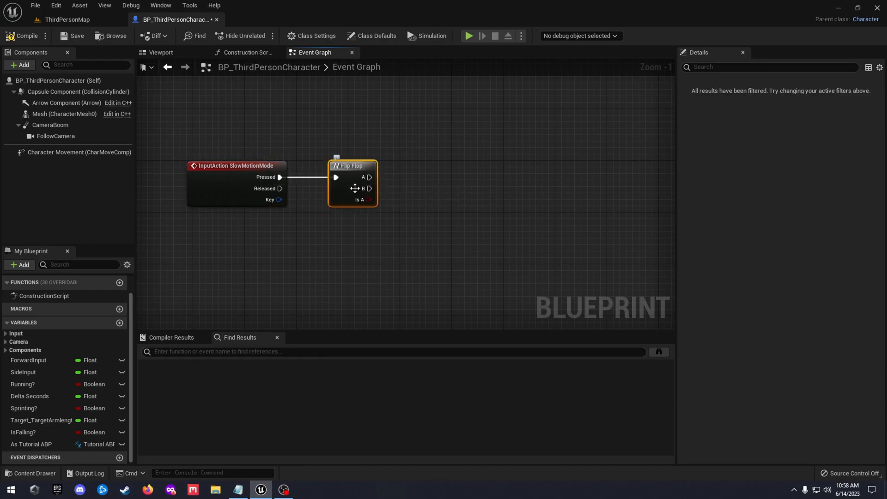
mouse_move(349, 191)
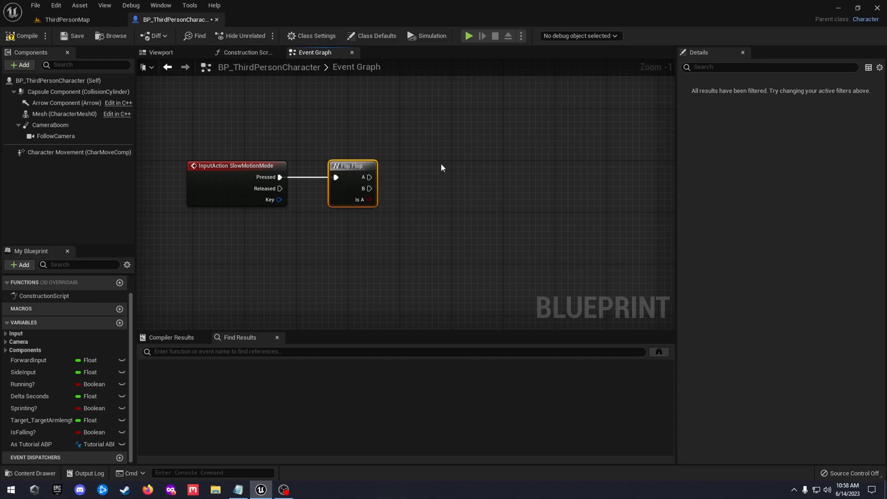
mouse_move(380, 187)
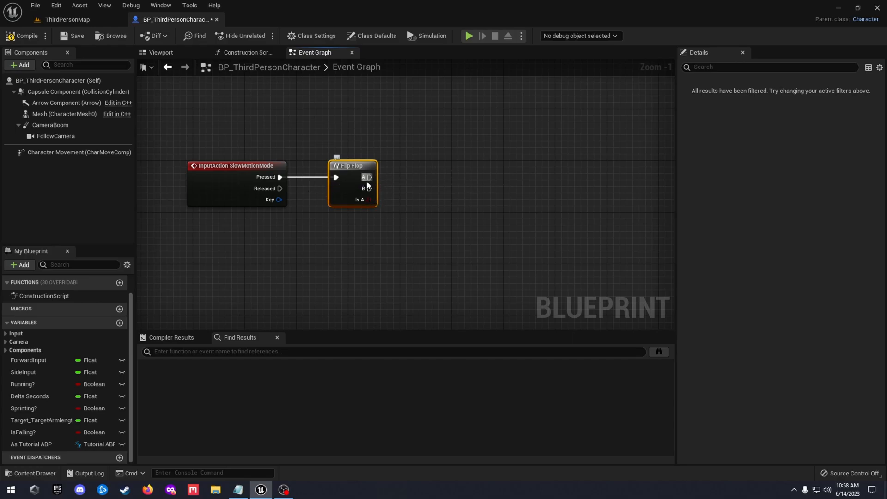
mouse_move(356, 184)
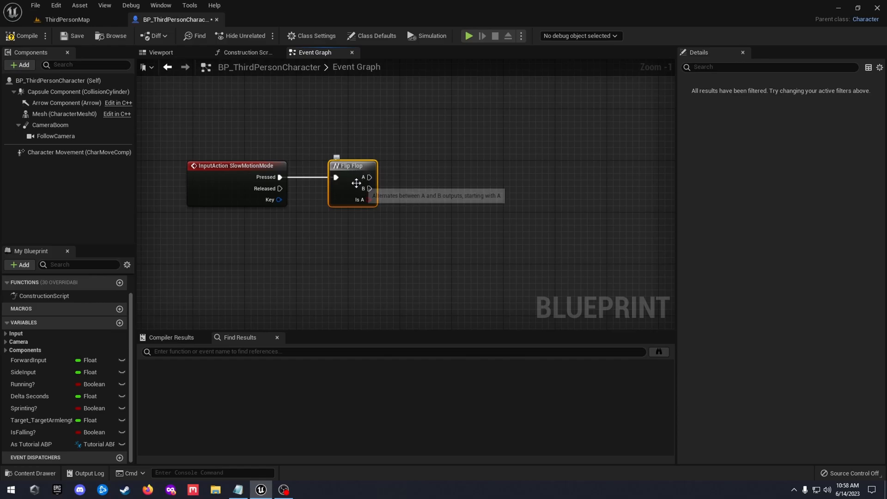
mouse_move(385, 198)
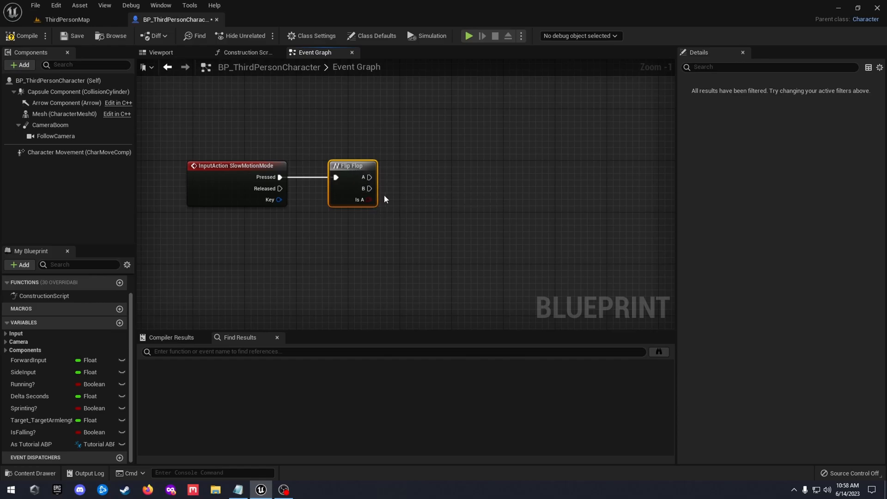
mouse_move(409, 176)
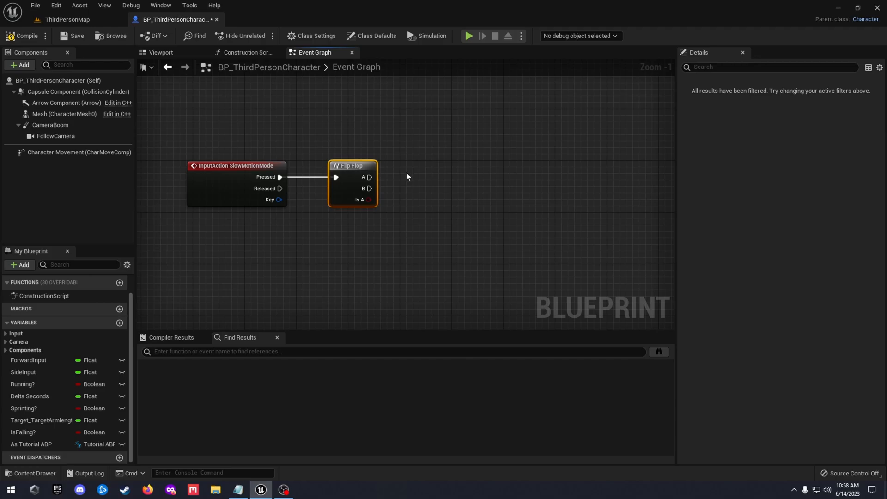
Drive Set Global Time Dilation nodes from Flip Flop A (0.2) and B (1.0), then play-test.
drag(372, 176, 449, 174)
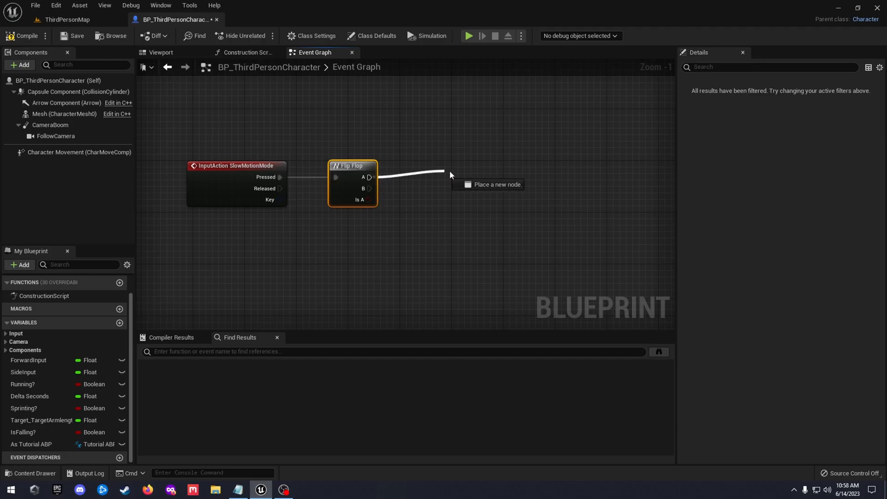
text(set)
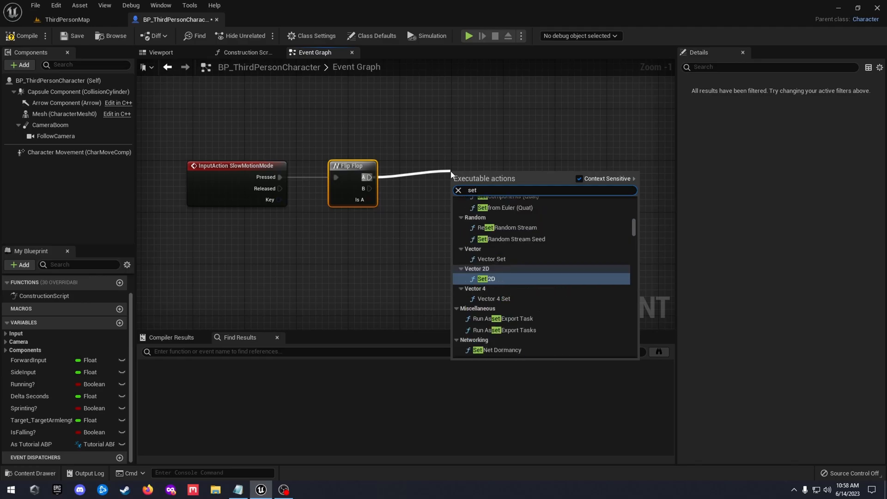
text(global)
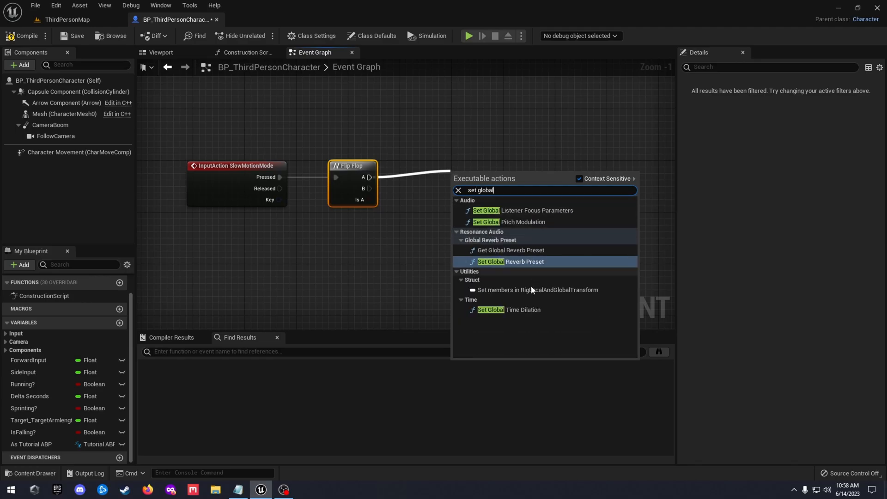
click(511, 310)
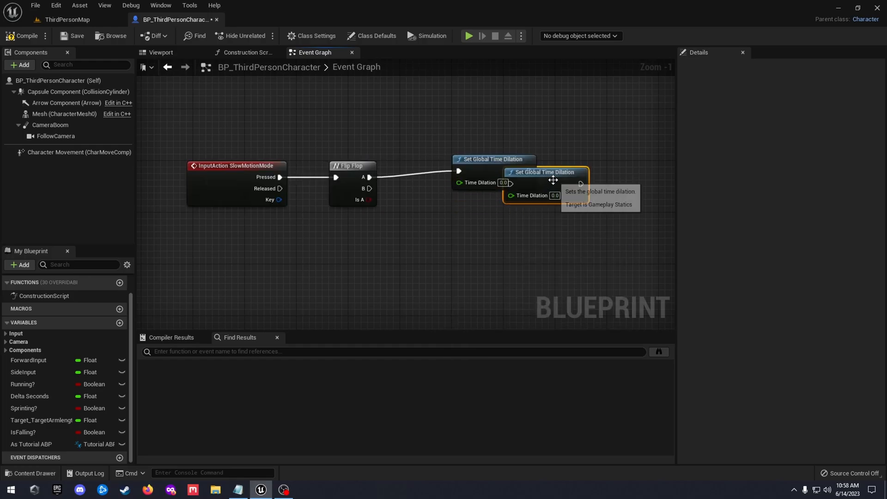
drag(545, 172, 493, 205)
text(1)
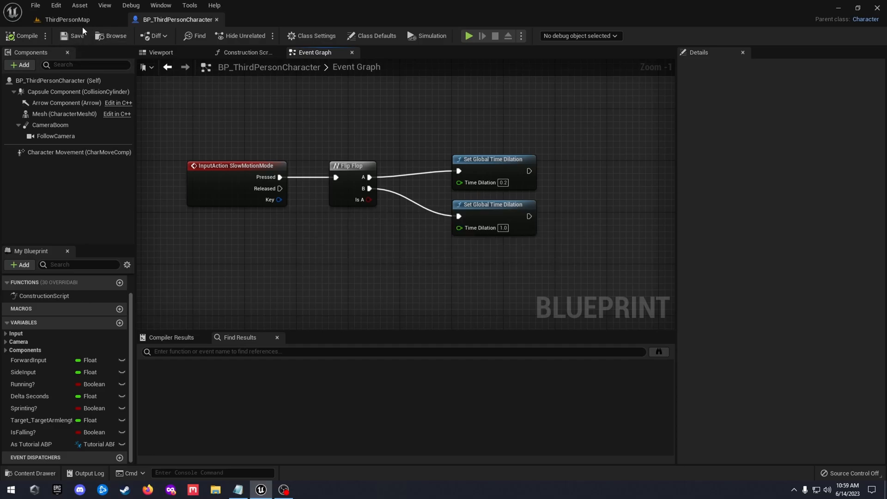
click(66, 19)
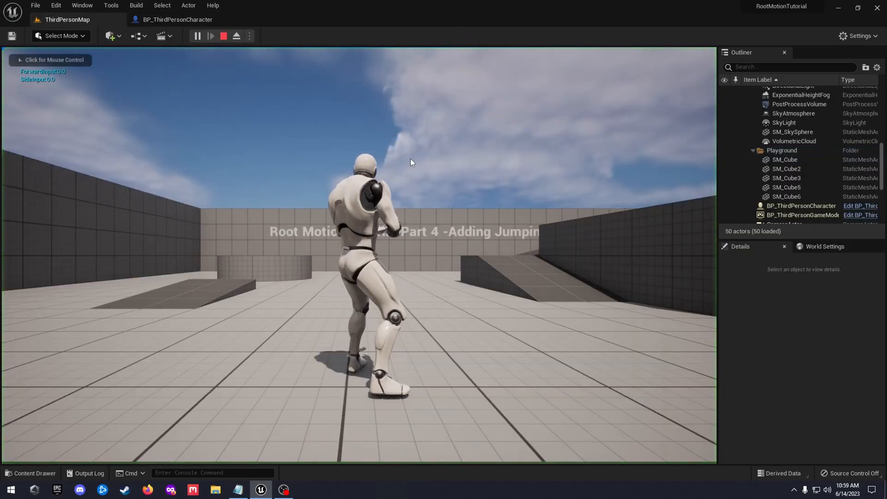